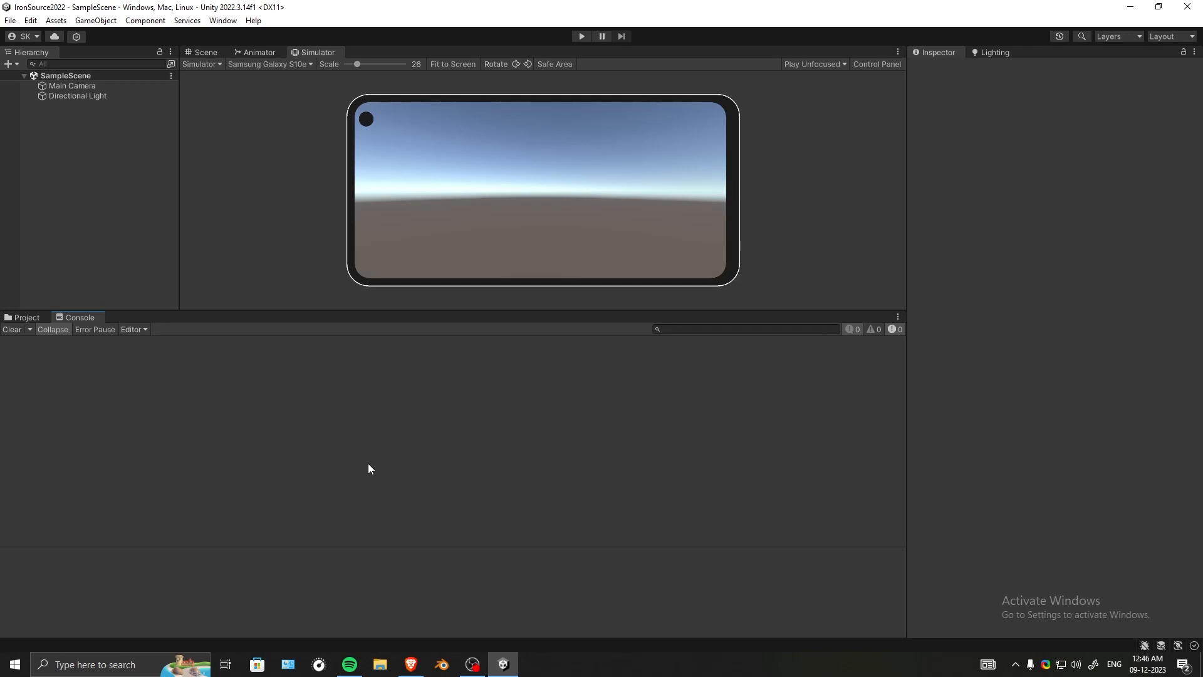
mouse_move(383, 348)
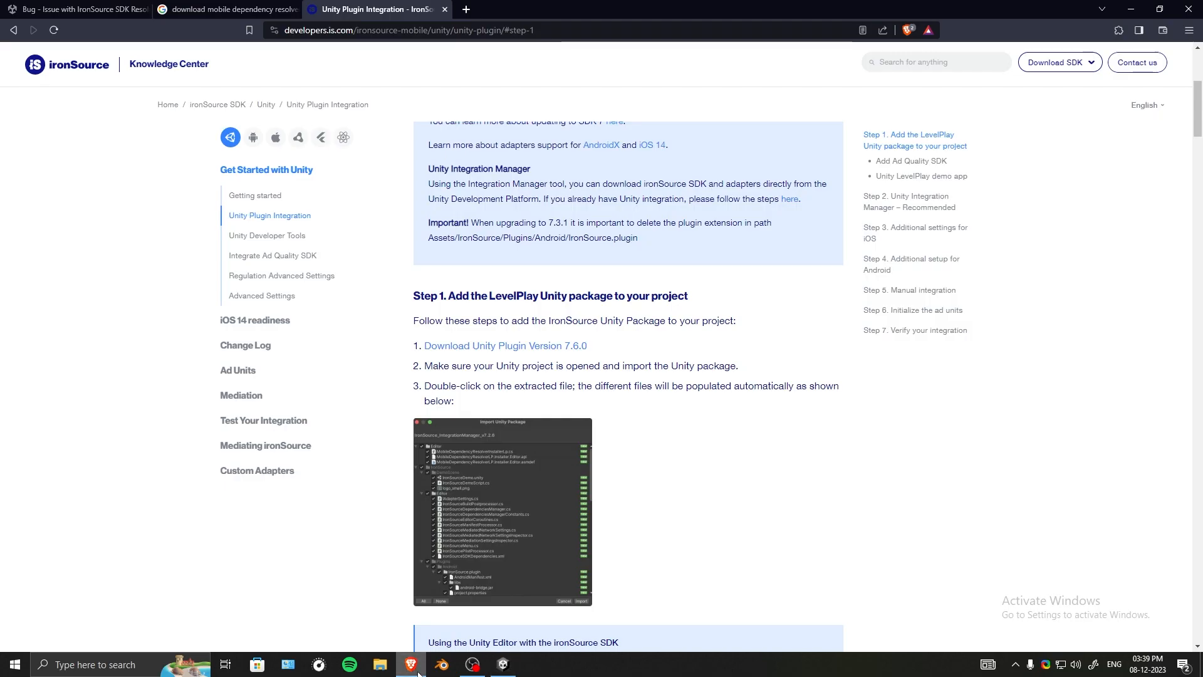
mouse_move(468, 353)
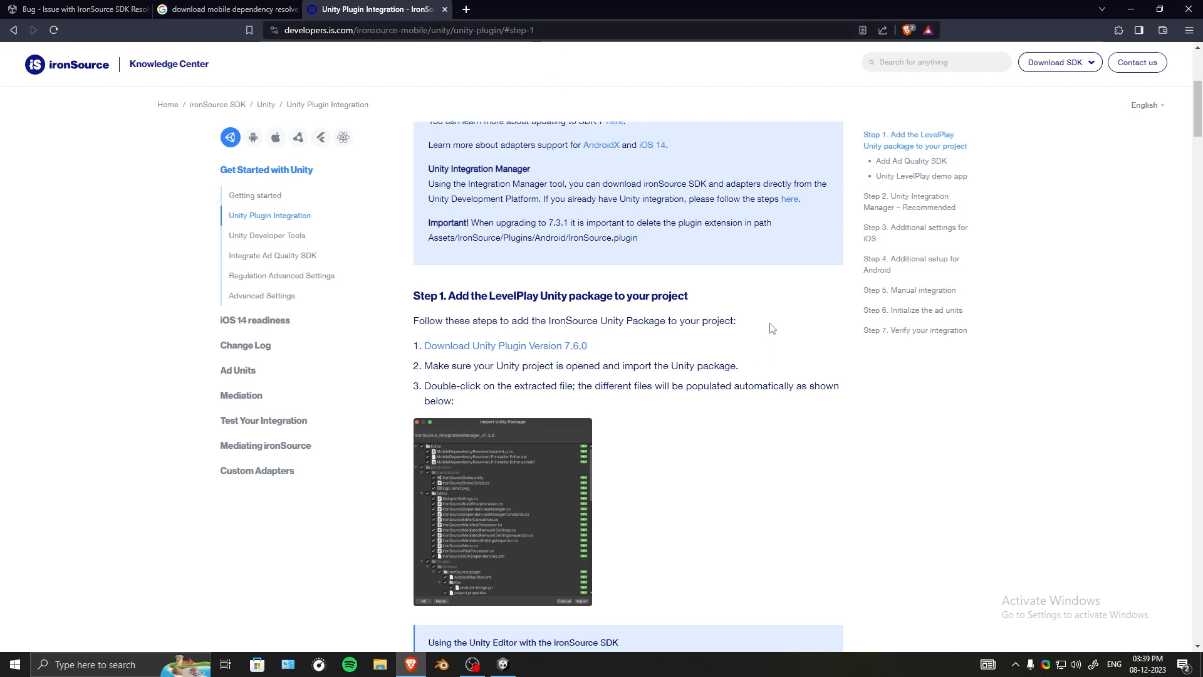
- Switch to the Google results for 'download mobile dependency resolver'
left_click(227, 9)
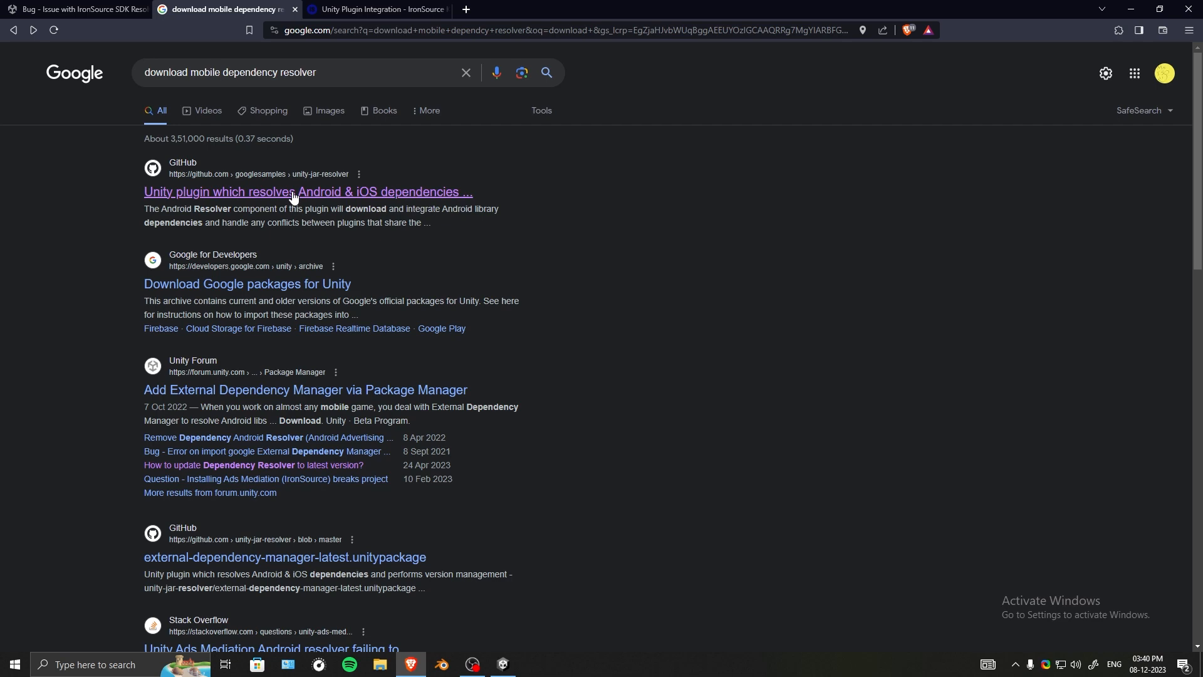
- Review the googlesamples/unity-jar-resolver repository's release tags and its Download ZIP option
left_click(308, 191)
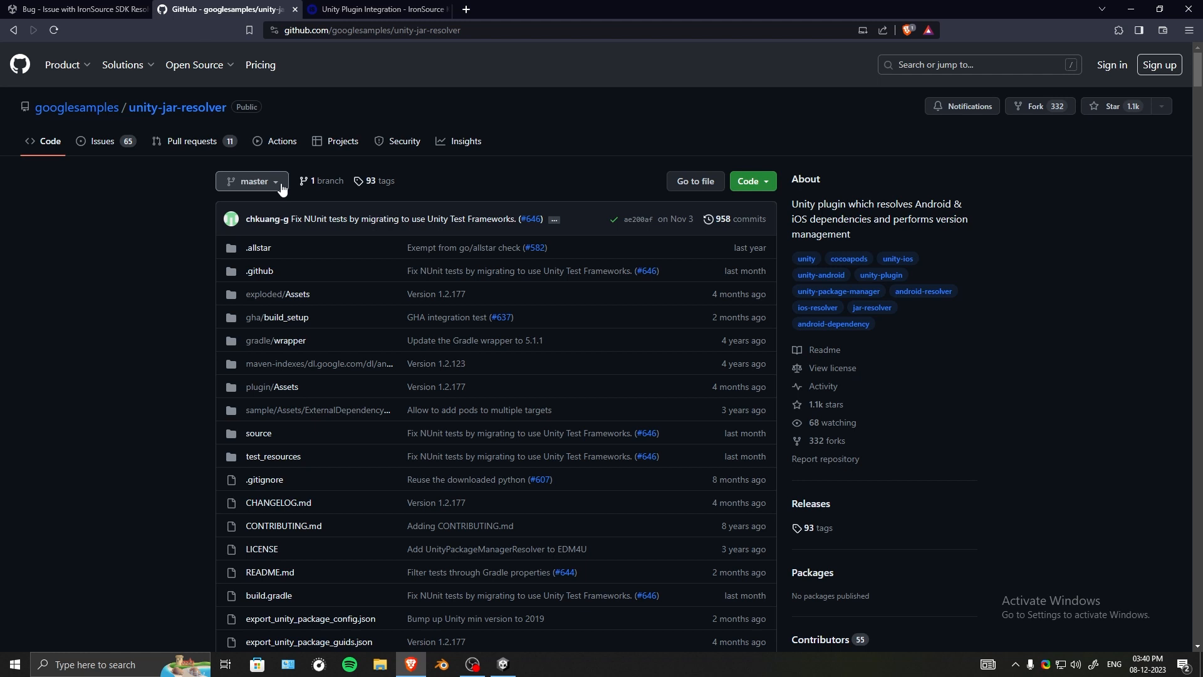
left_click(251, 180)
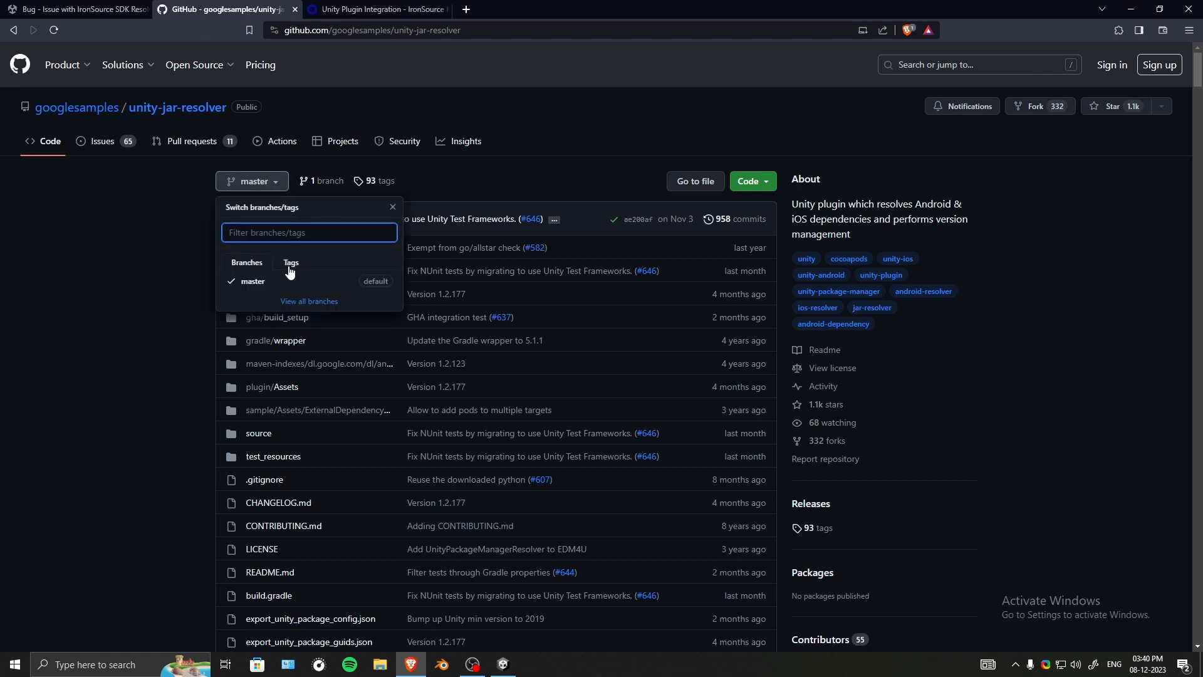
left_click(291, 263)
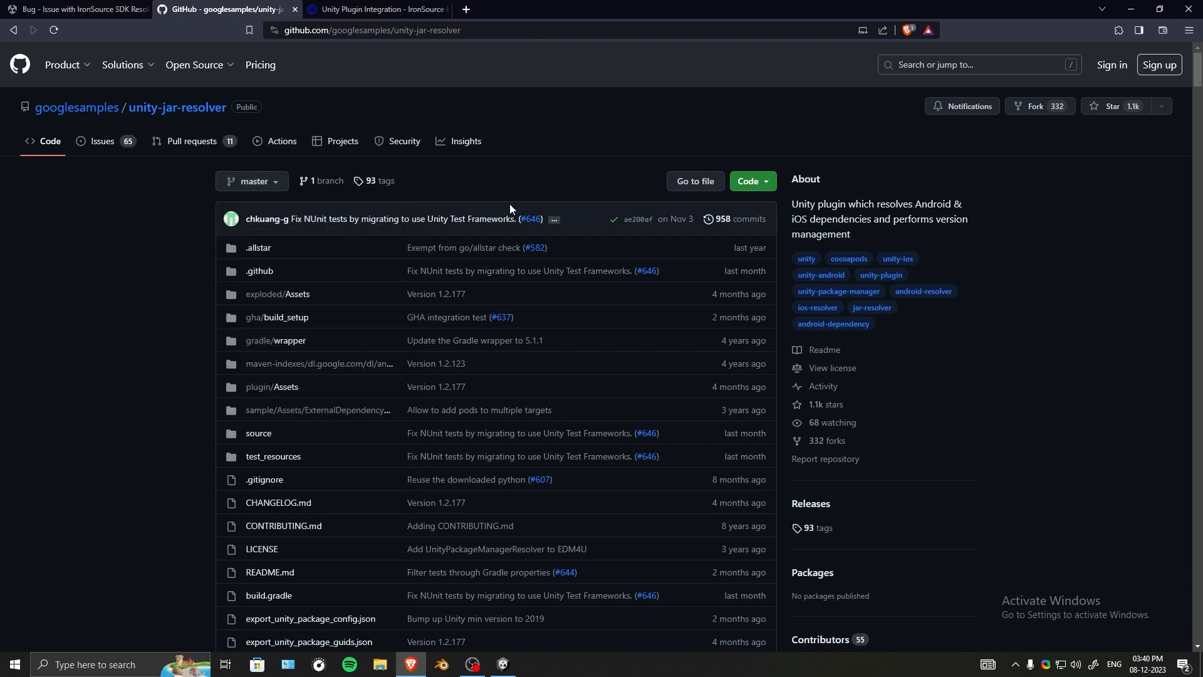
left_click(751, 180)
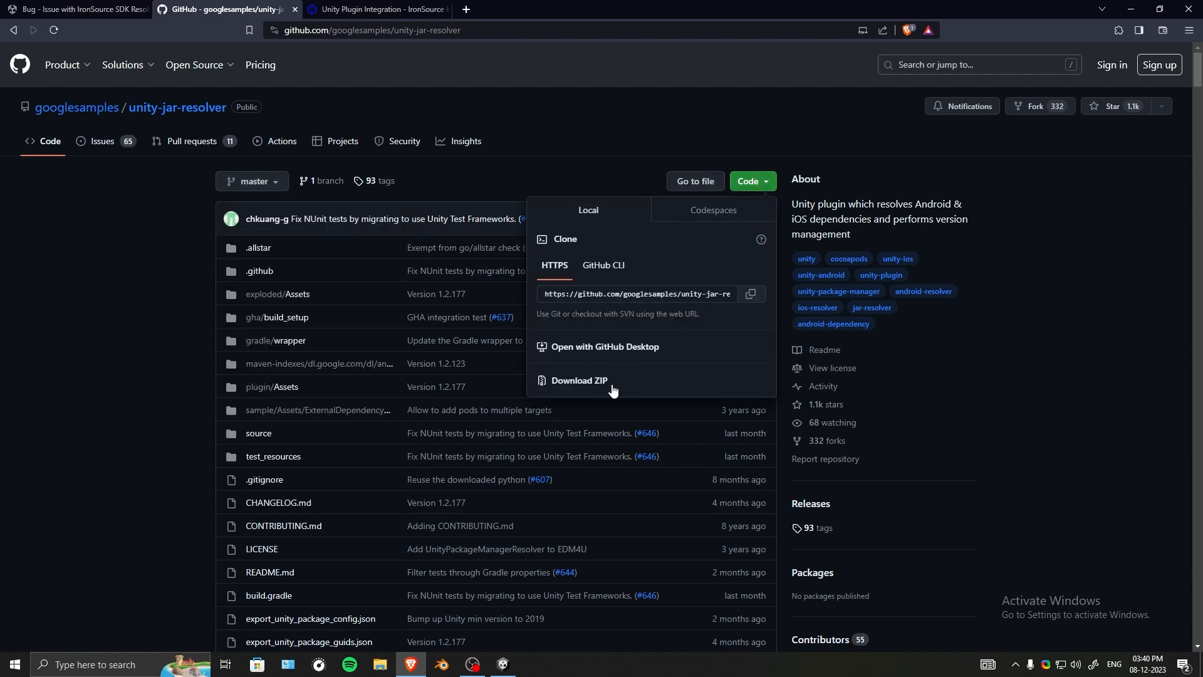
scroll("down", 3)
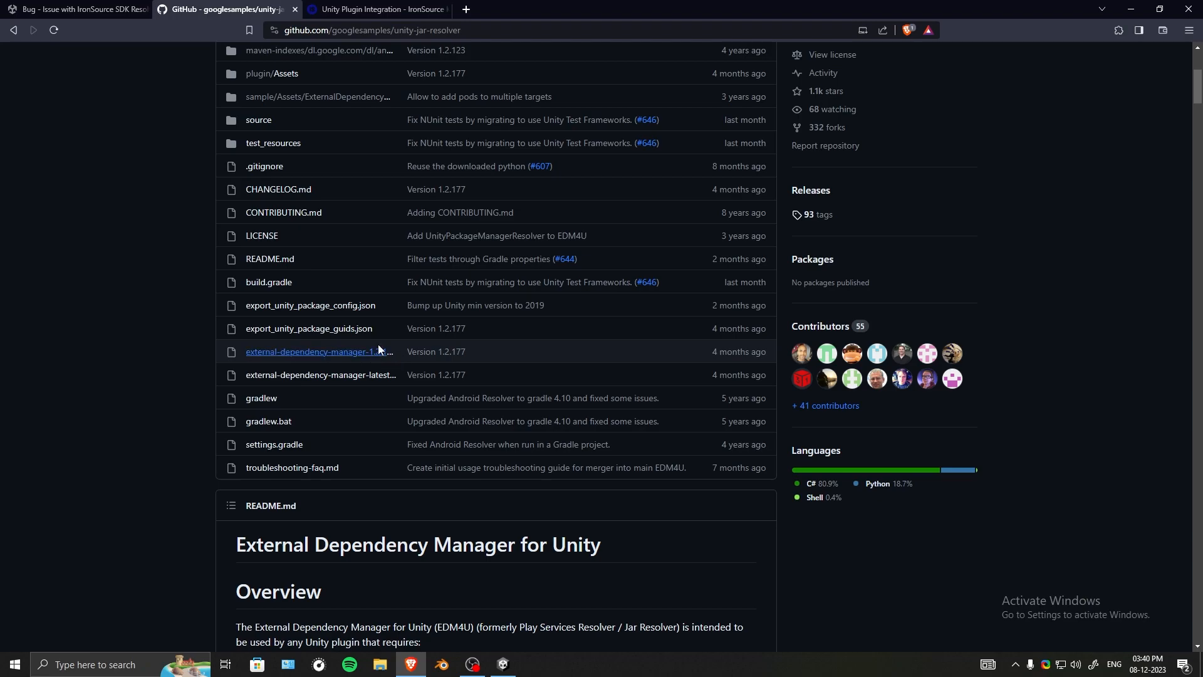
- Import IronSource_IntegrationManager_v7.6.0.unitypackage from Downloads with all files
left_click(503, 669)
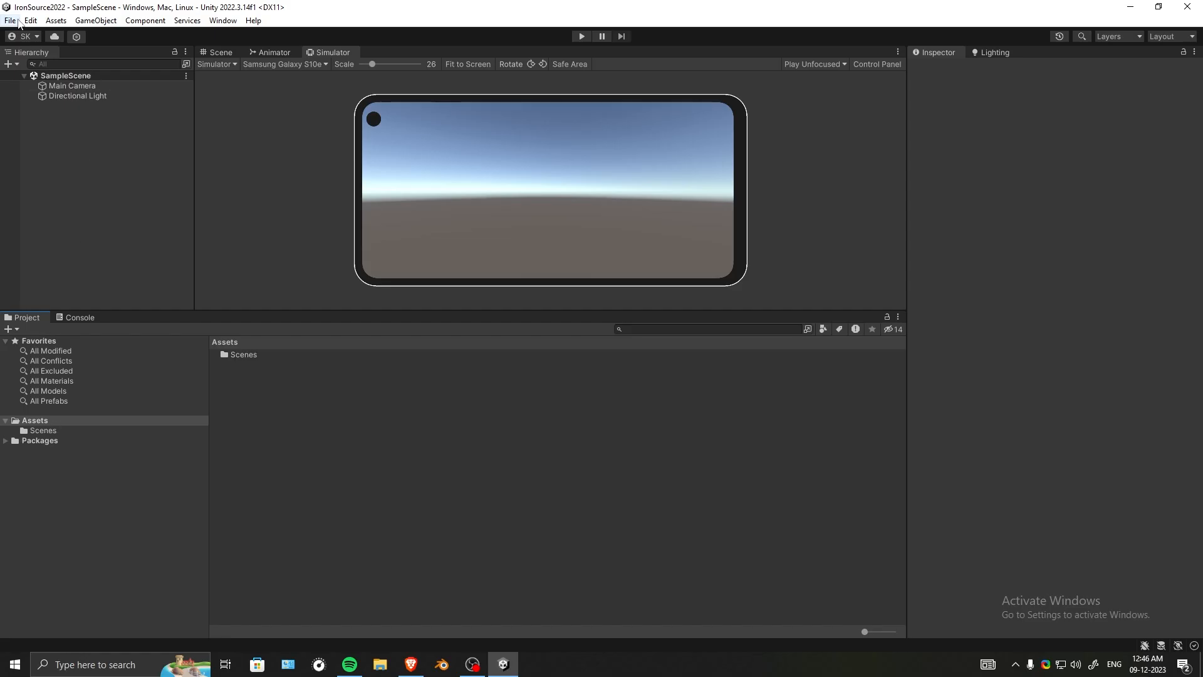
left_click(55, 21)
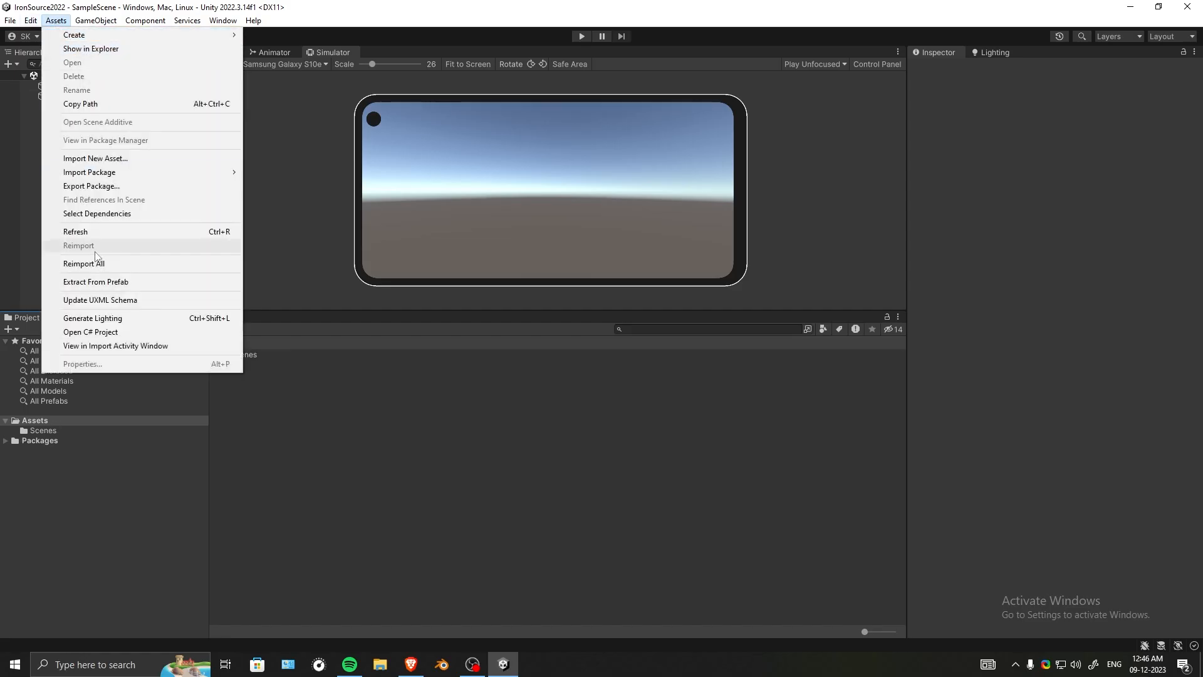
mouse_move(89, 171)
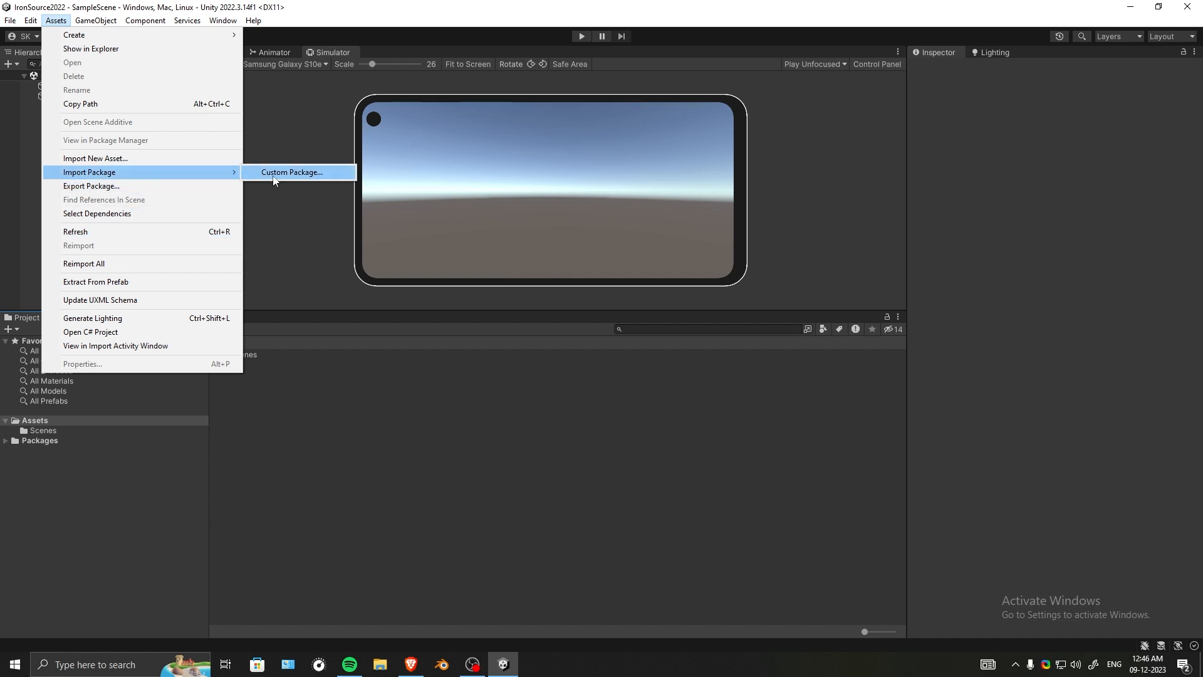
left_click(292, 172)
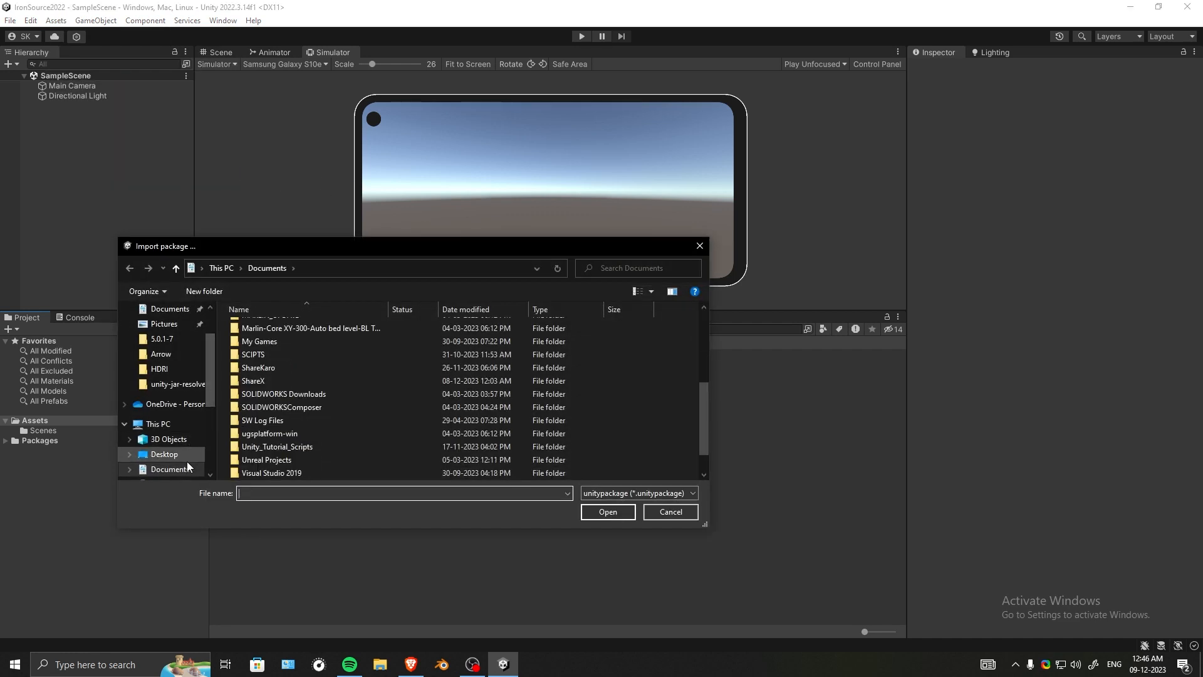
left_click(169, 438)
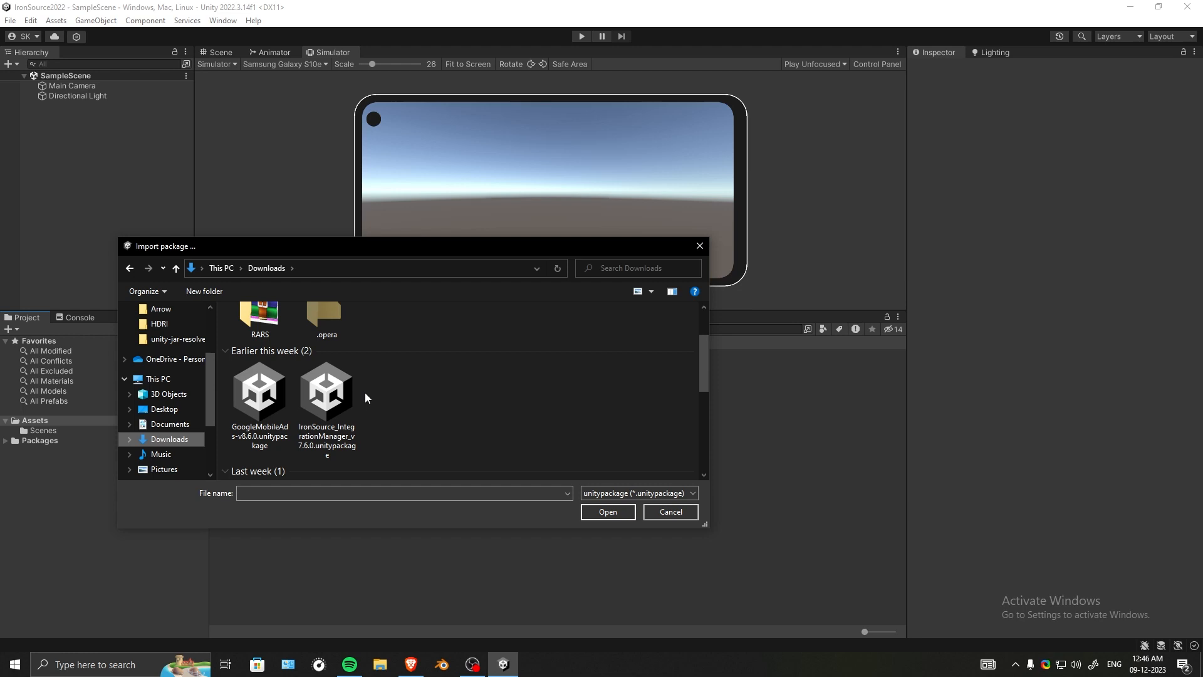
left_click(326, 392)
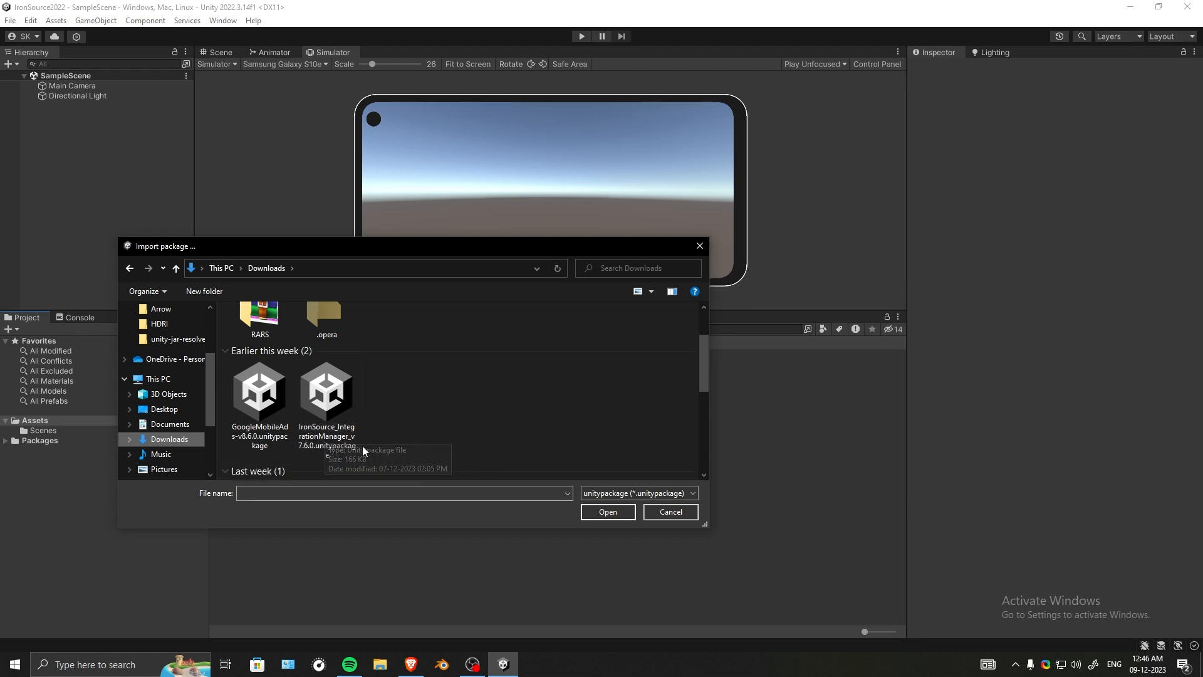
left_click(326, 391)
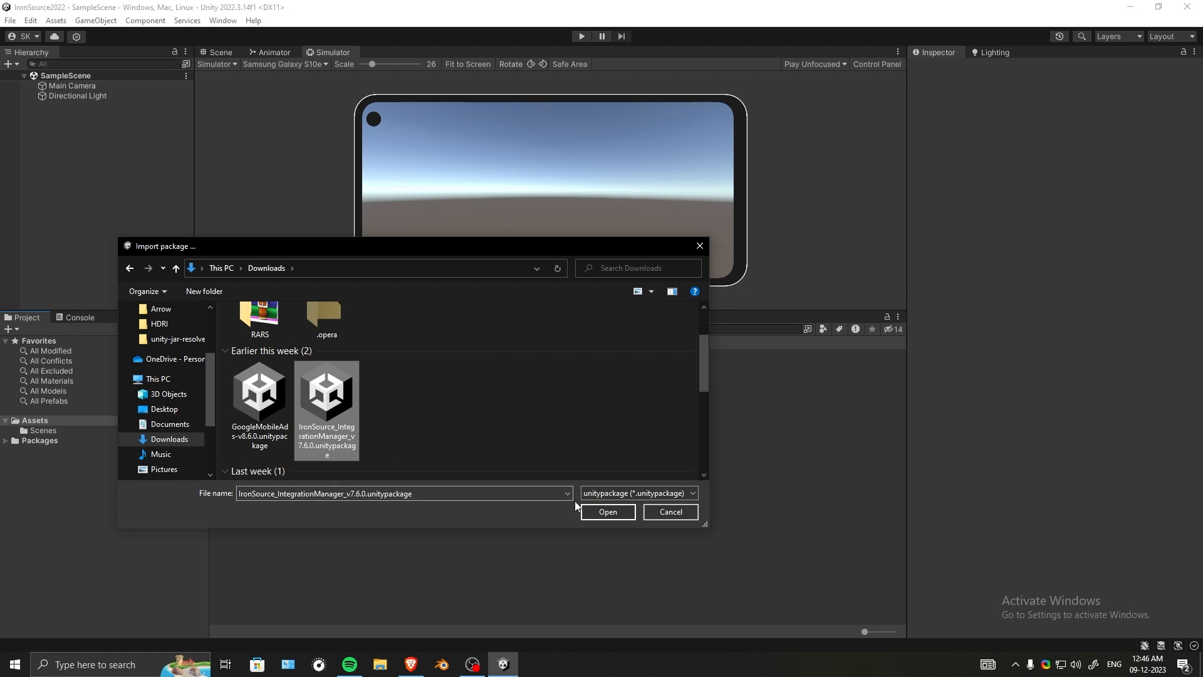
left_click(606, 512)
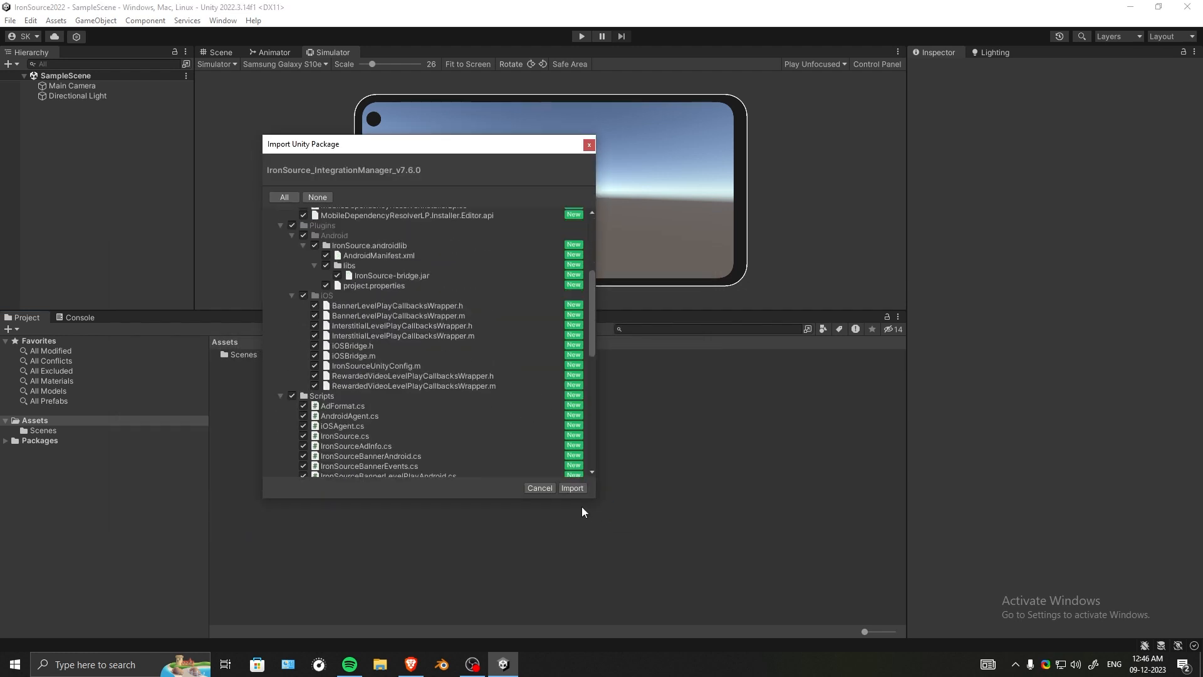
left_click(572, 488)
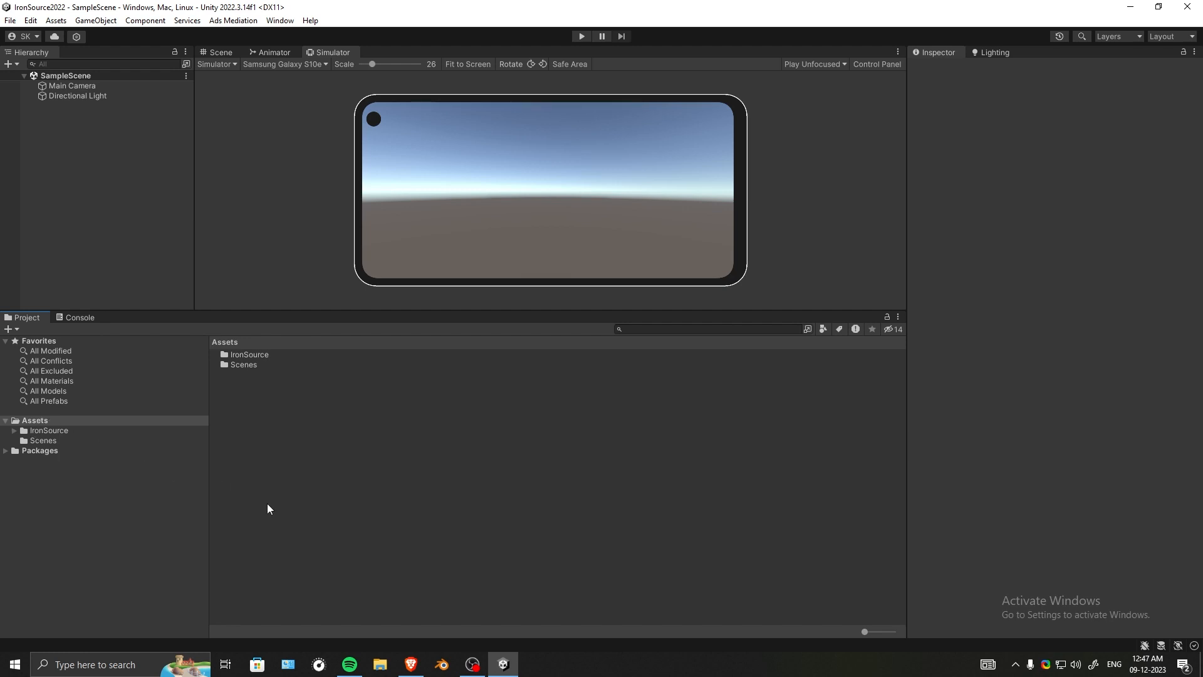
- Import external-dependency-manager-1.2.177.unitypackage from the unity-jar-resolver-1.2.177 folder
left_click(55, 20)
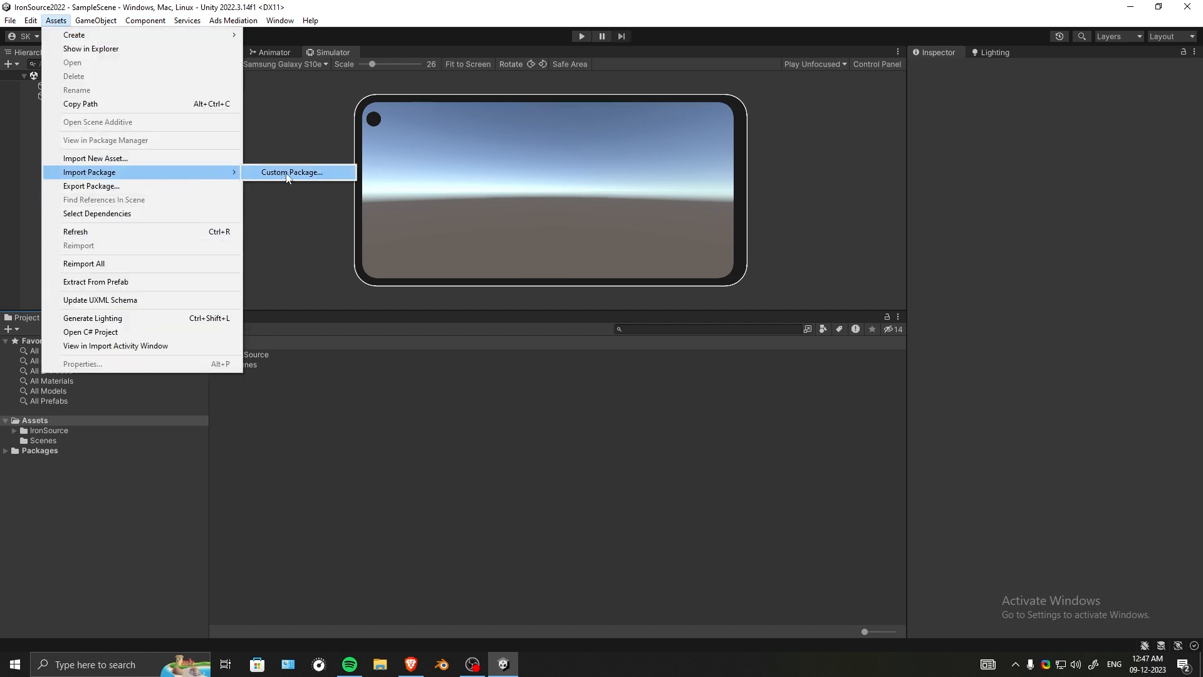
left_click(292, 172)
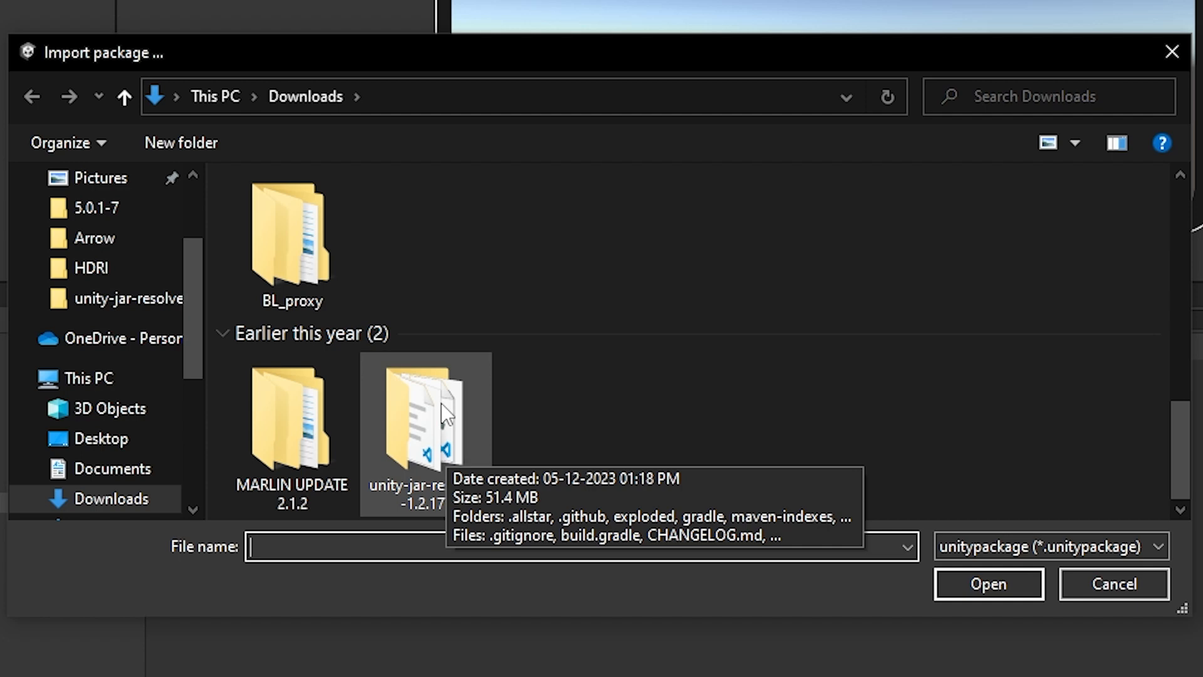
double_click(425, 421)
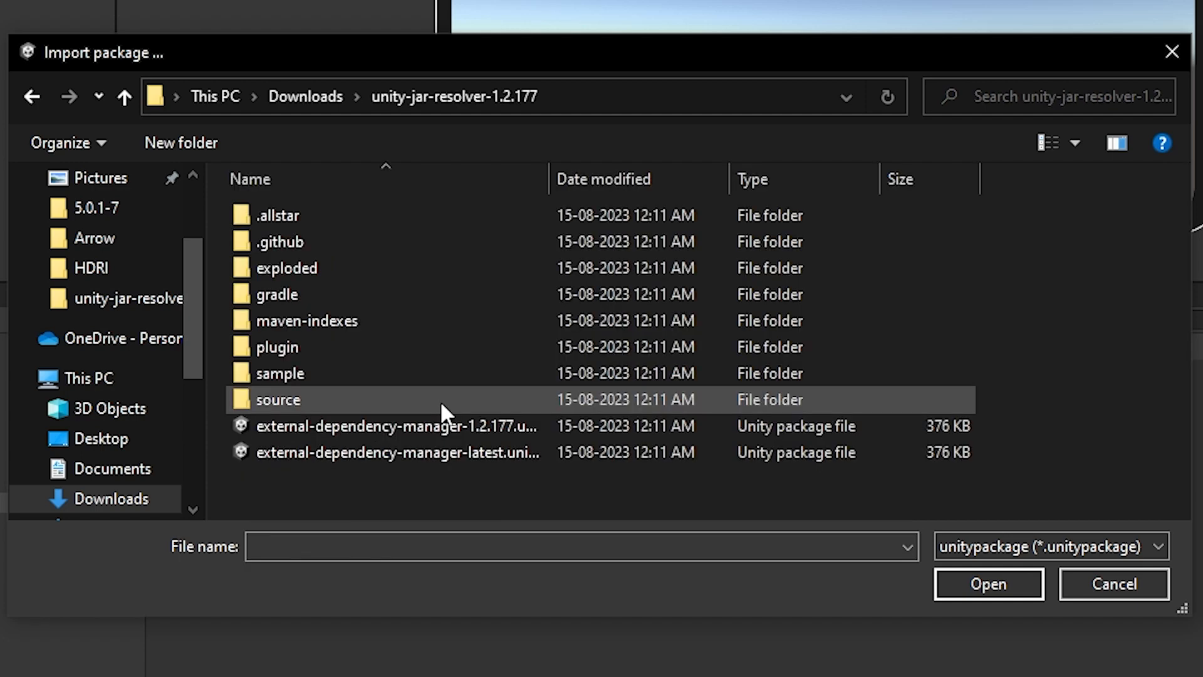
left_click(397, 427)
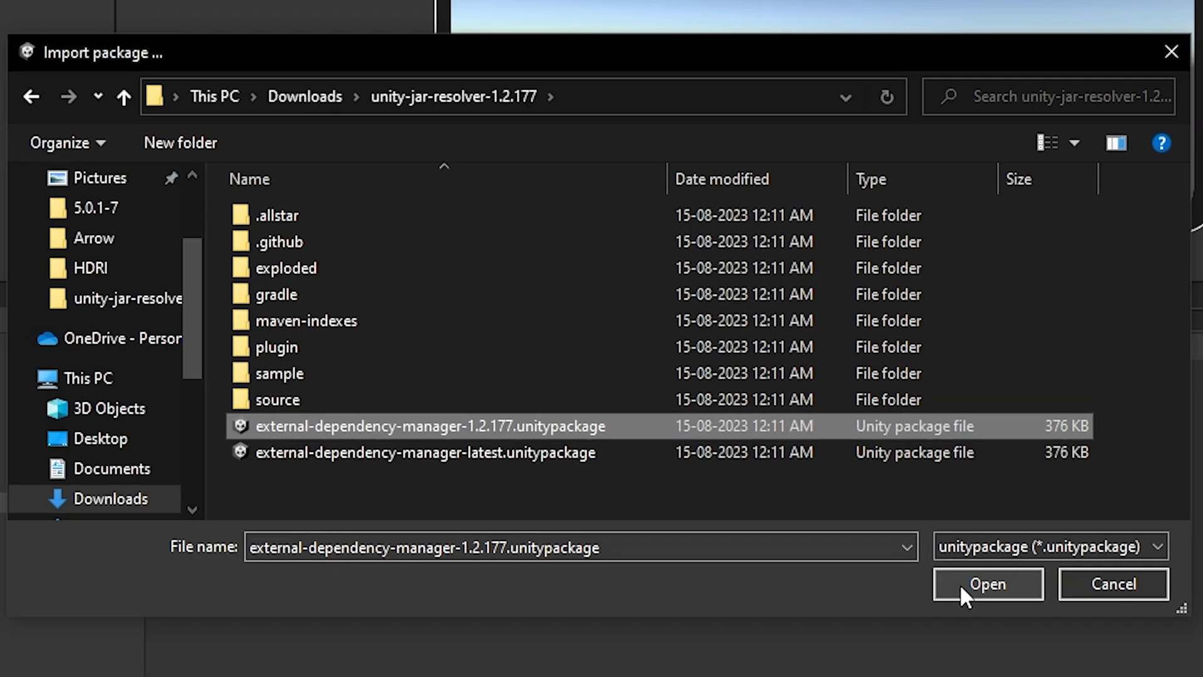
left_click(988, 584)
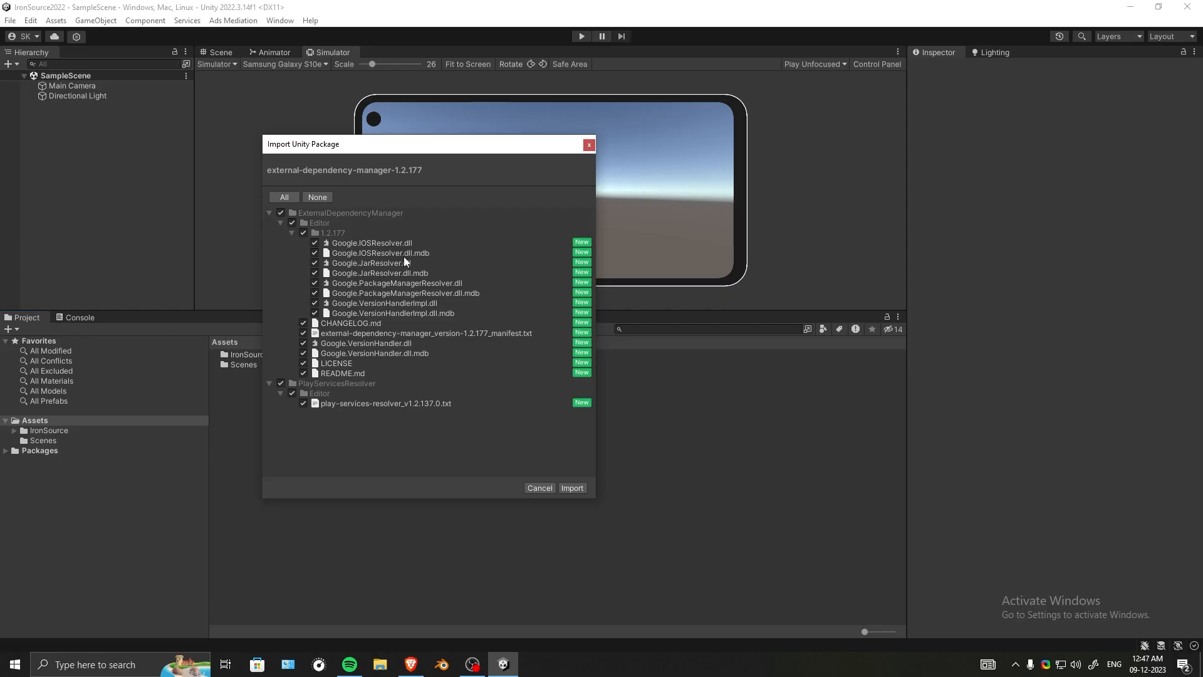
left_click(572, 487)
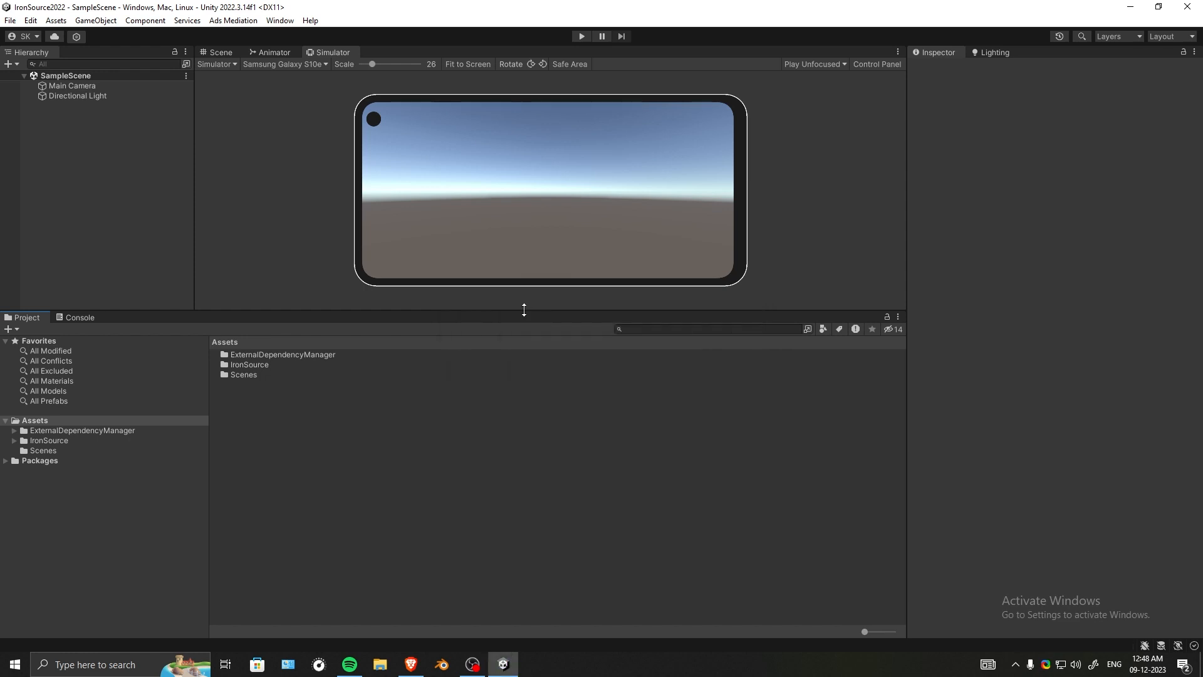
- Install the UnityAds 4.3.39.1 adapter in the LevelPlay Integration Manager and close it
left_click(233, 20)
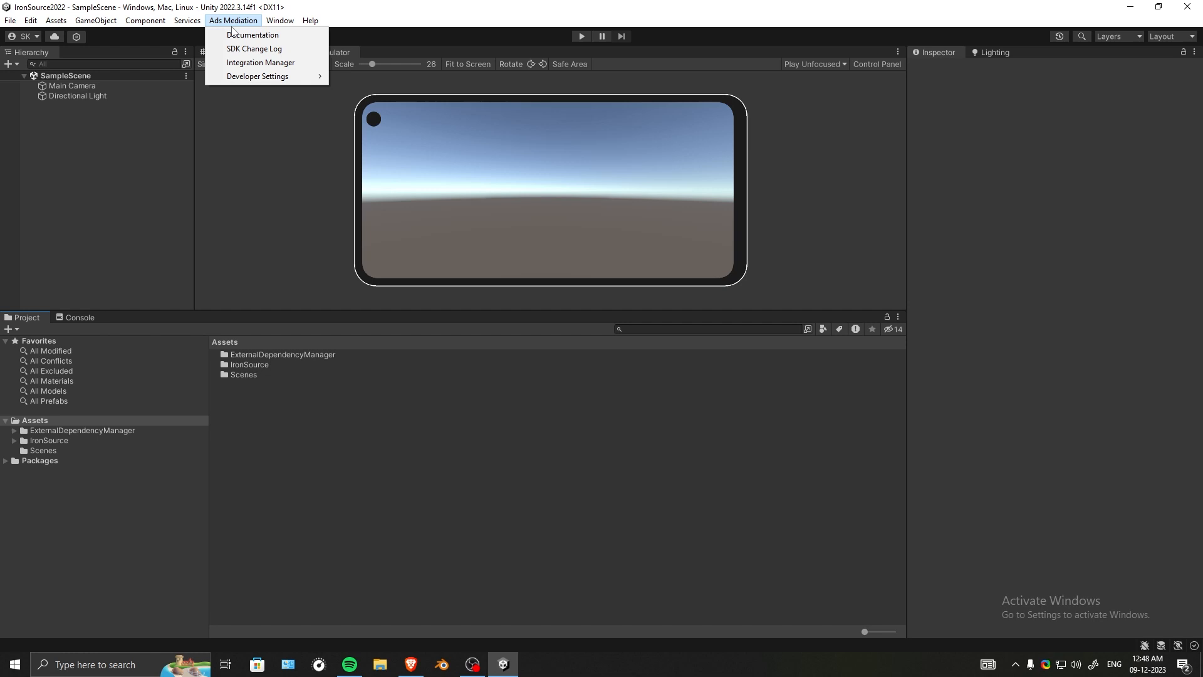
mouse_move(261, 63)
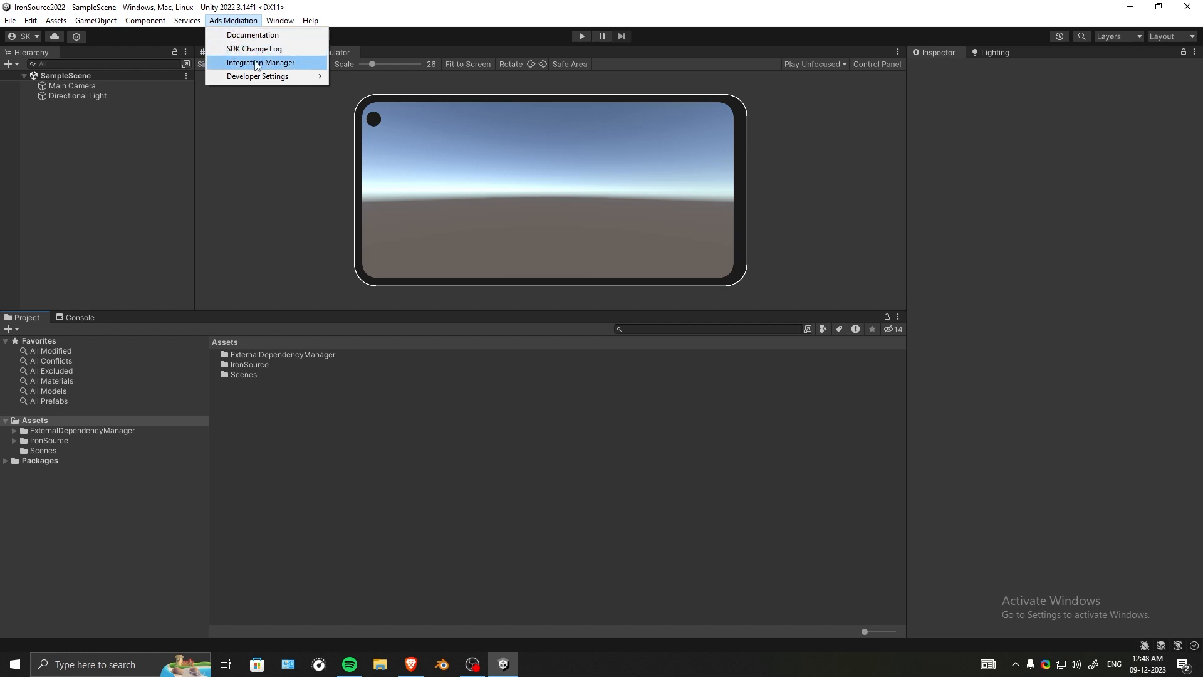
left_click(261, 63)
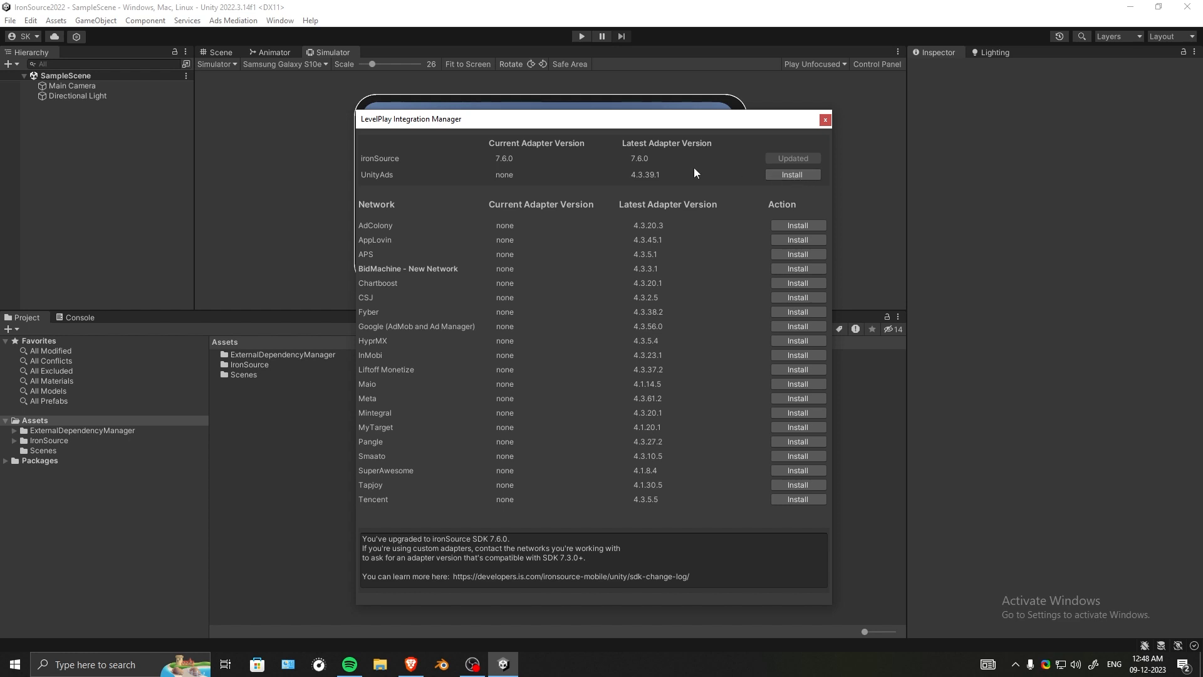
left_click(792, 174)
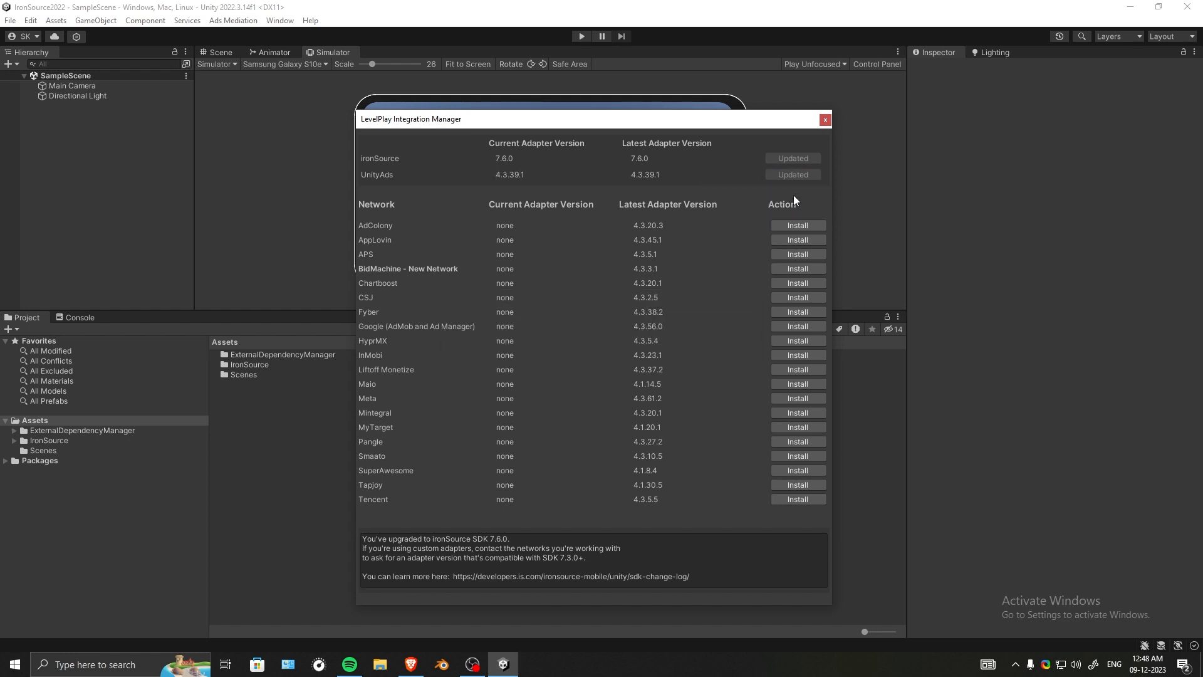
left_click(825, 119)
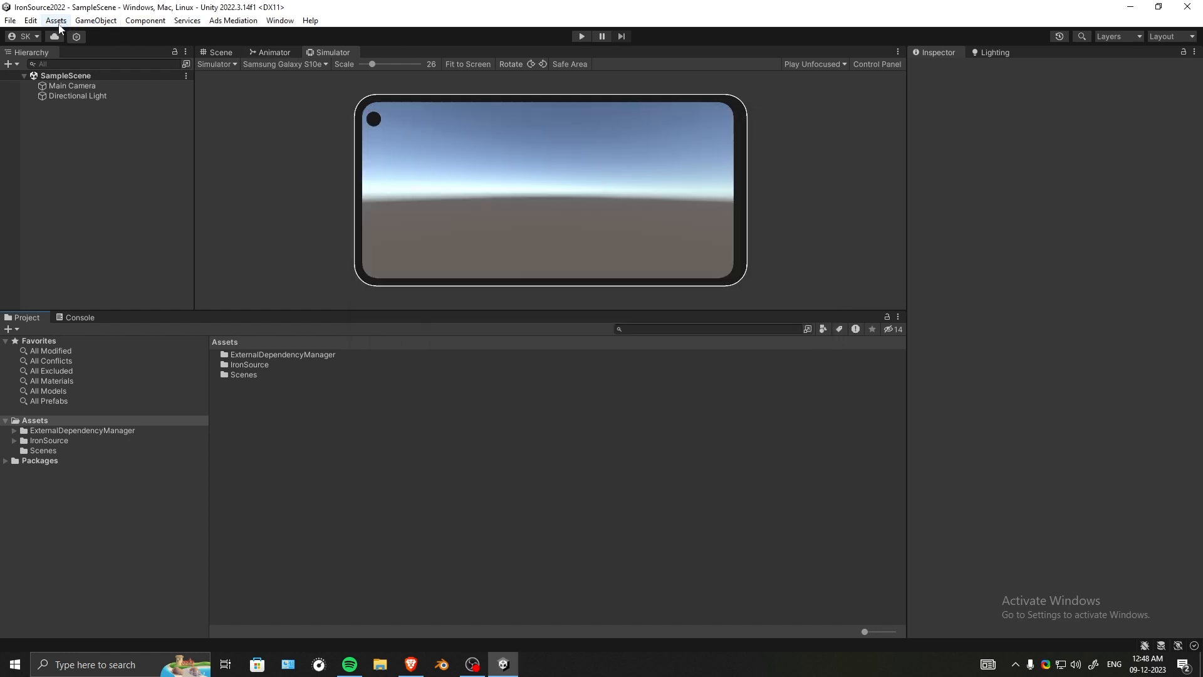
- Review the External Dependency Manager's Android Resolver settings and confirm them with OK
left_click(10, 20)
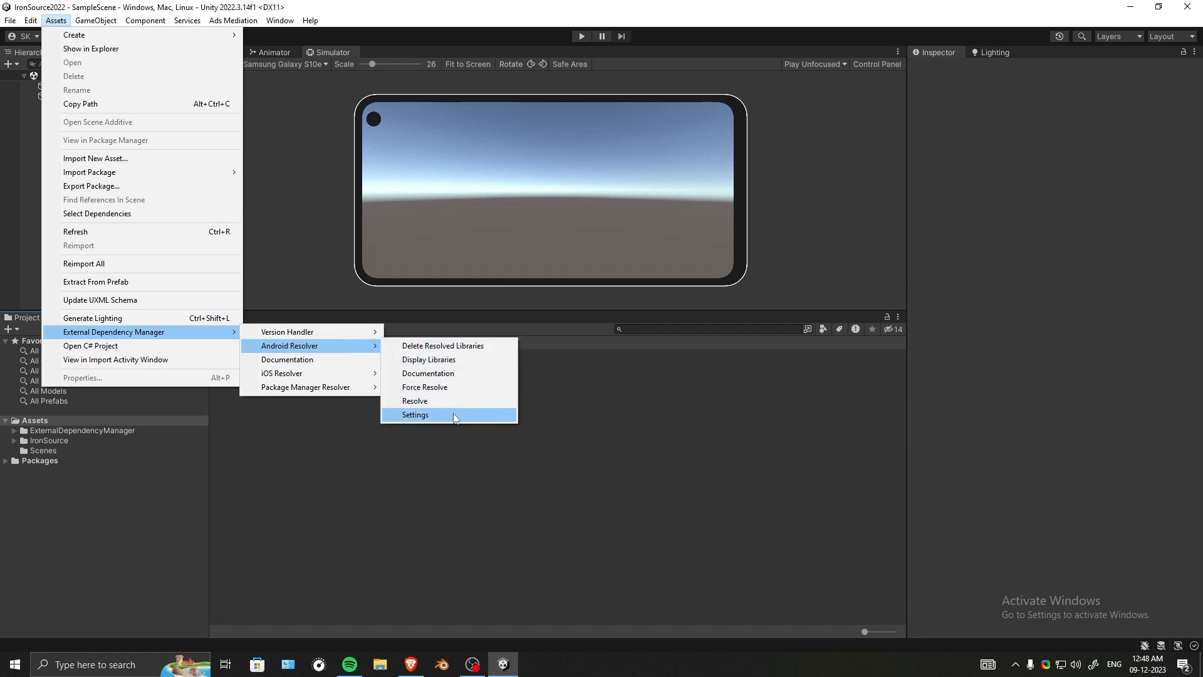
left_click(415, 415)
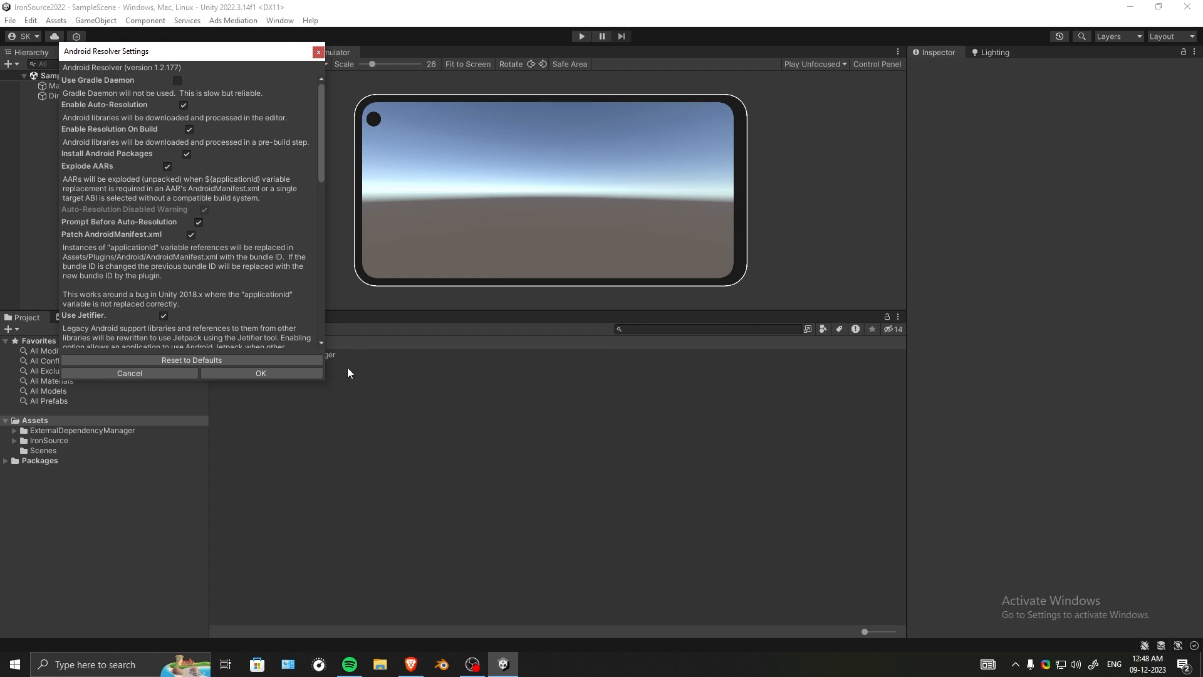
mouse_move(324, 382)
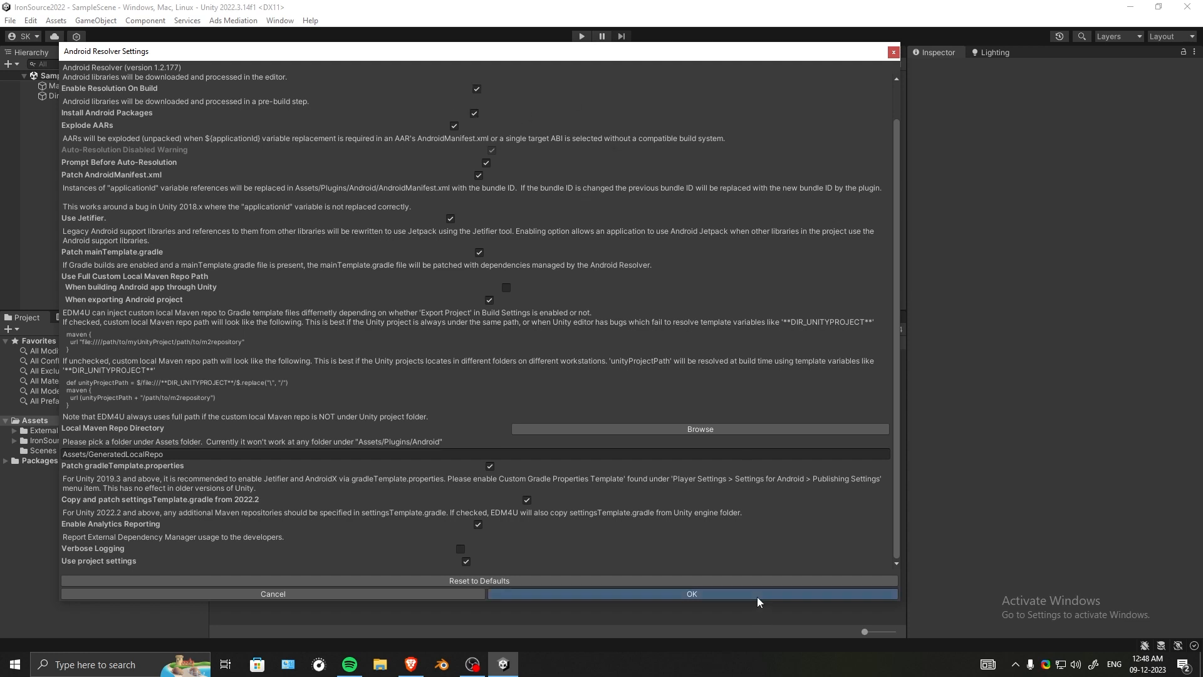
left_click(689, 593)
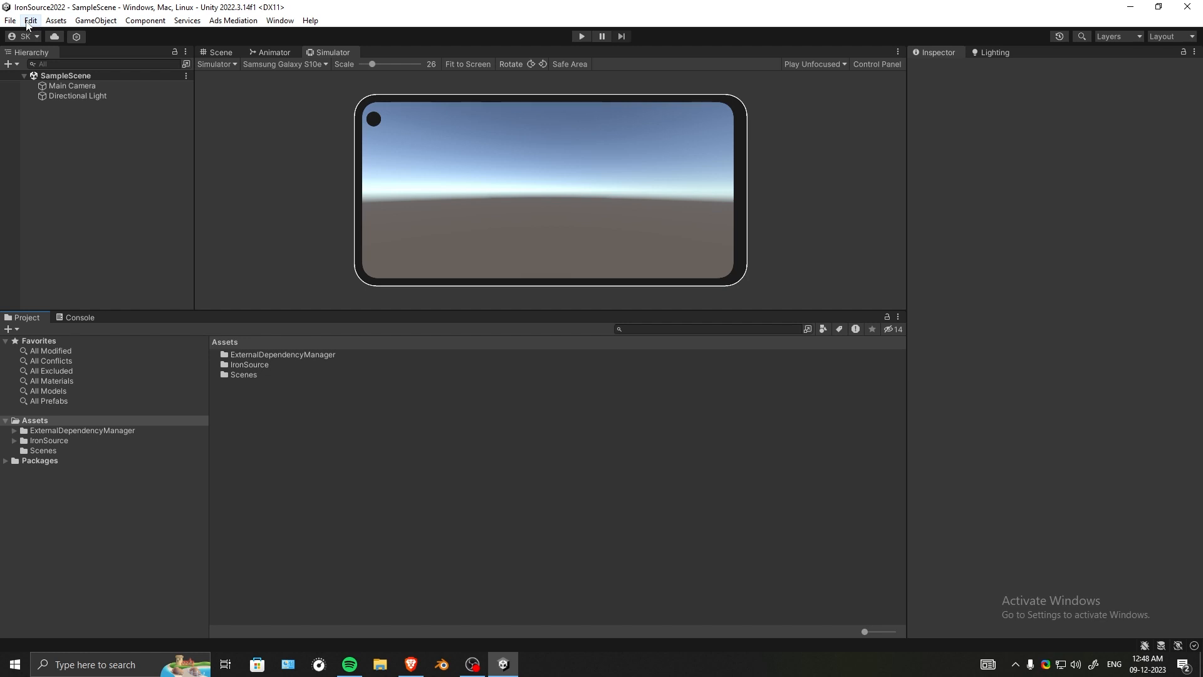
- Switch the build target to Android in Build Settings
left_click(10, 20)
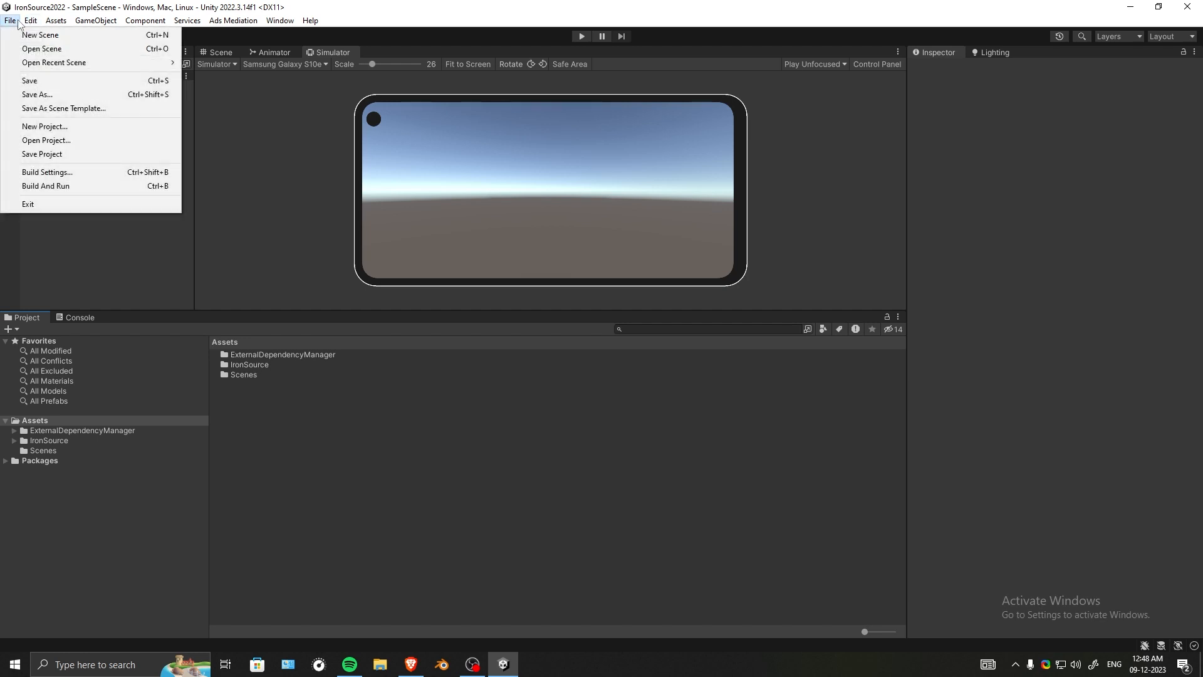
left_click(30, 20)
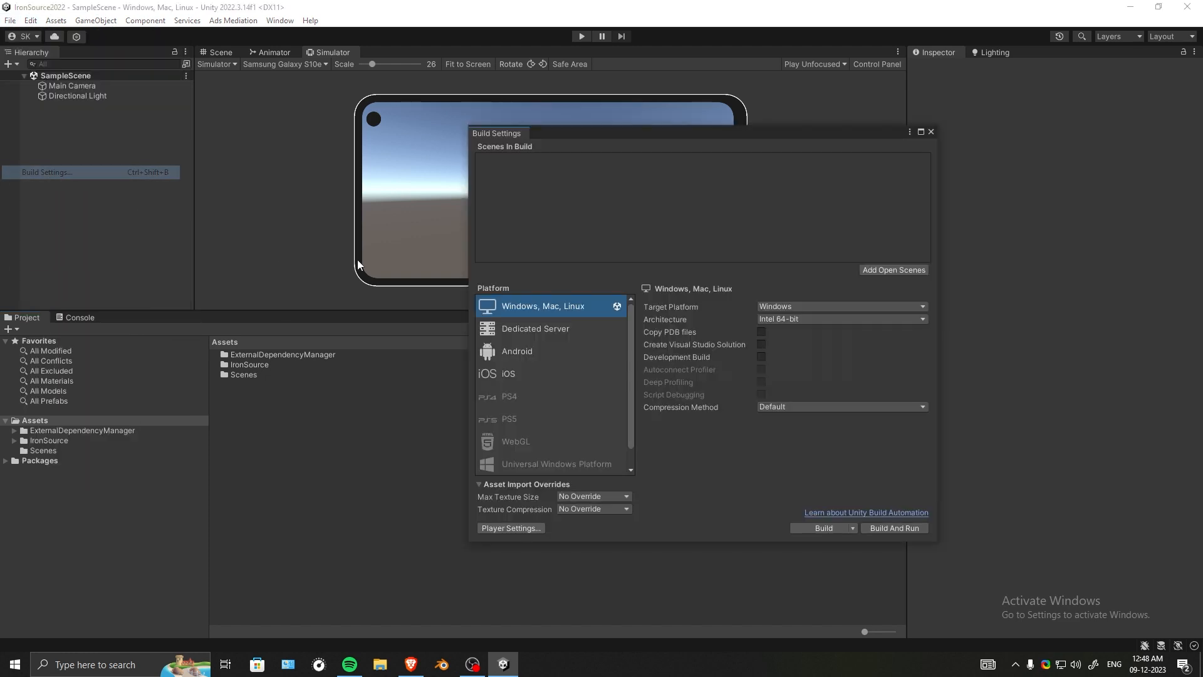
left_click(516, 351)
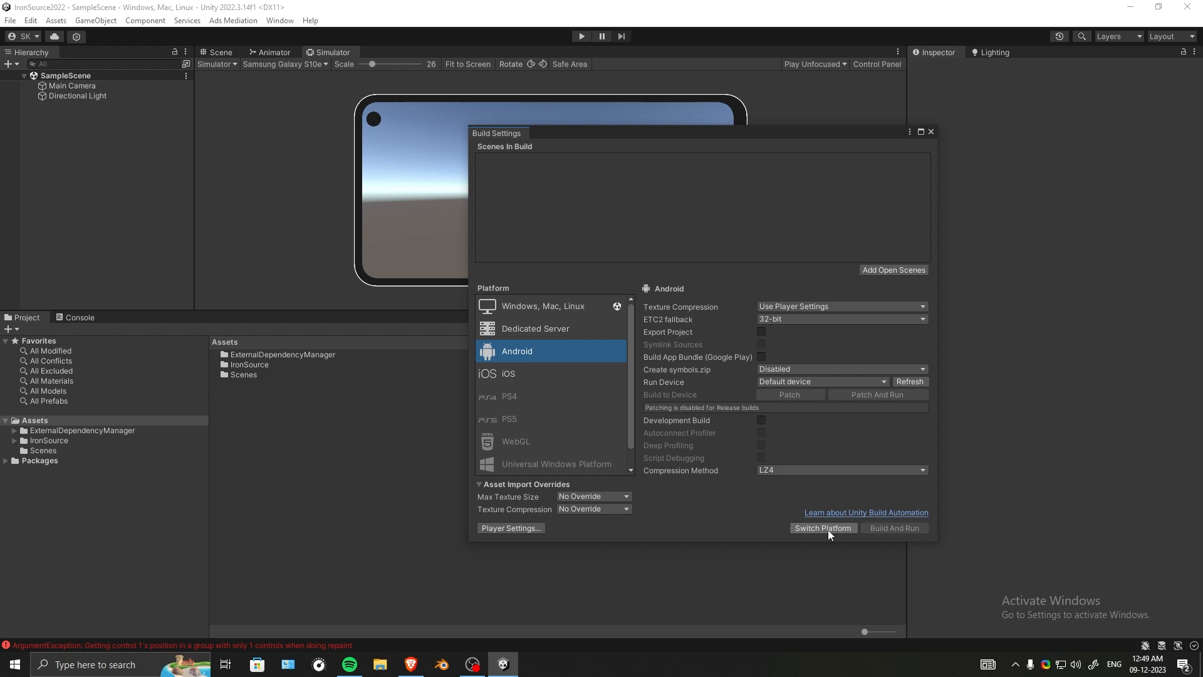
left_click(822, 528)
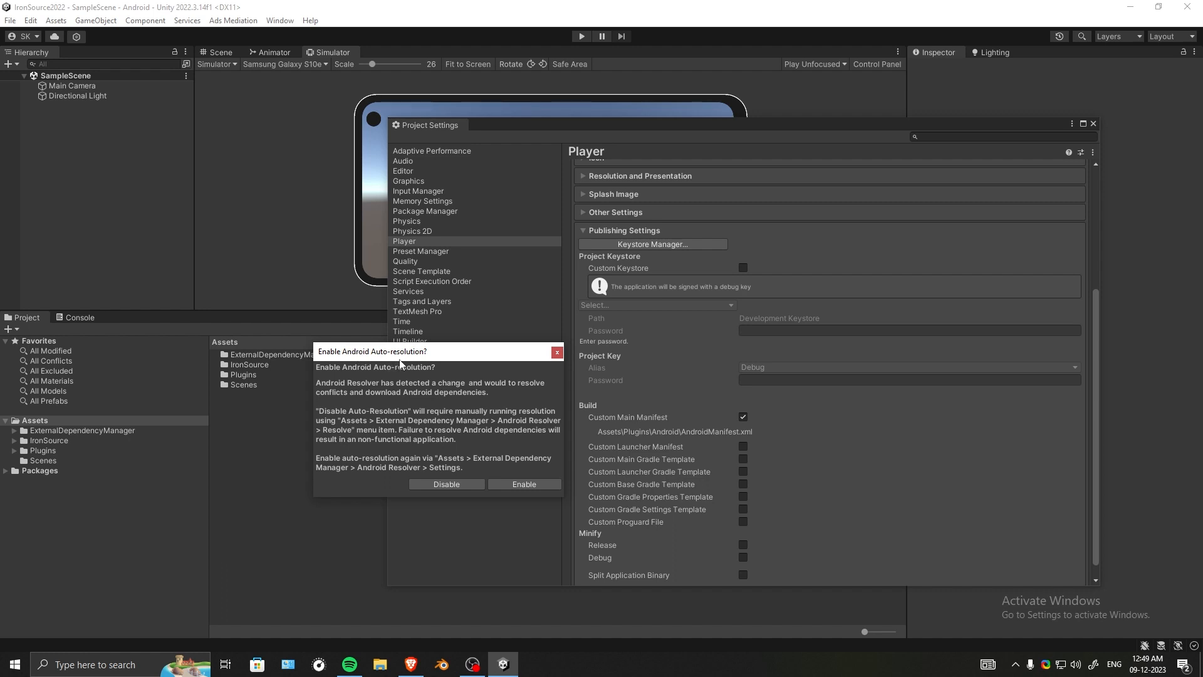
- Dismiss the auto-resolution prompt and open Assets/Plugins/Android/AndroidManifest in Visual Studio
left_click(447, 484)
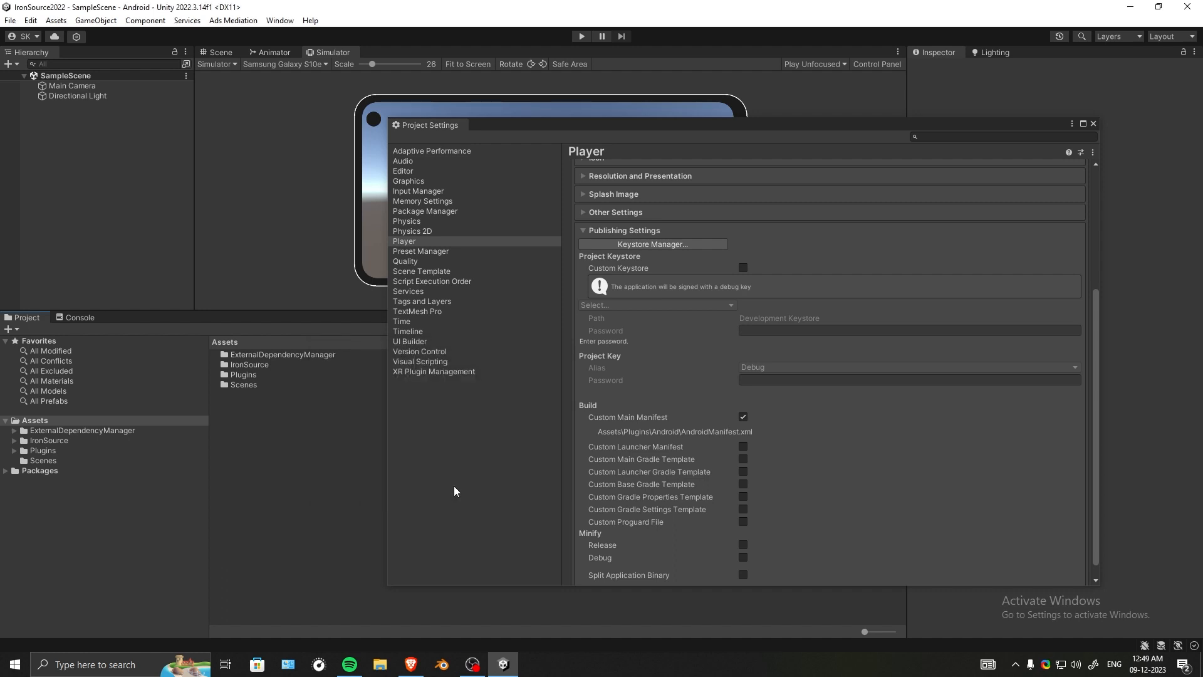
mouse_move(288, 361)
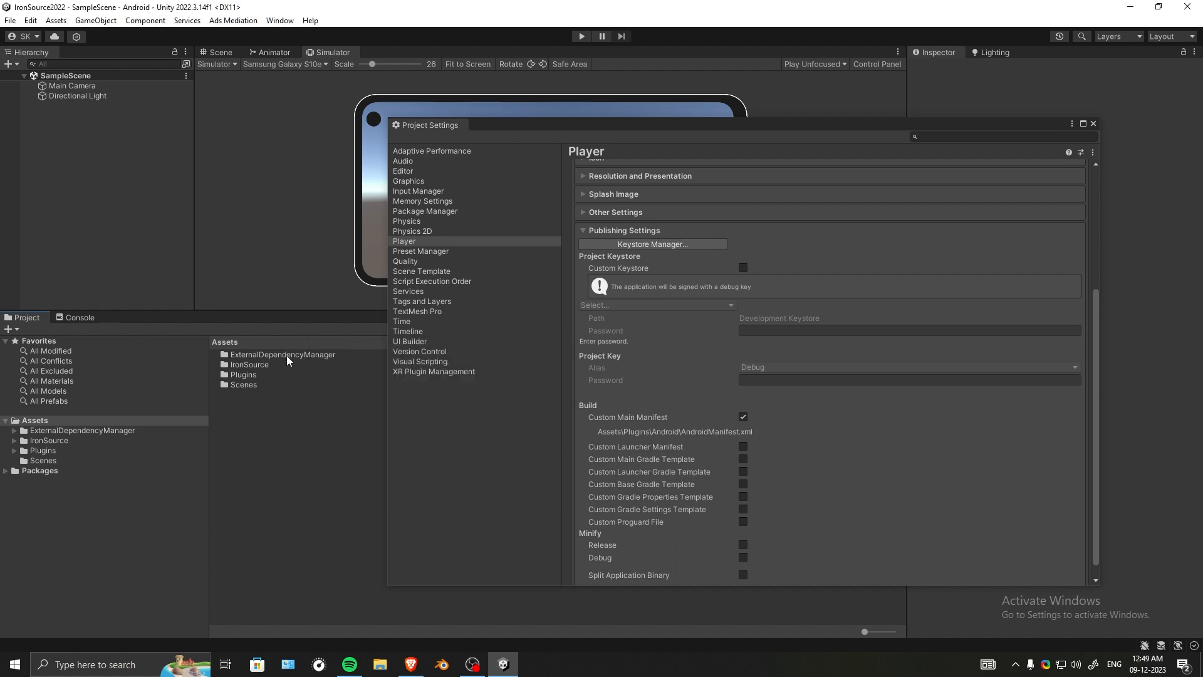
mouse_move(112, 409)
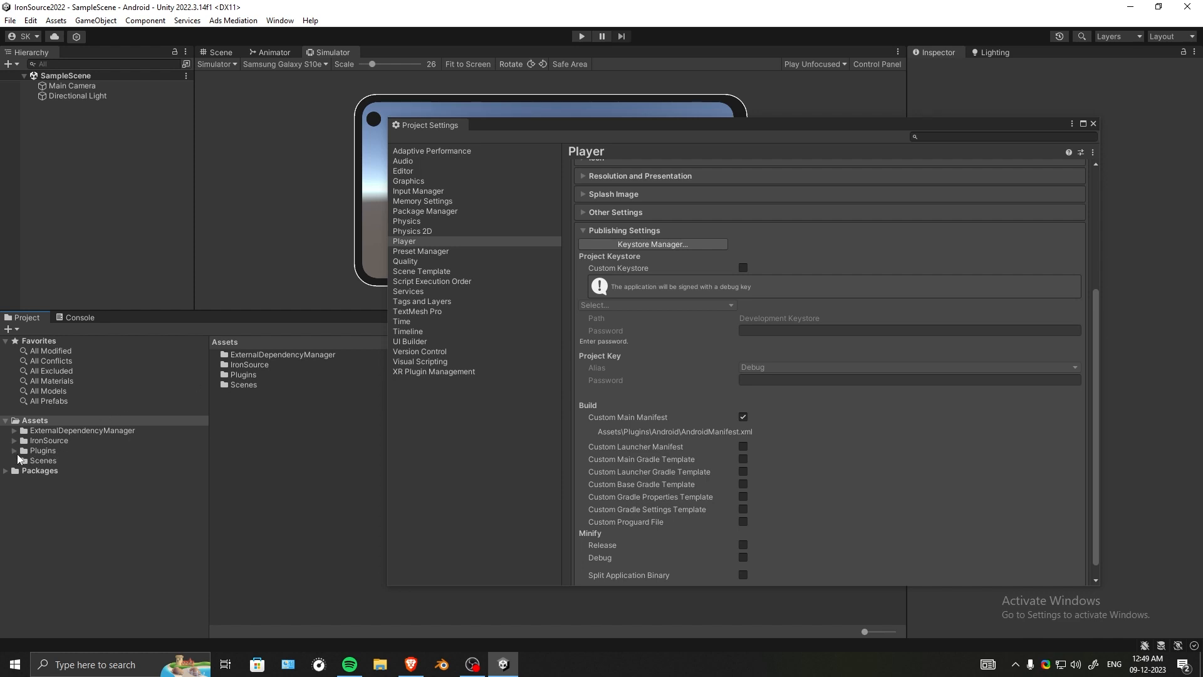
left_click(50, 460)
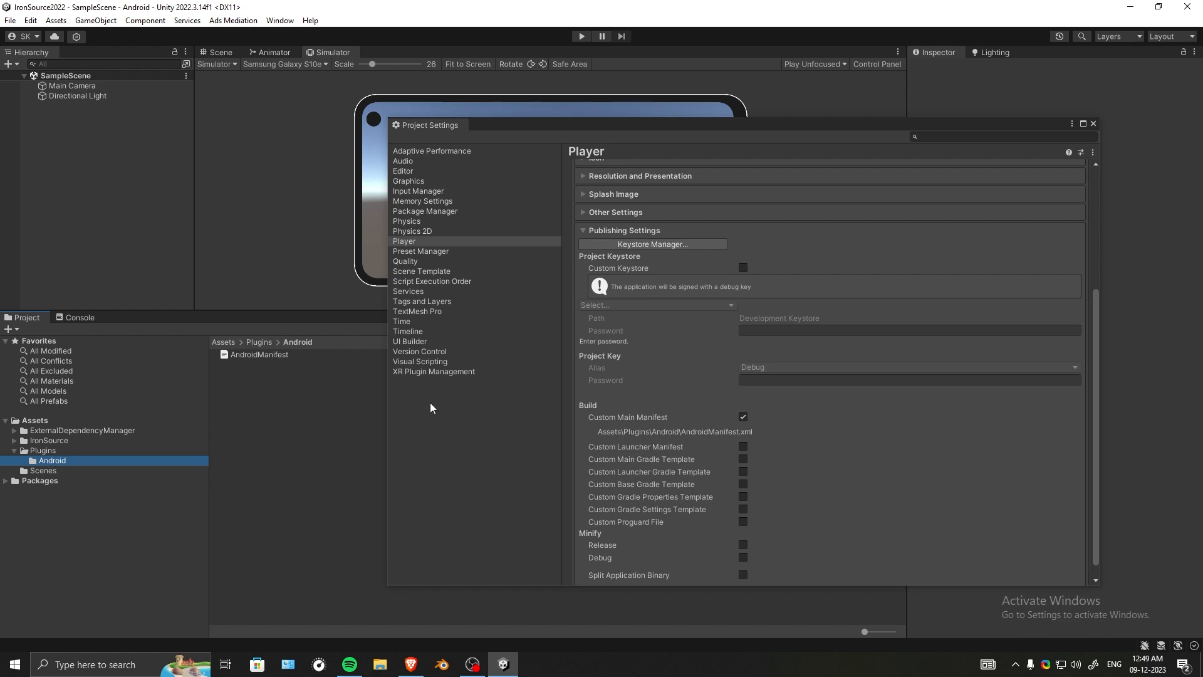
mouse_move(364, 360)
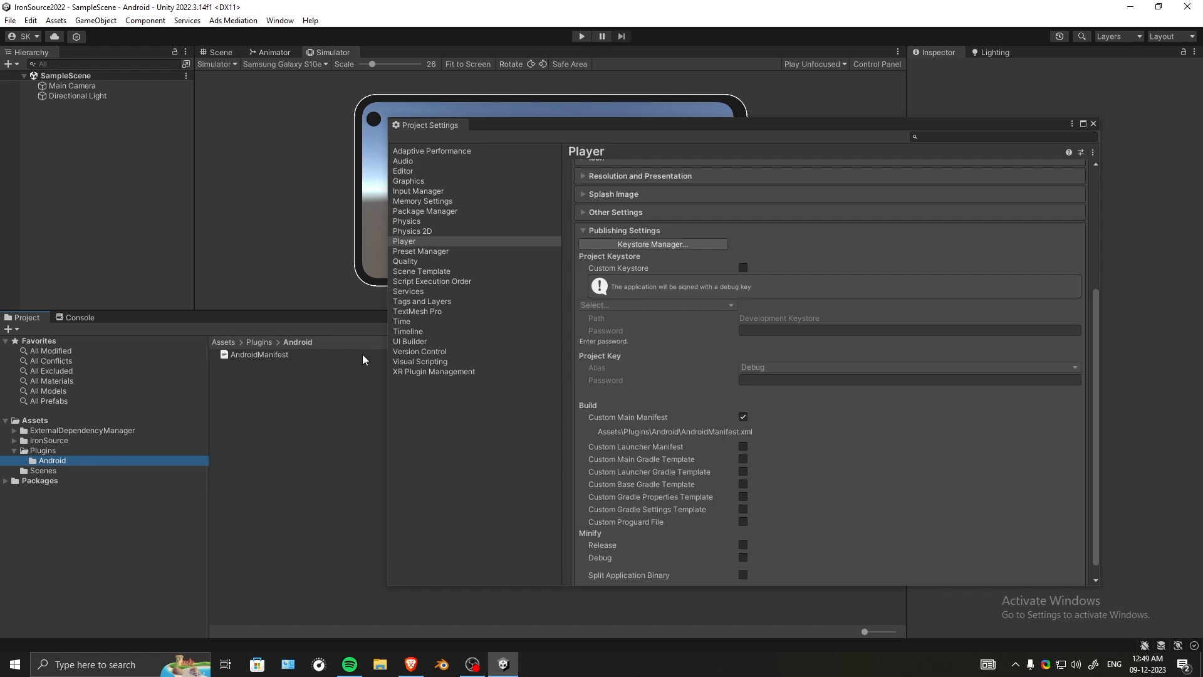
left_click(259, 353)
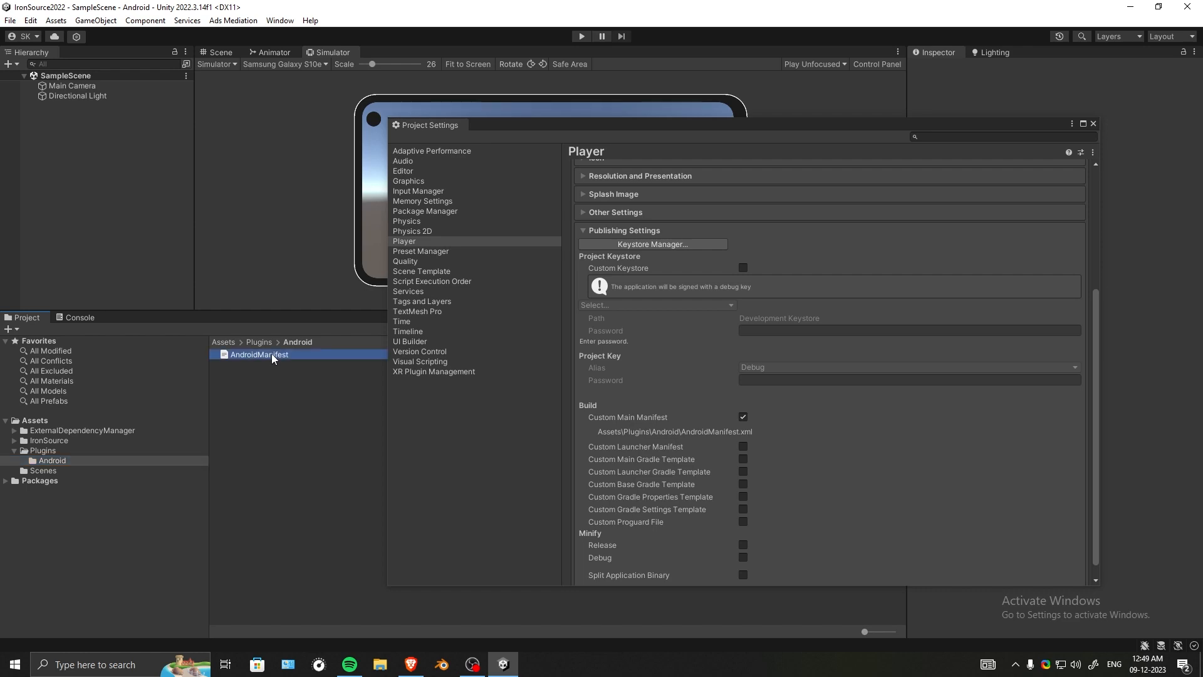
double_click(260, 354)
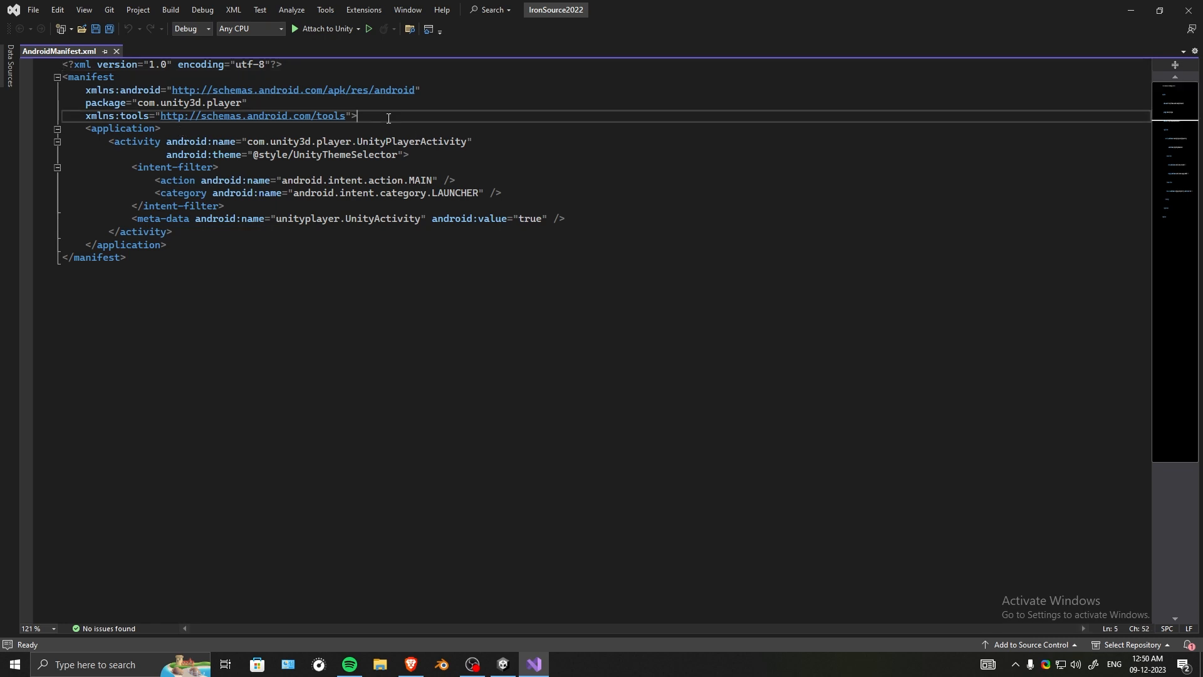
- Insert the com.google.android.gms.permission.AD_ID uses-permission line above the application element
key("enter")
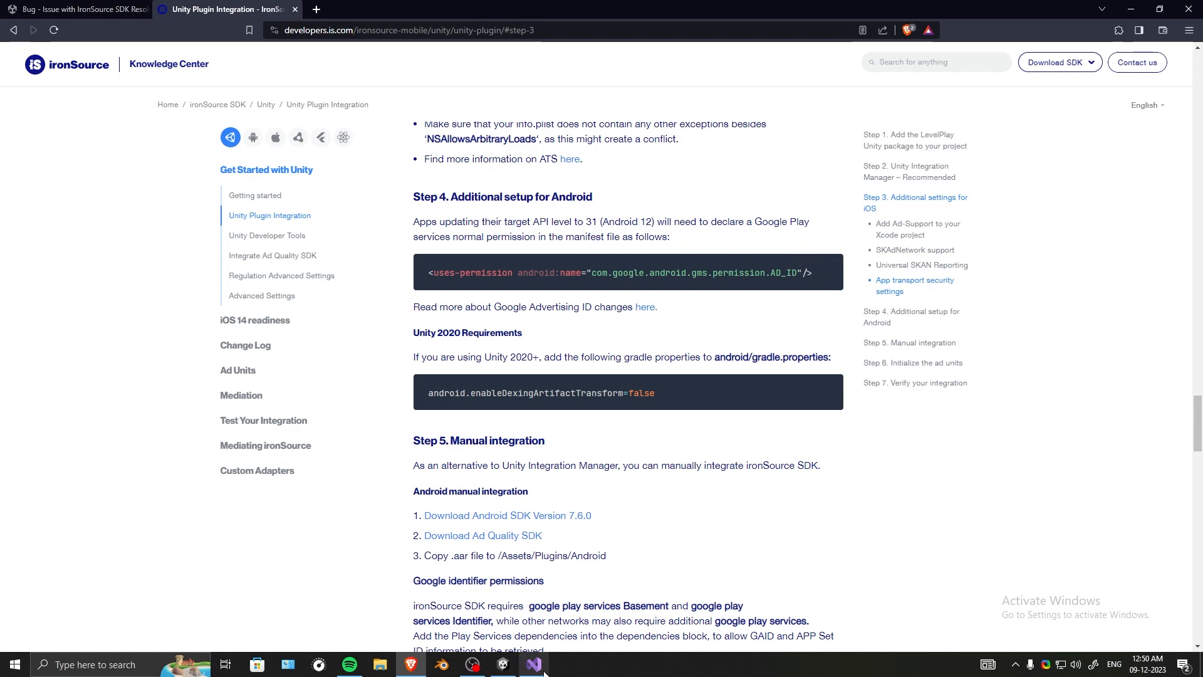
left_click(536, 664)
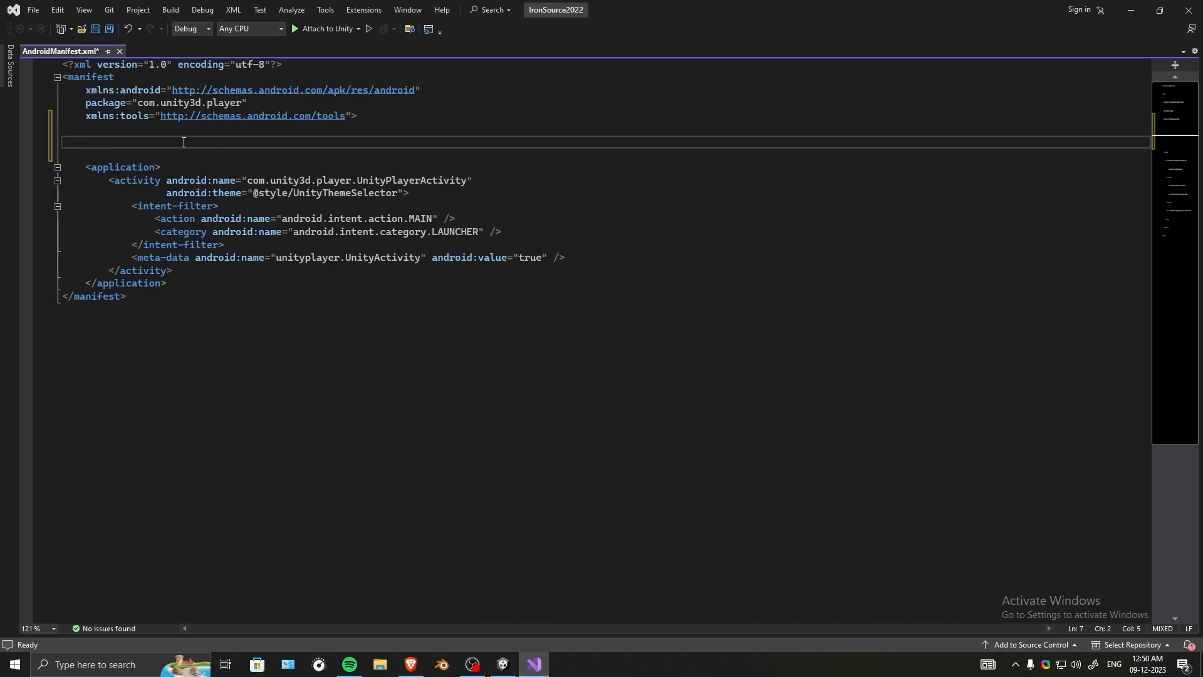
type("<uses-permission android:name=\"com.google.android.gms.permission.AD_ID\"/>")
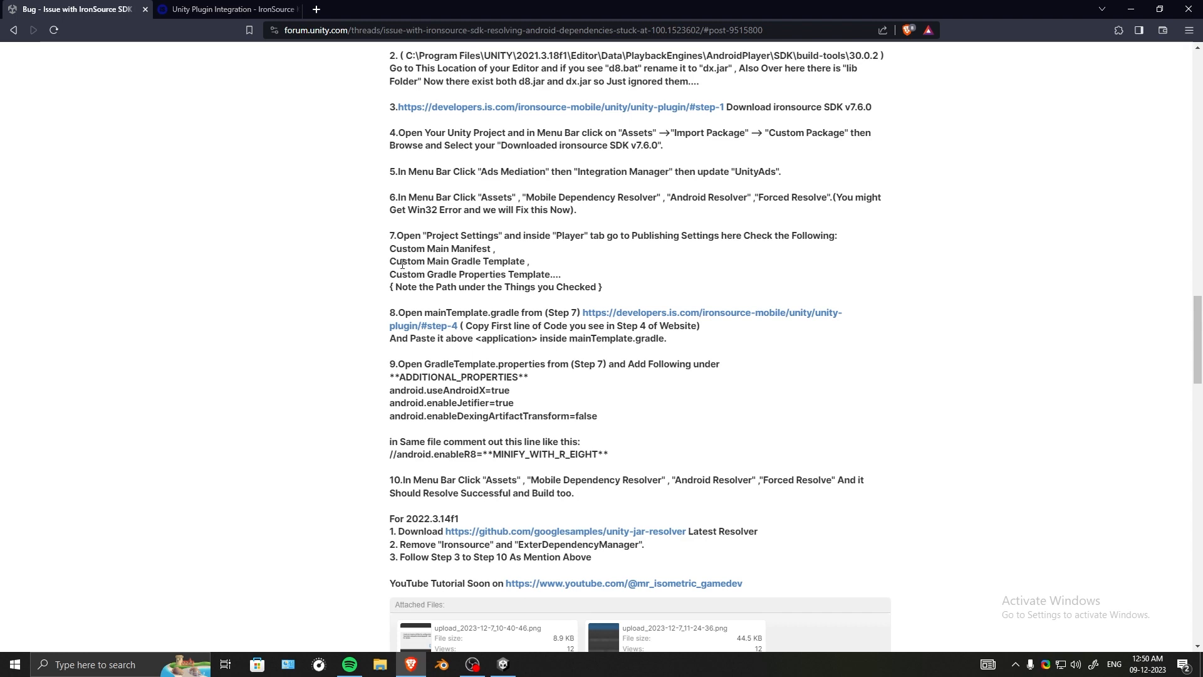
- Enable the Custom Main Gradle Template in Publishing Settings, following the forum fix steps
double_click(456, 260)
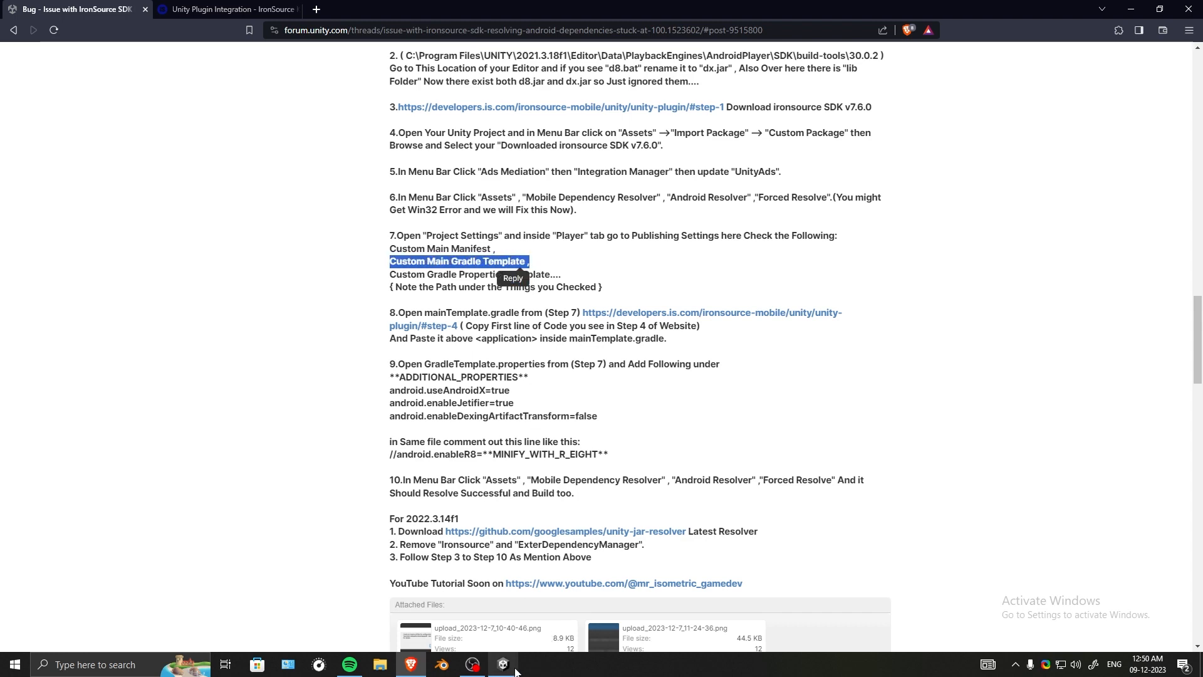
left_click(501, 665)
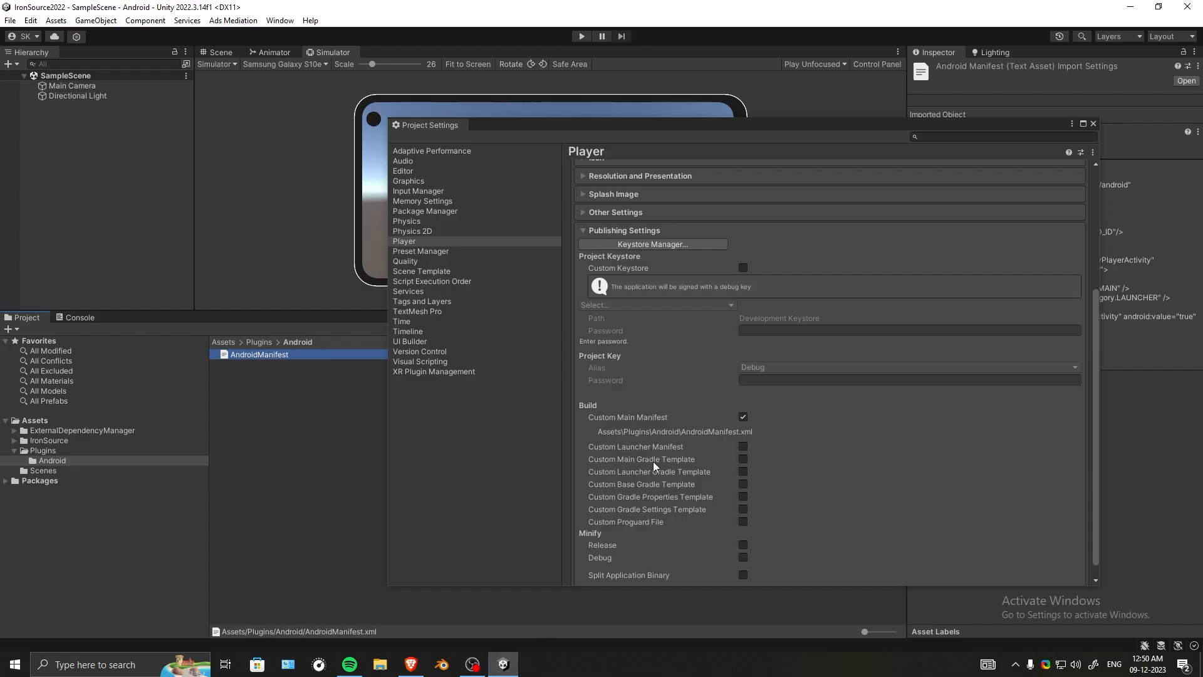
left_click(742, 459)
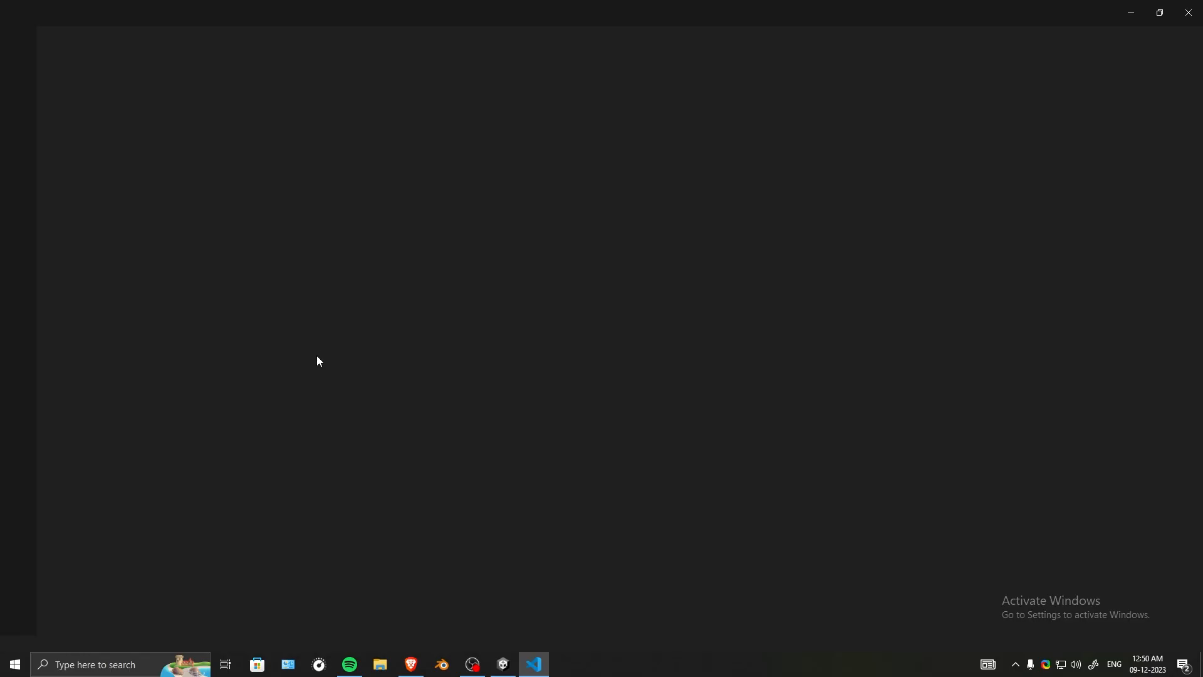
left_click(534, 670)
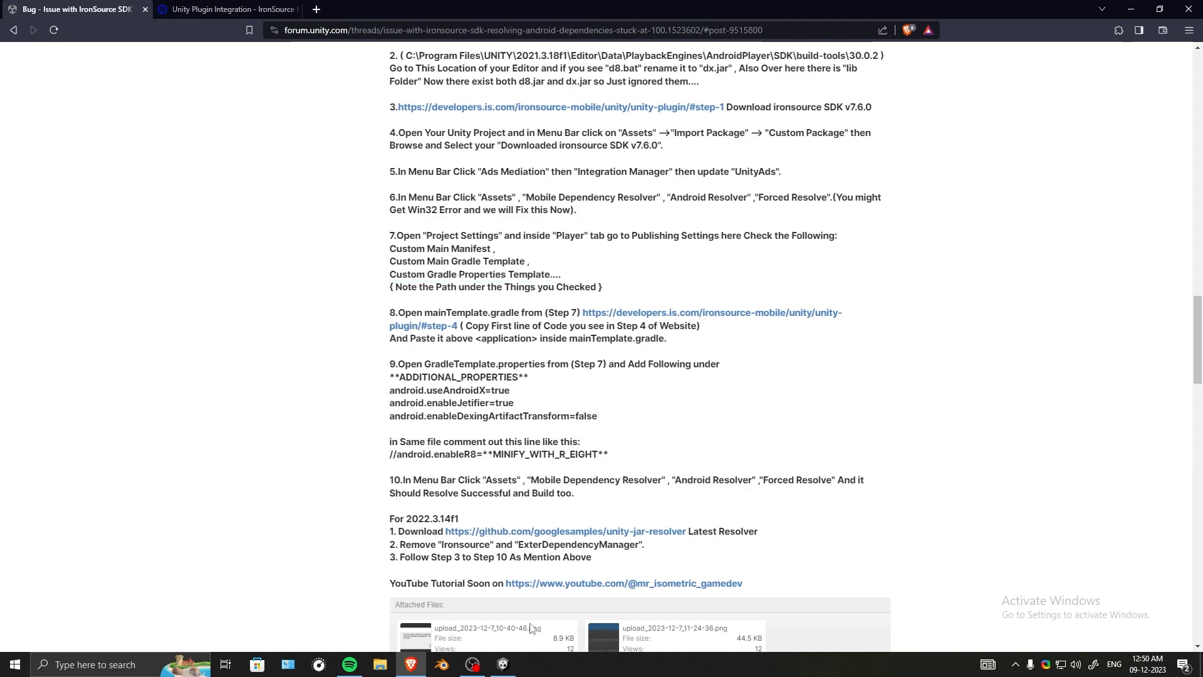
- Enable the Custom Gradle Properties Template and select gradleTemplate in Plugins/Android
left_click(502, 665)
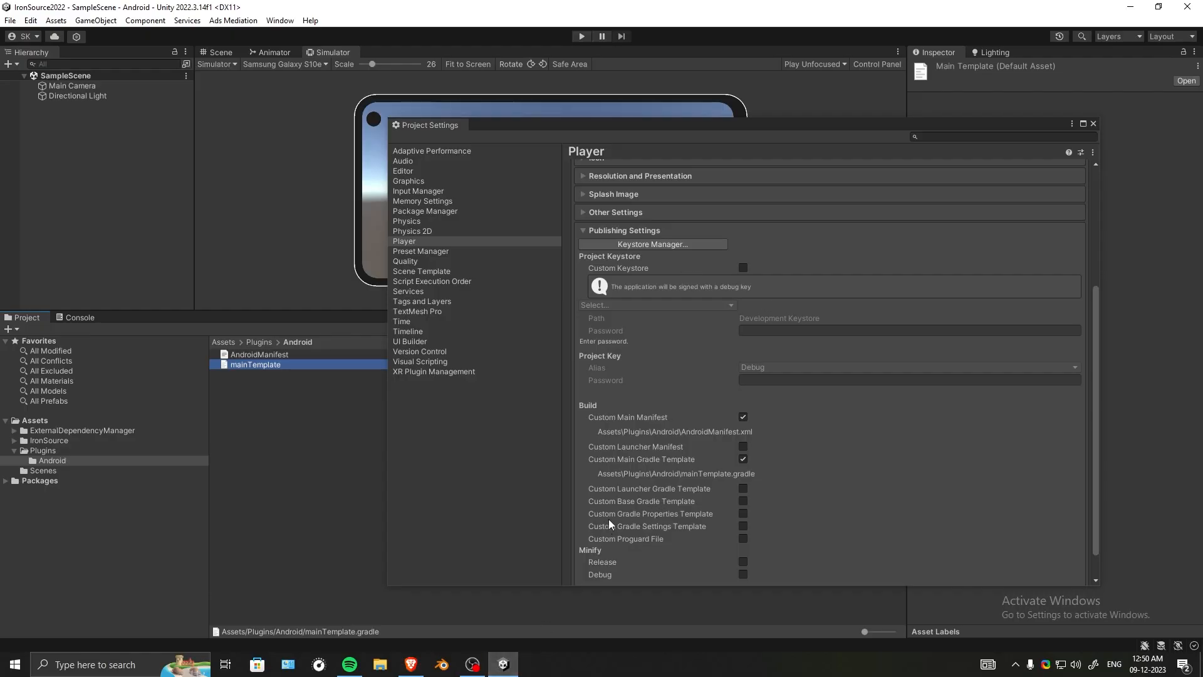
mouse_move(713, 518)
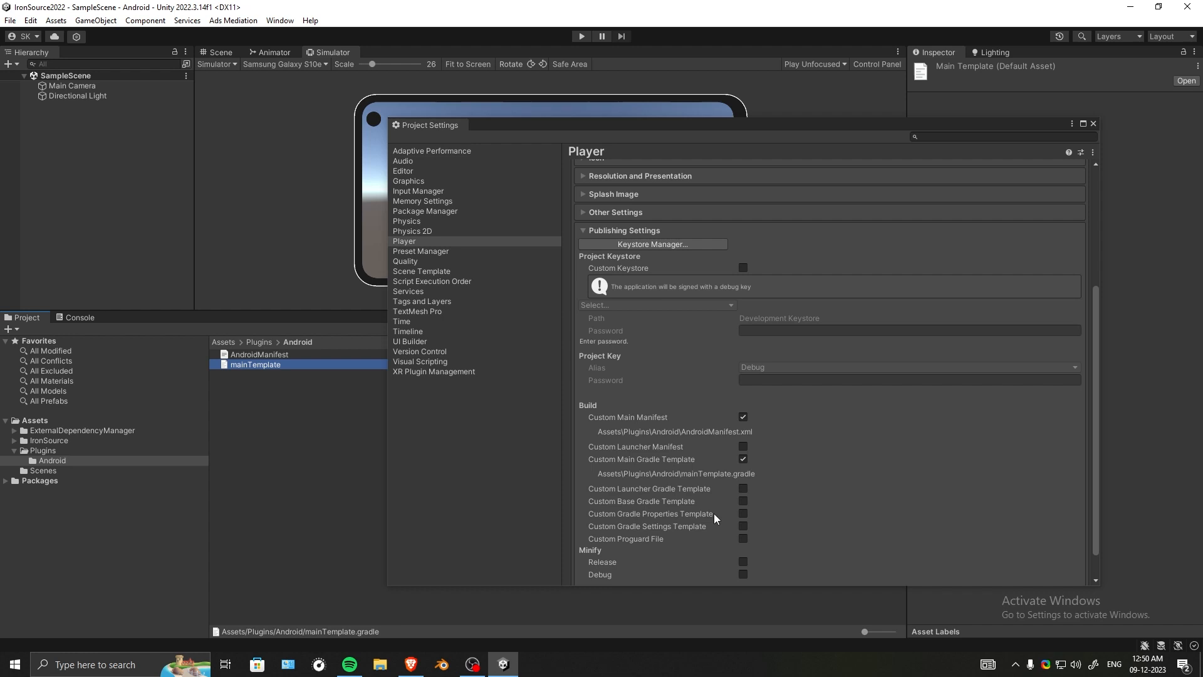
left_click(741, 514)
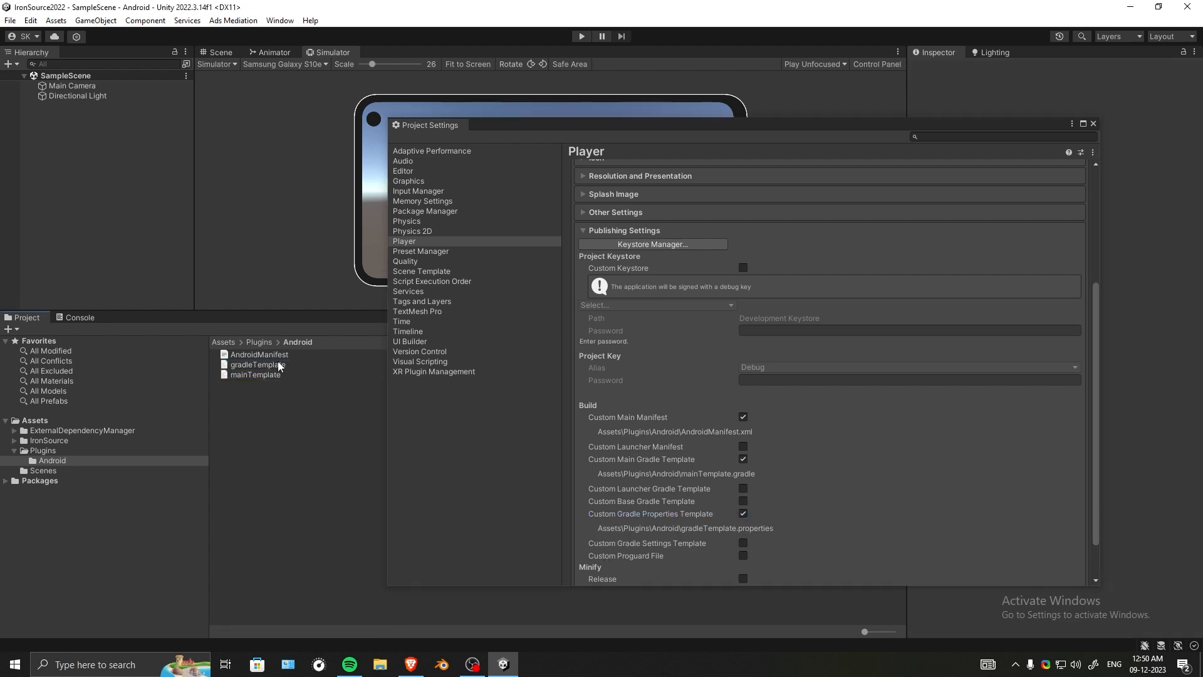
mouse_move(695, 535)
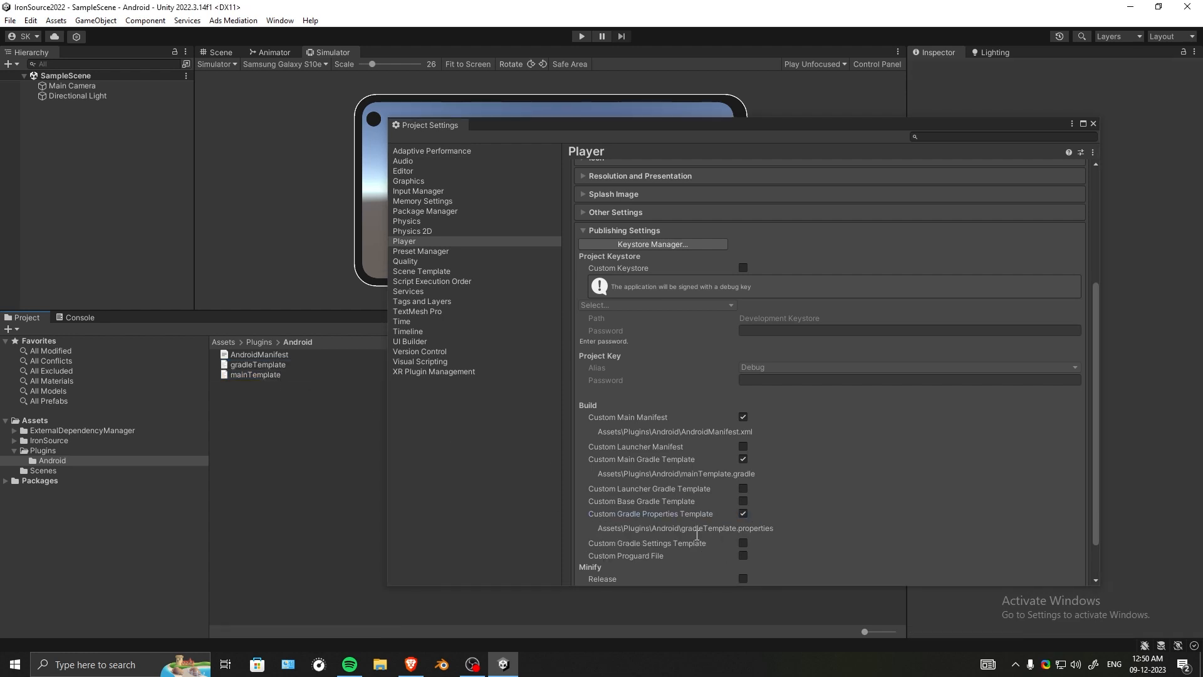
left_click(259, 363)
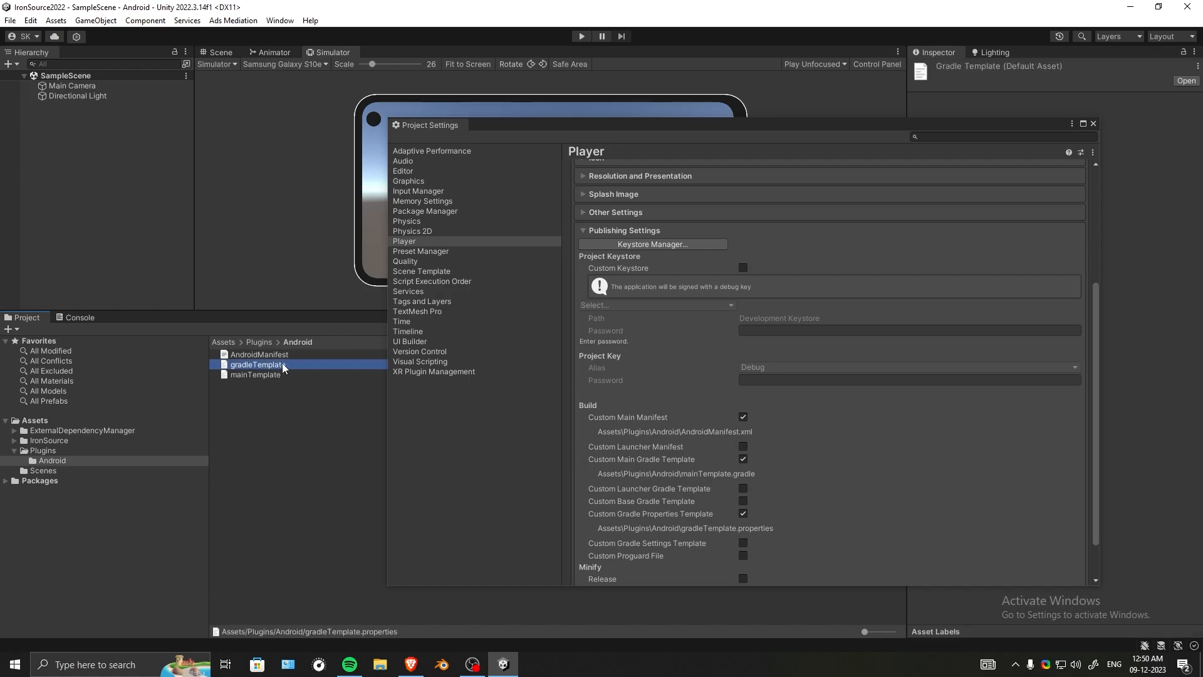
- Copy the three Gradle property lines from the forum post into the opened gradleTemplate editor
double_click(259, 364)
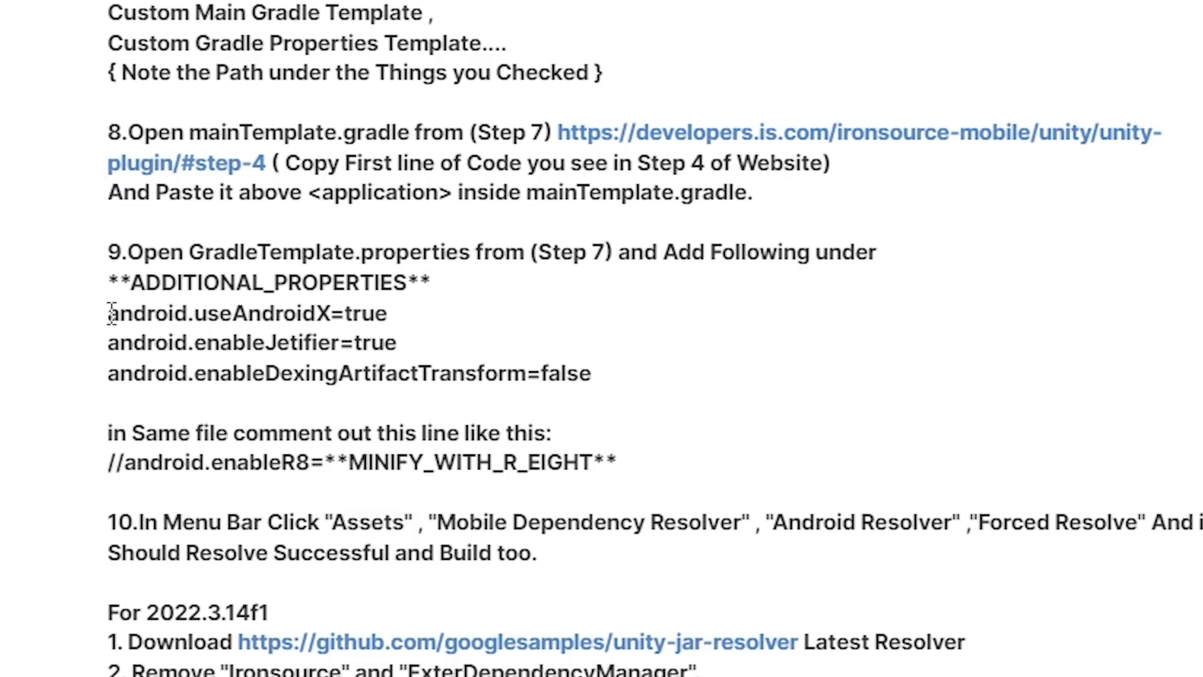
left_click_drag(107, 312, 592, 375)
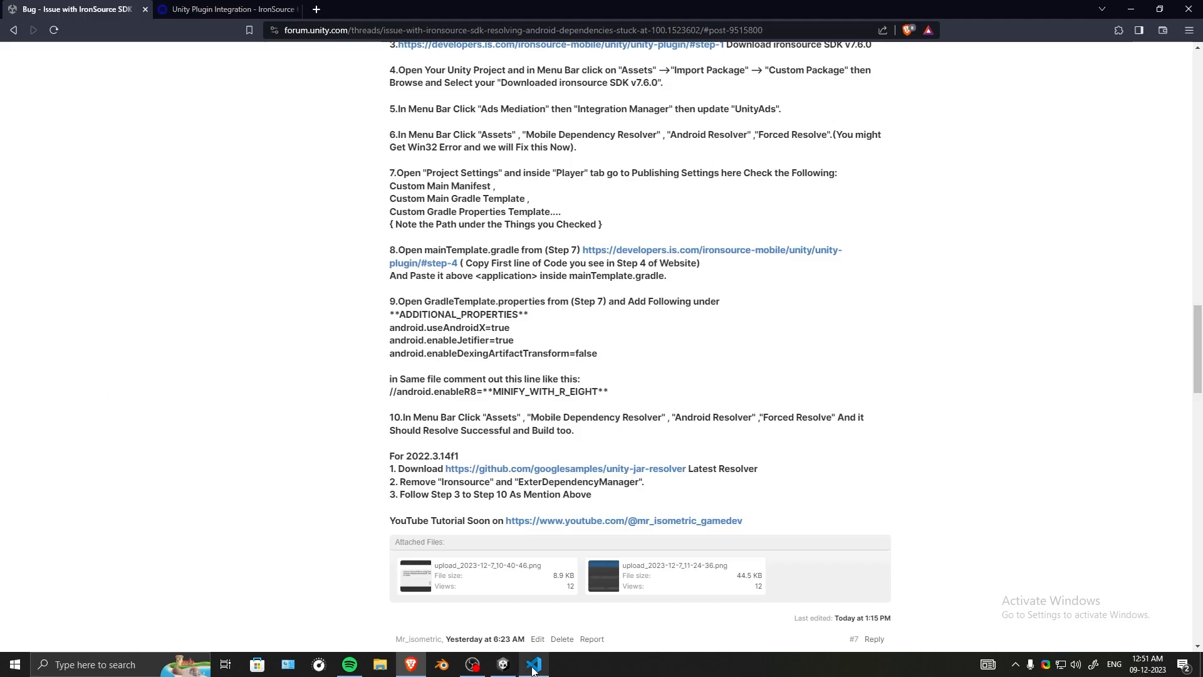
left_click(533, 664)
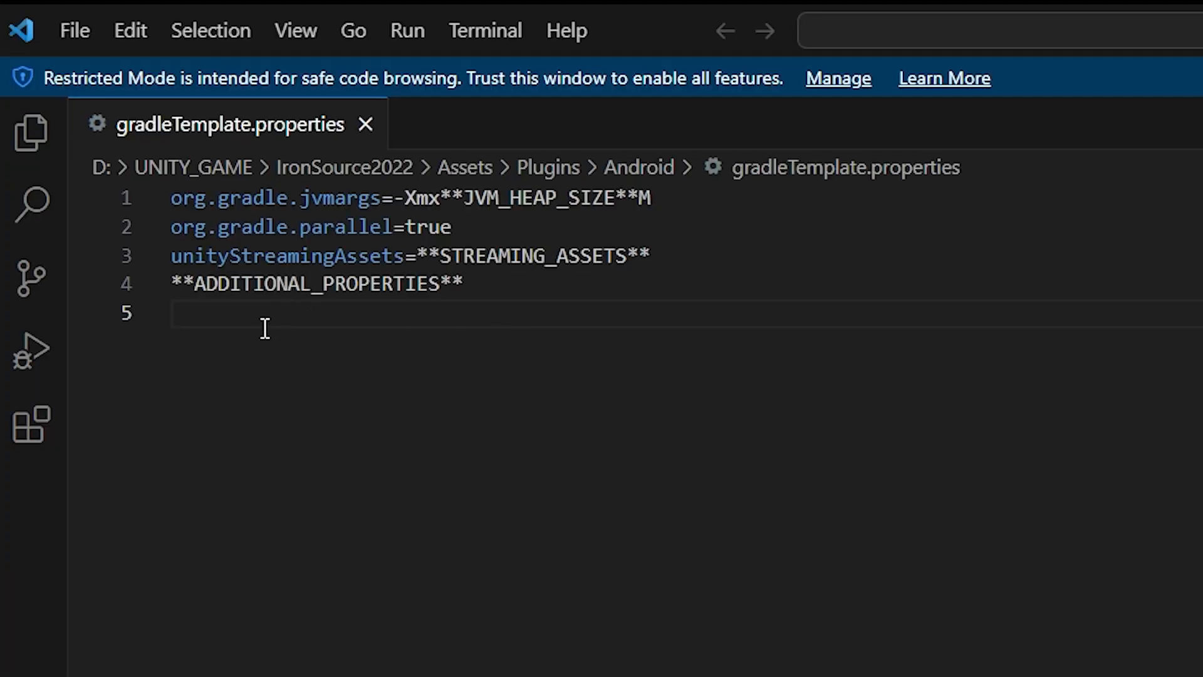
- Add android.useAndroidX=true and the enableJetifier and enableDexingArtifactTransform lines under ADDITIONAL_PROPERTIES
type("android.useAndroidX=true")
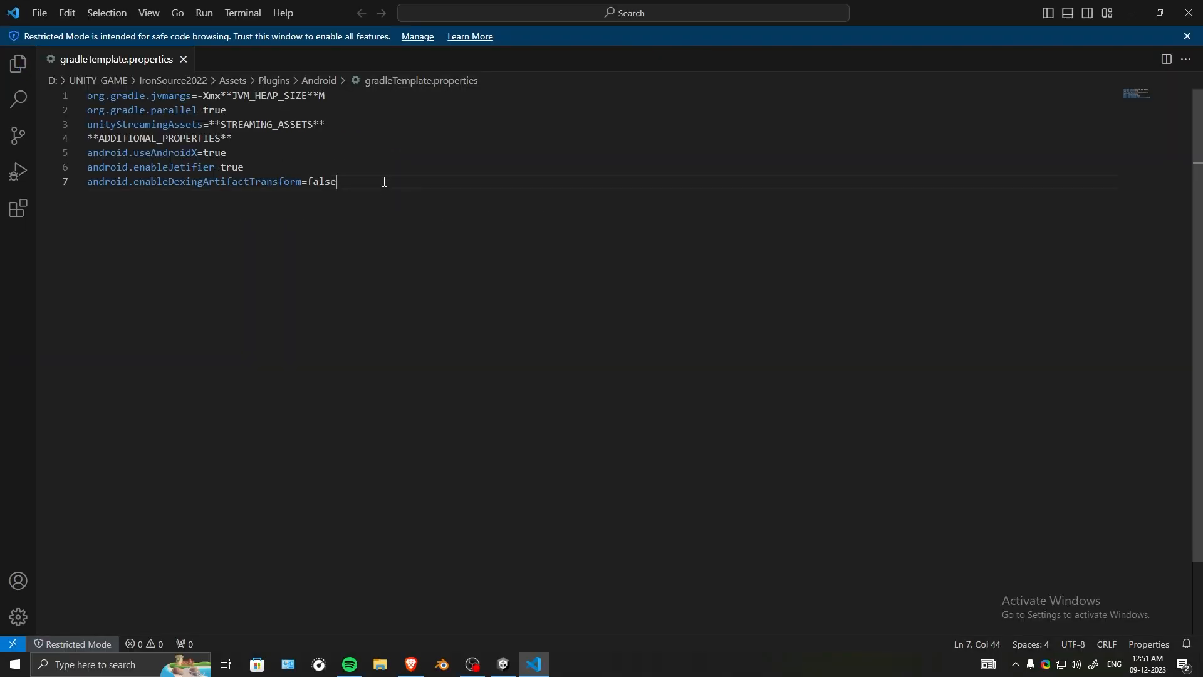
left_click(472, 665)
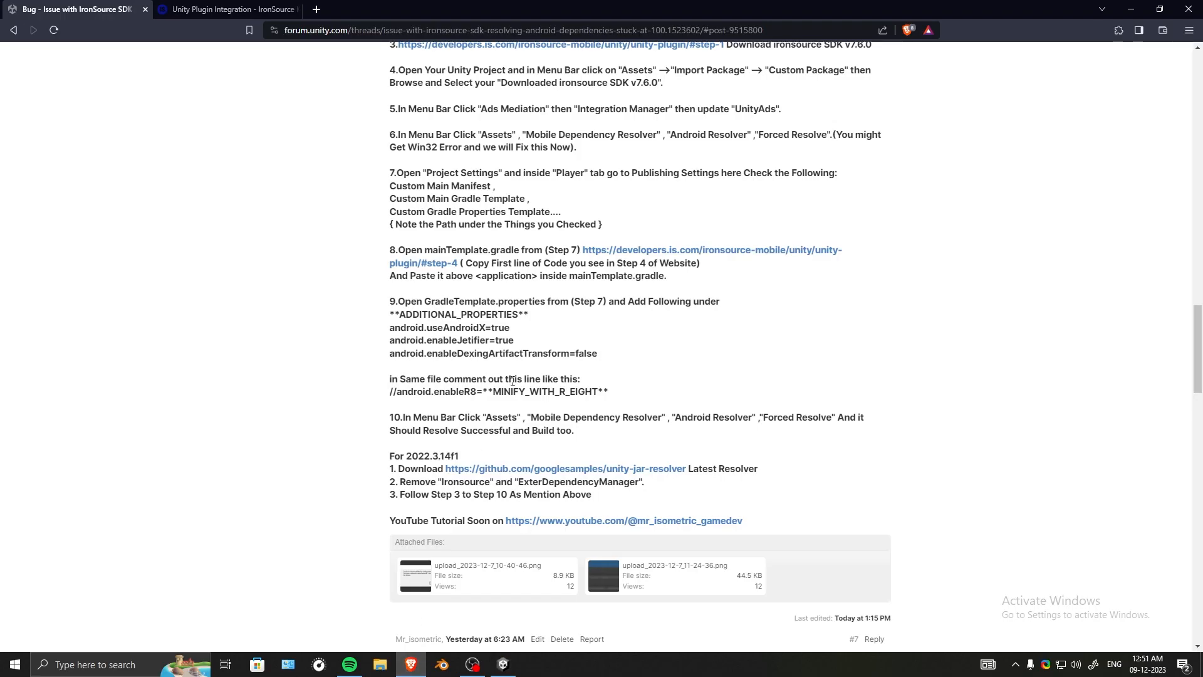
mouse_move(438, 232)
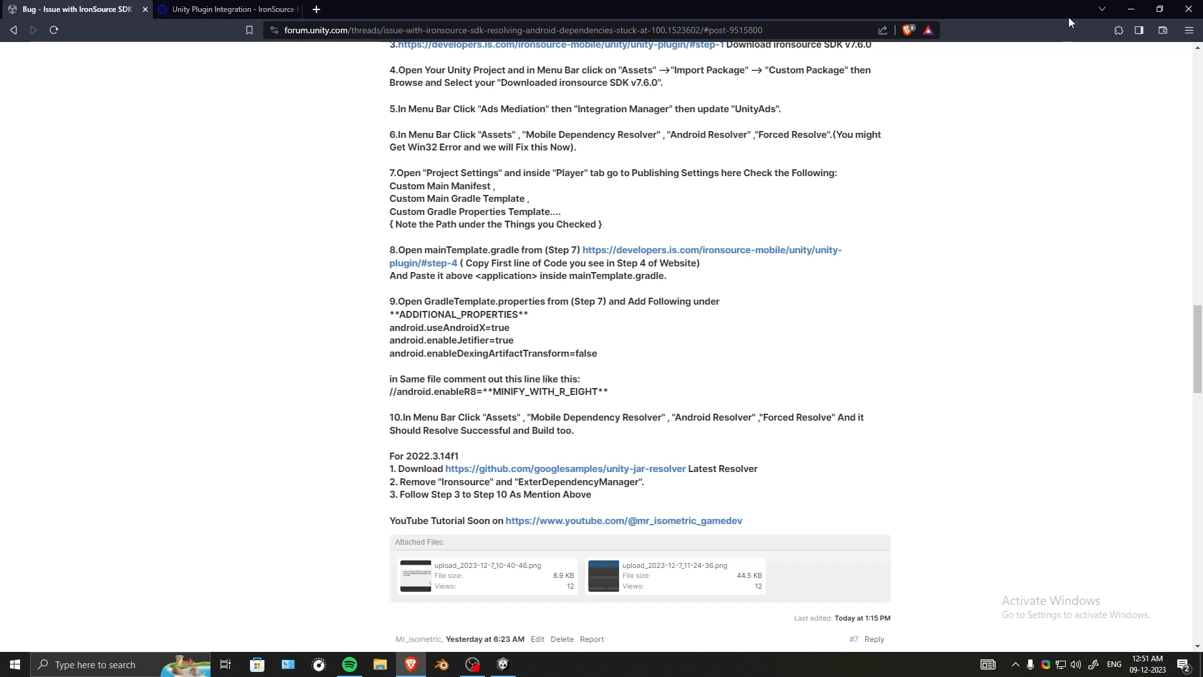
left_click(502, 669)
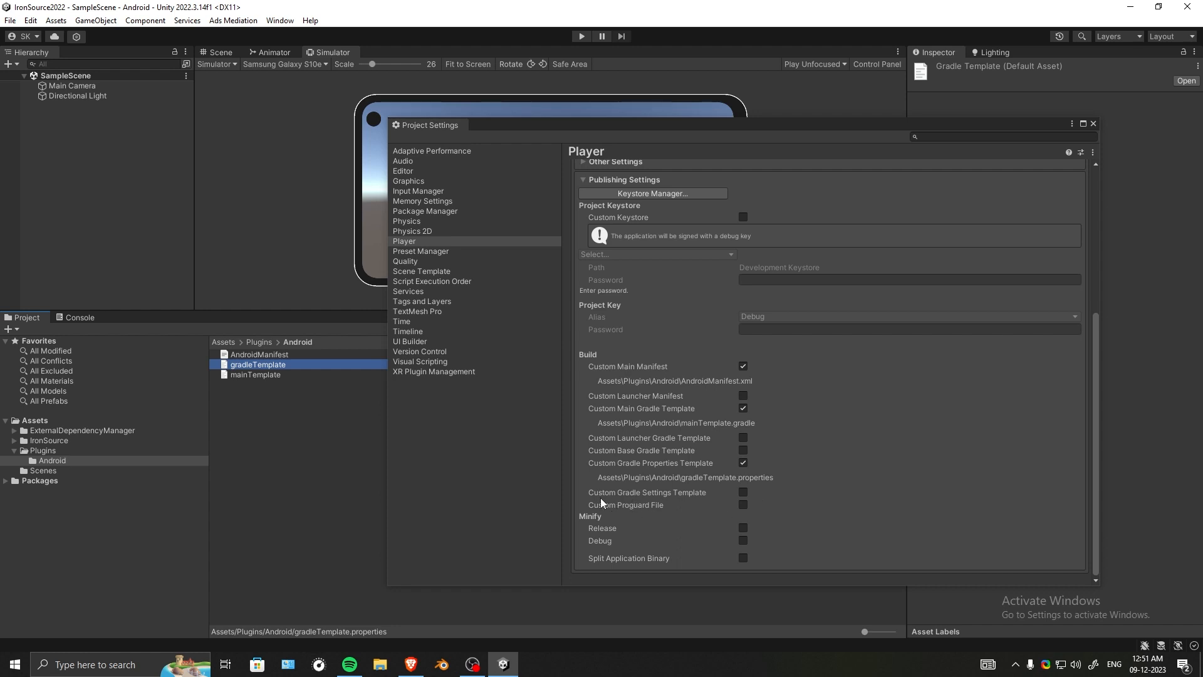
mouse_move(613, 498)
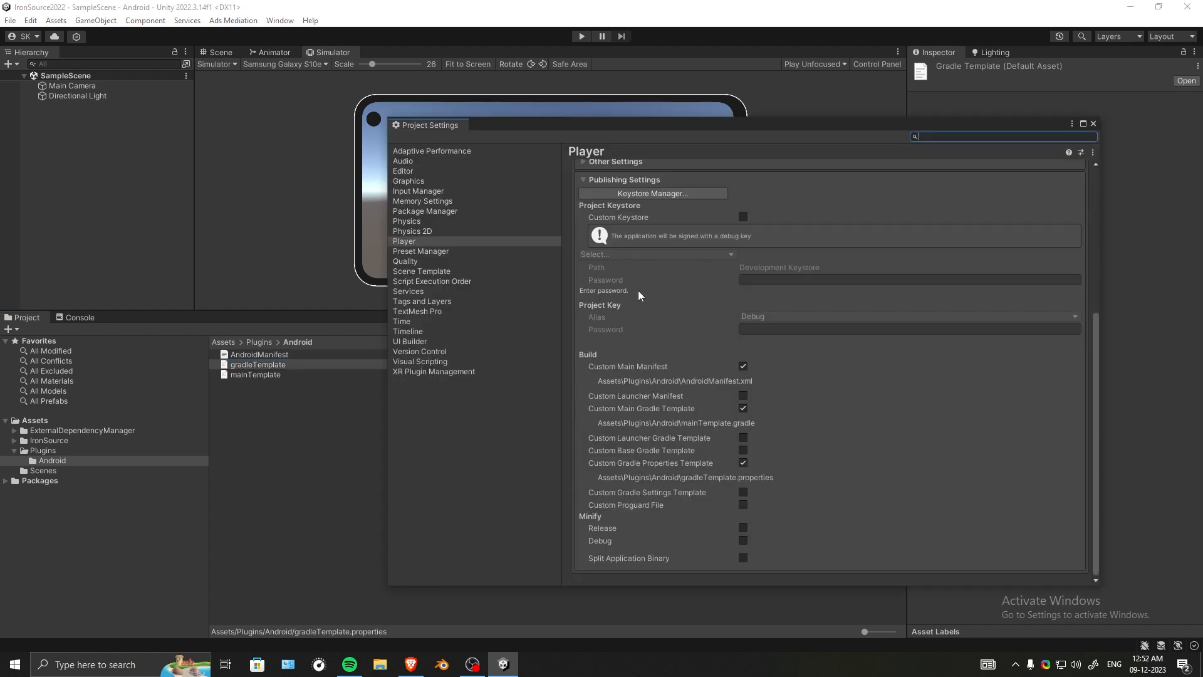
mouse_move(768, 268)
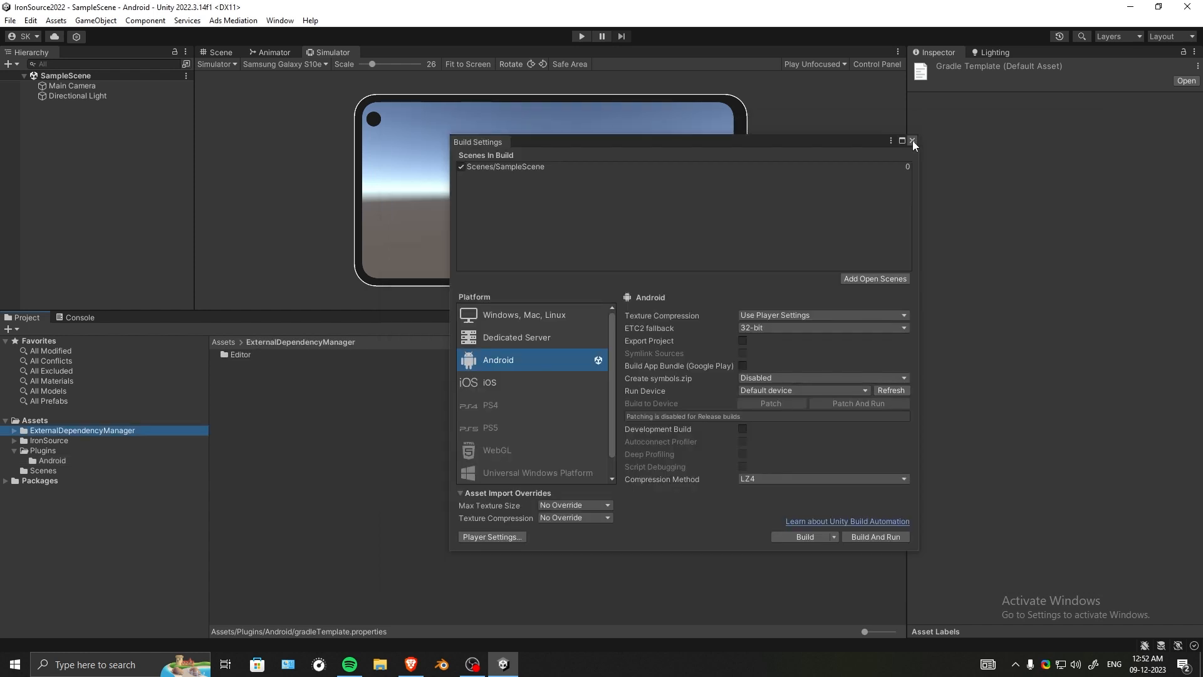
- Force-resolve the Android dependencies via the Android Resolver and acknowledge the success message
left_click(54, 20)
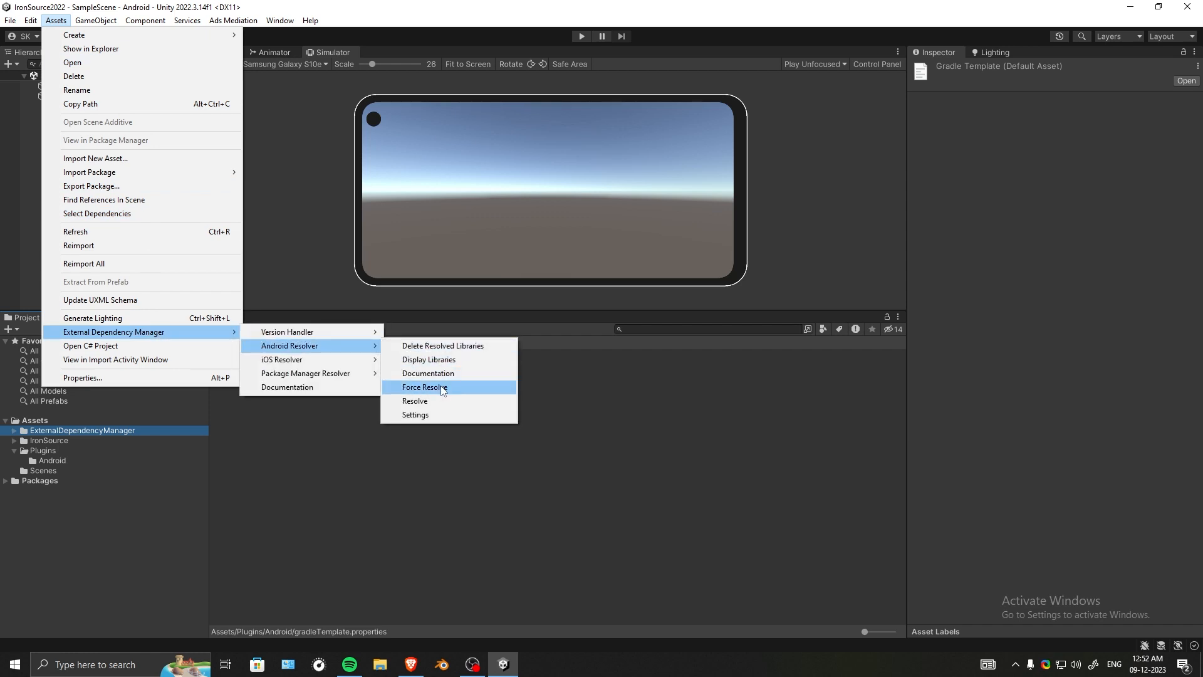
left_click(423, 387)
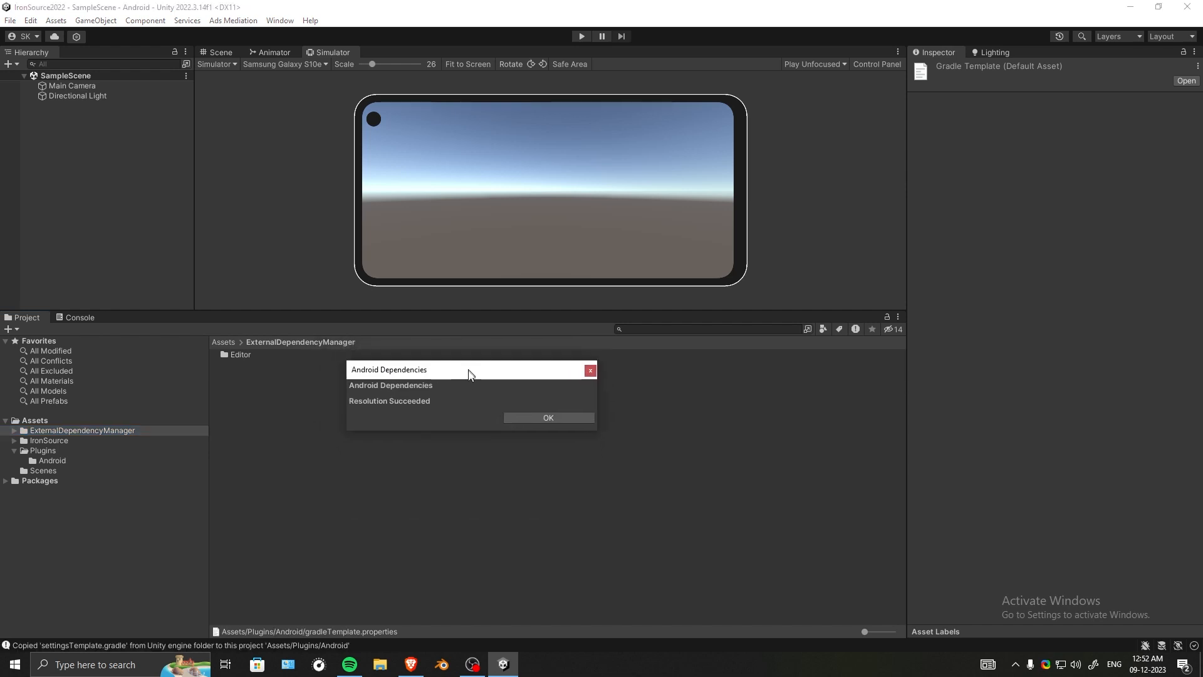
left_click(548, 418)
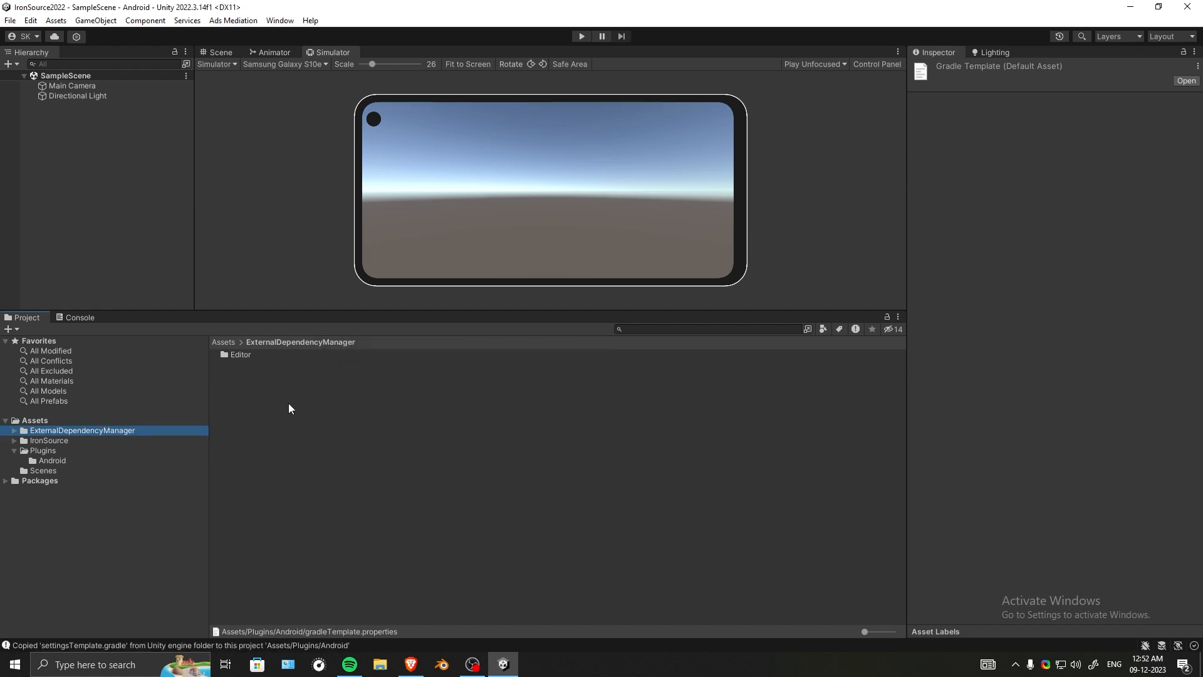
- Check Plugins/Android for the new settingsTemplate file and return to the Android Resolver menu
left_click(52, 460)
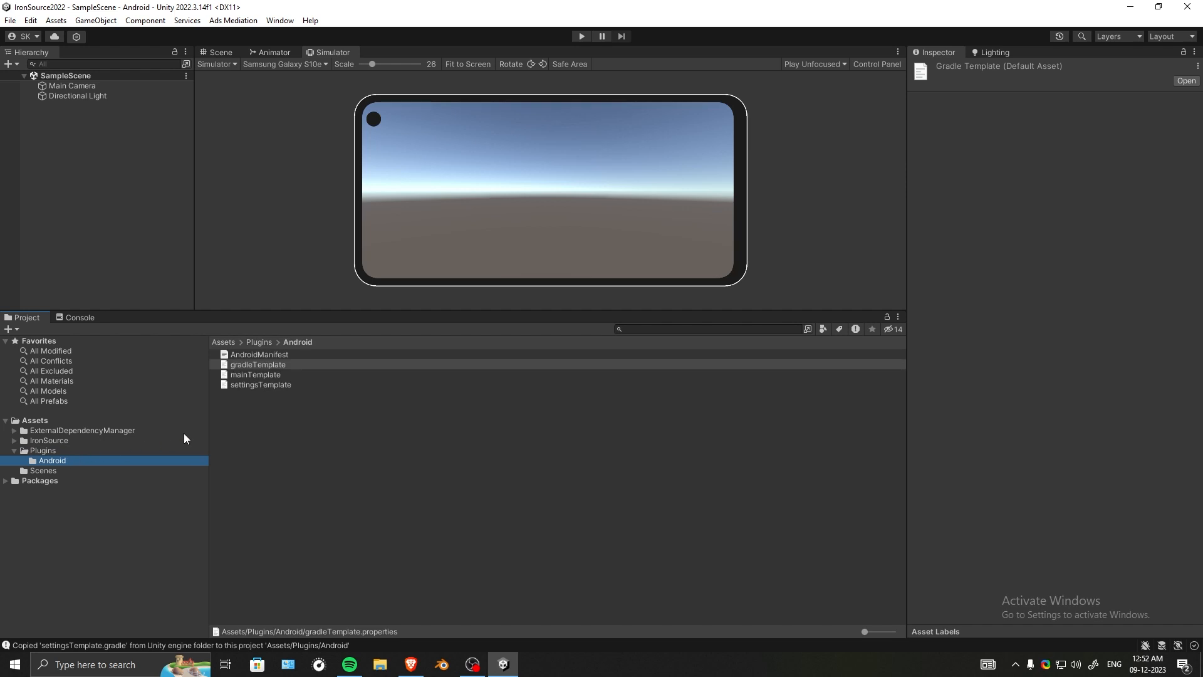
mouse_move(306, 391)
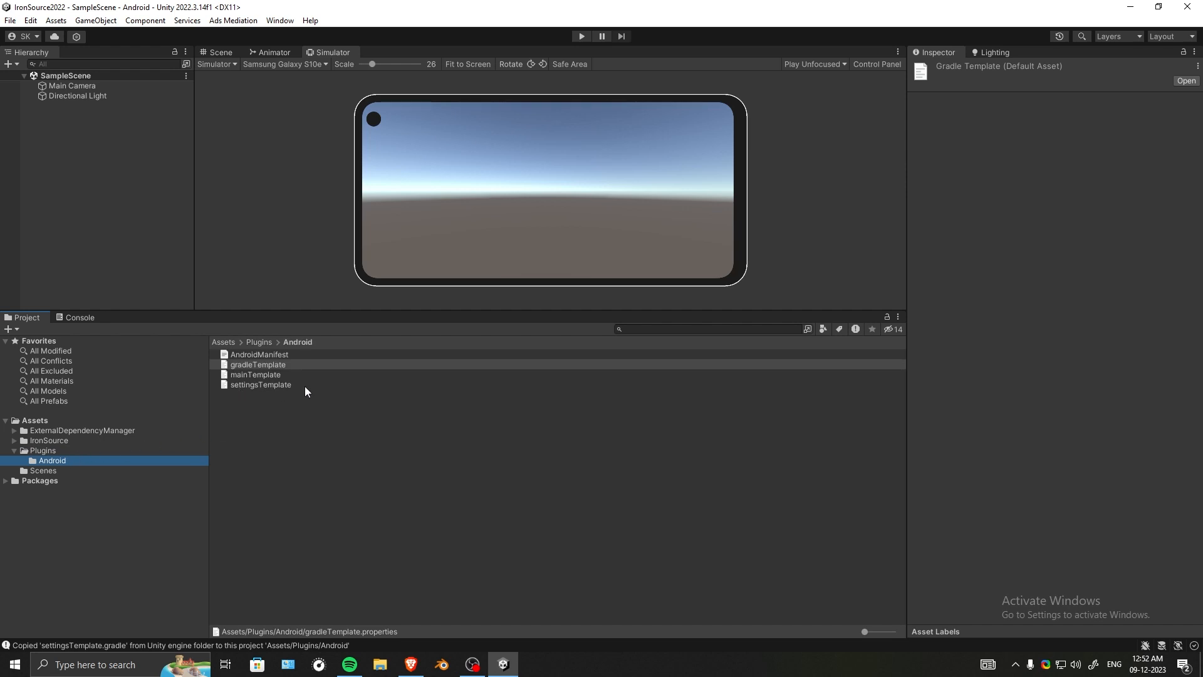
left_click(55, 20)
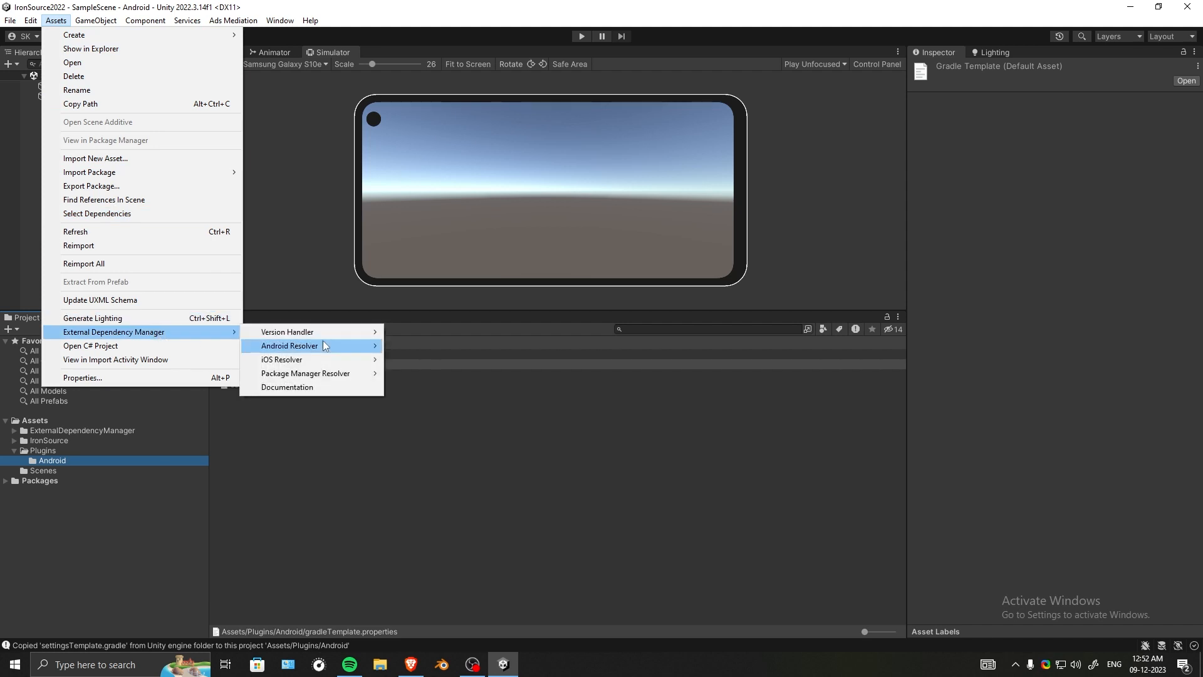
mouse_move(377, 354)
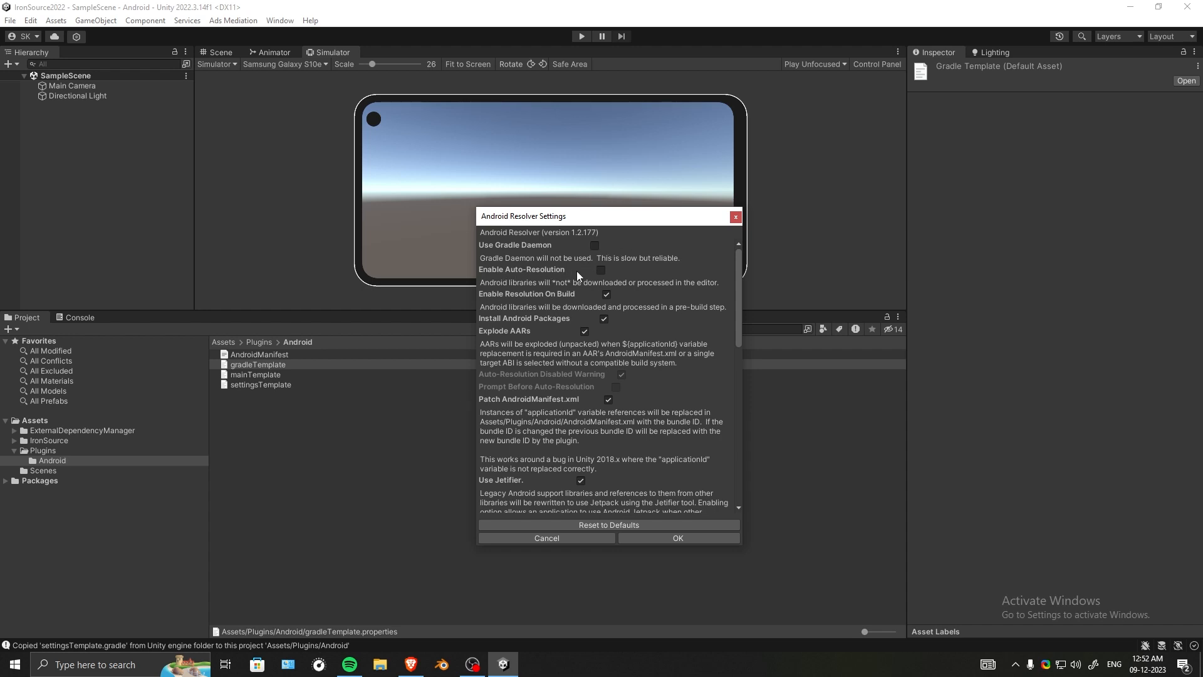
- Enable Auto-Resolution in the Android Resolver settings and confirm
left_click(600, 270)
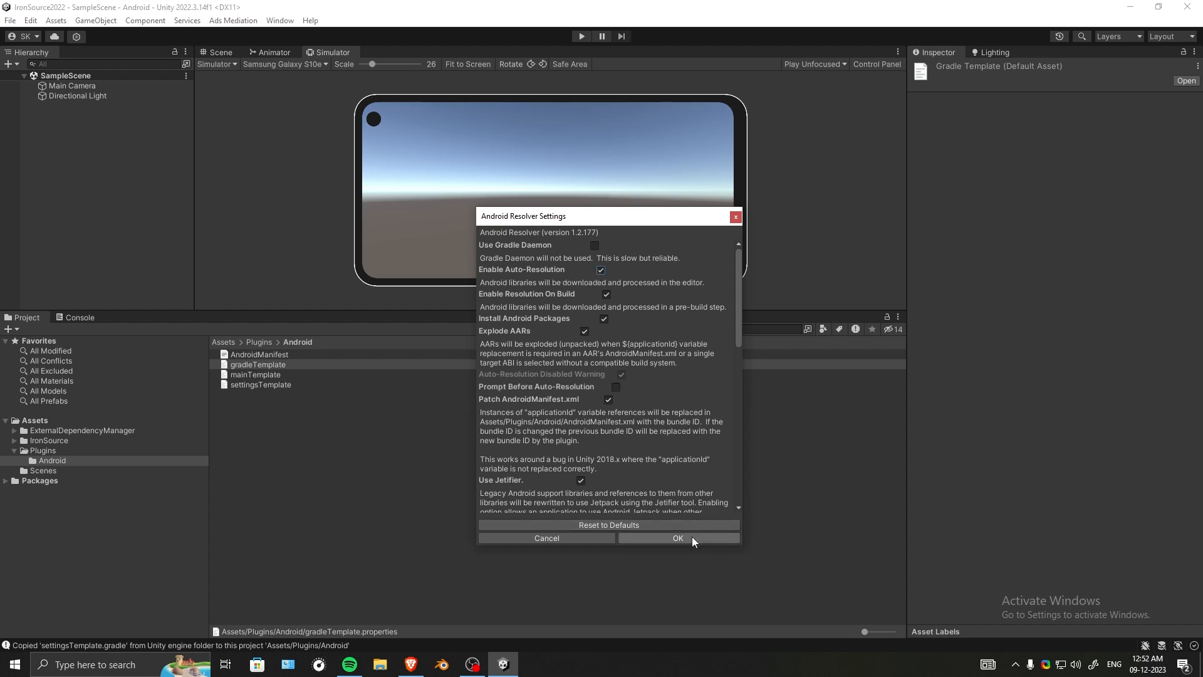
left_click(678, 538)
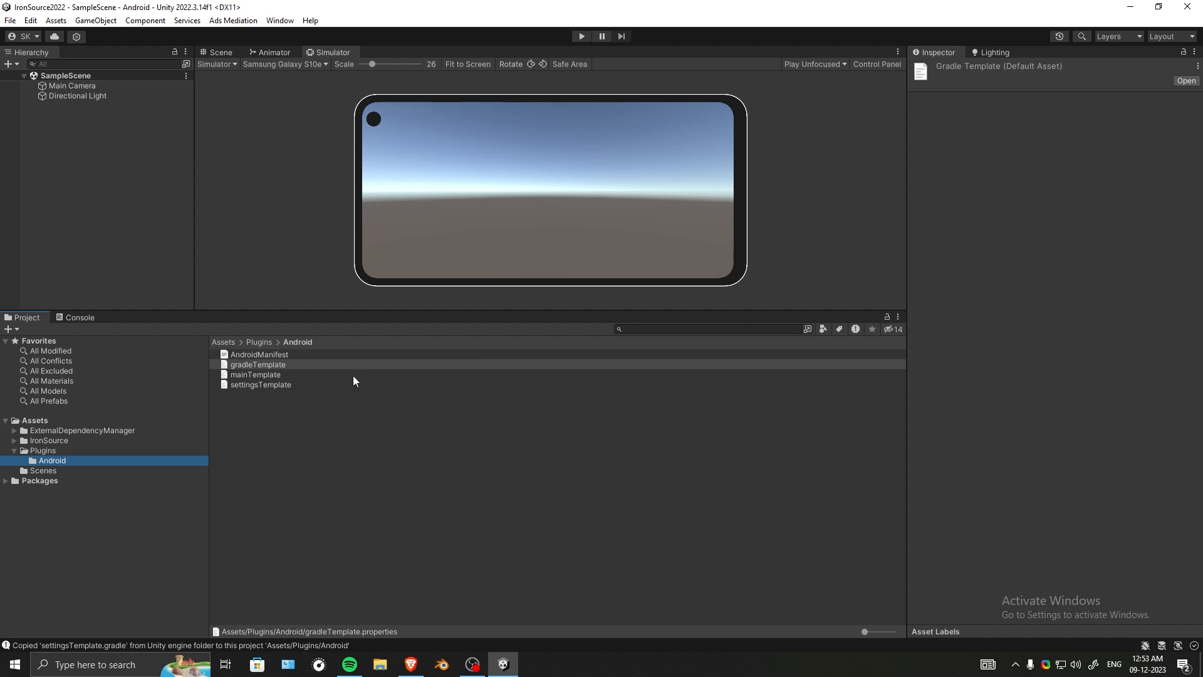
- Review Player Publishing Settings to confirm the custom Gradle settings template is enabled
left_click(30, 20)
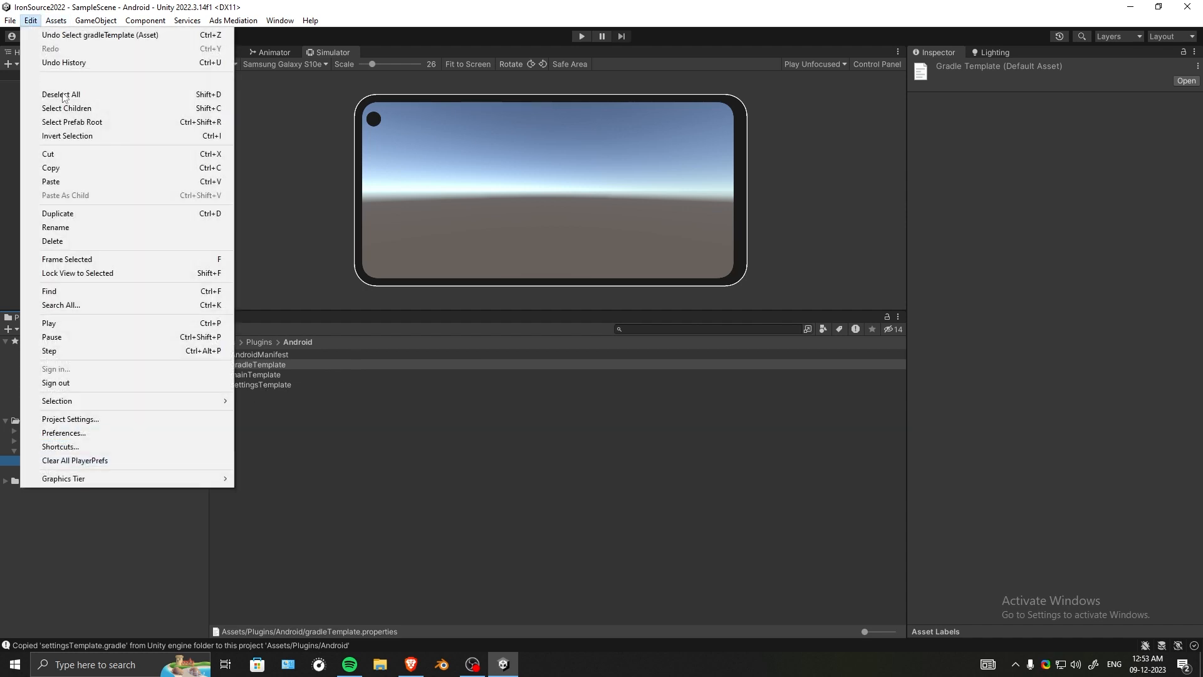
left_click(70, 418)
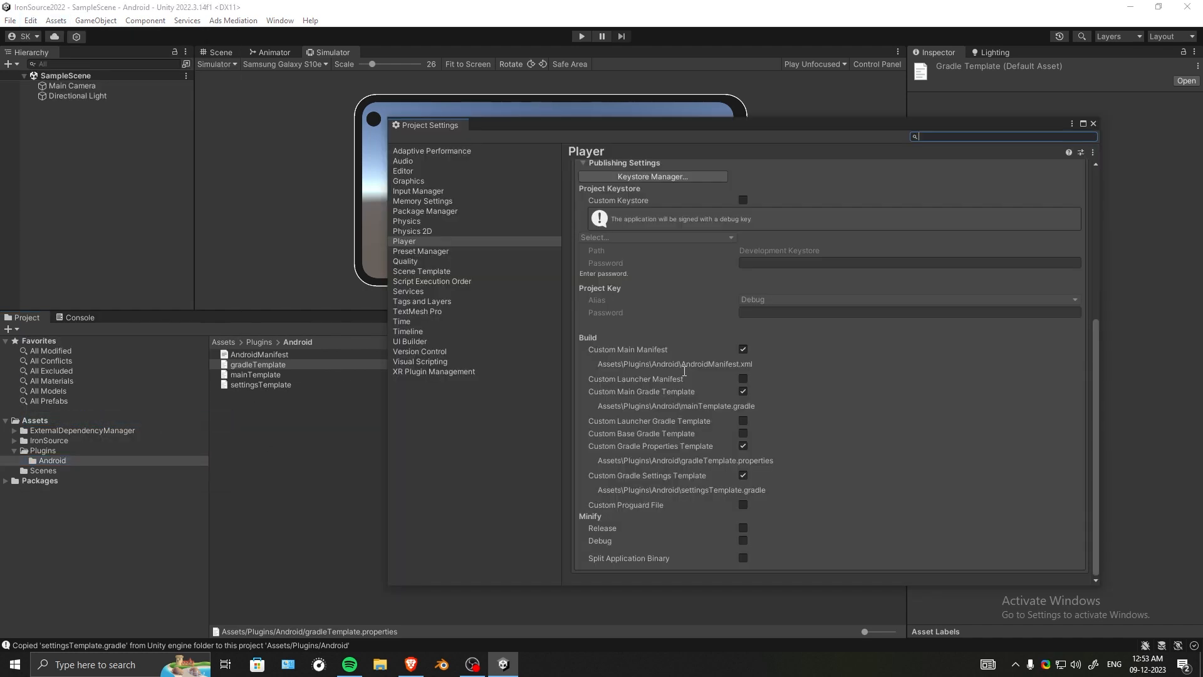
mouse_move(778, 486)
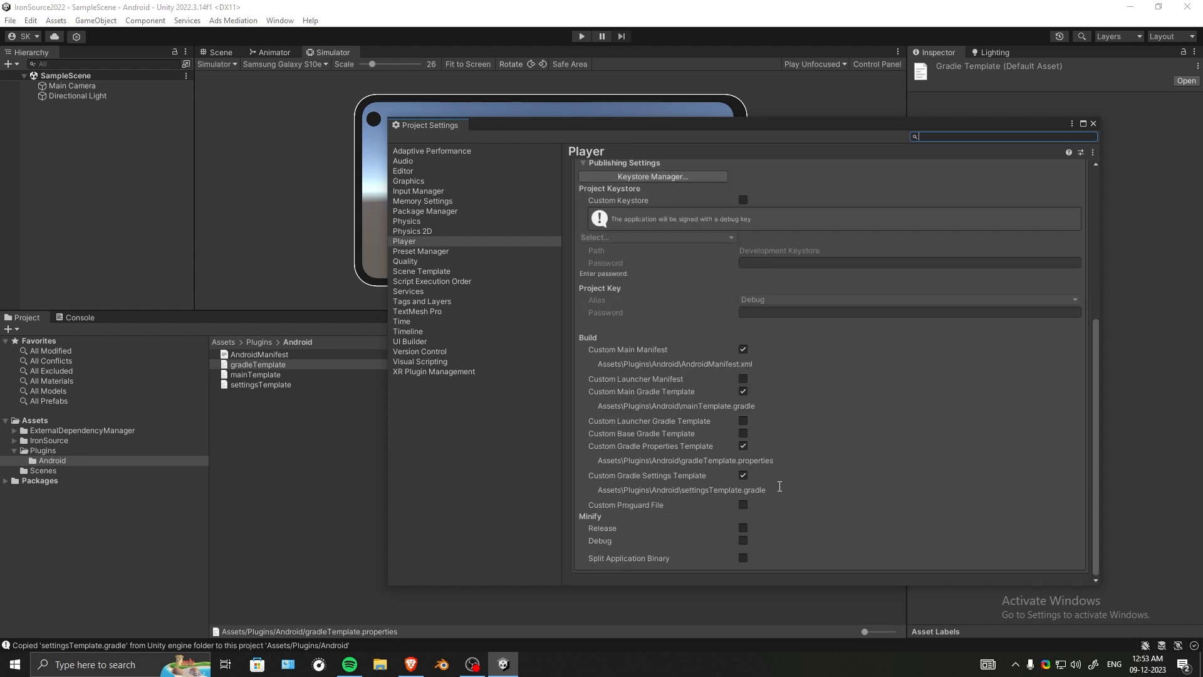
mouse_move(600, 484)
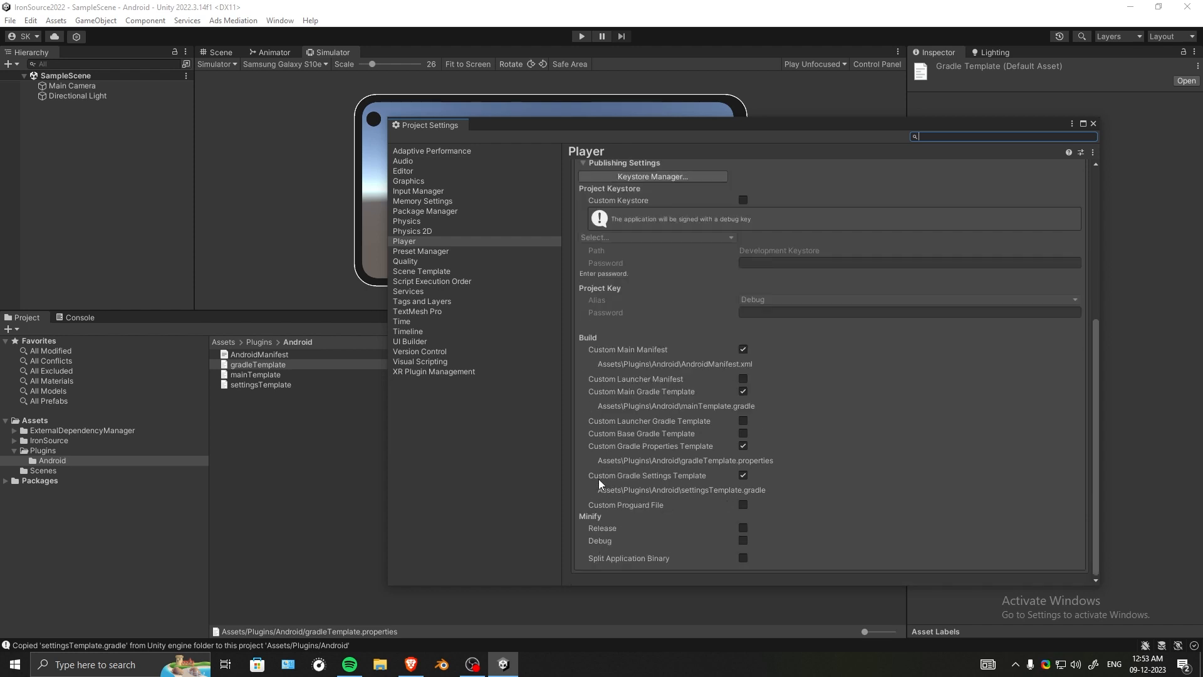
mouse_move(658, 491)
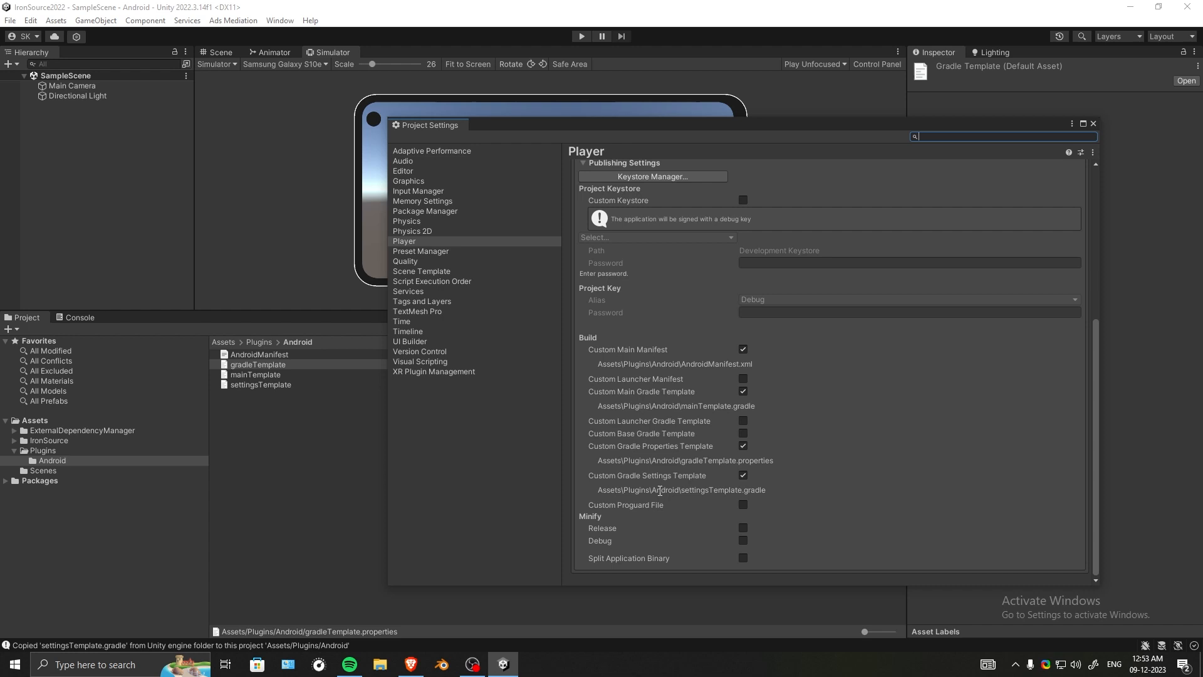
left_click(10, 20)
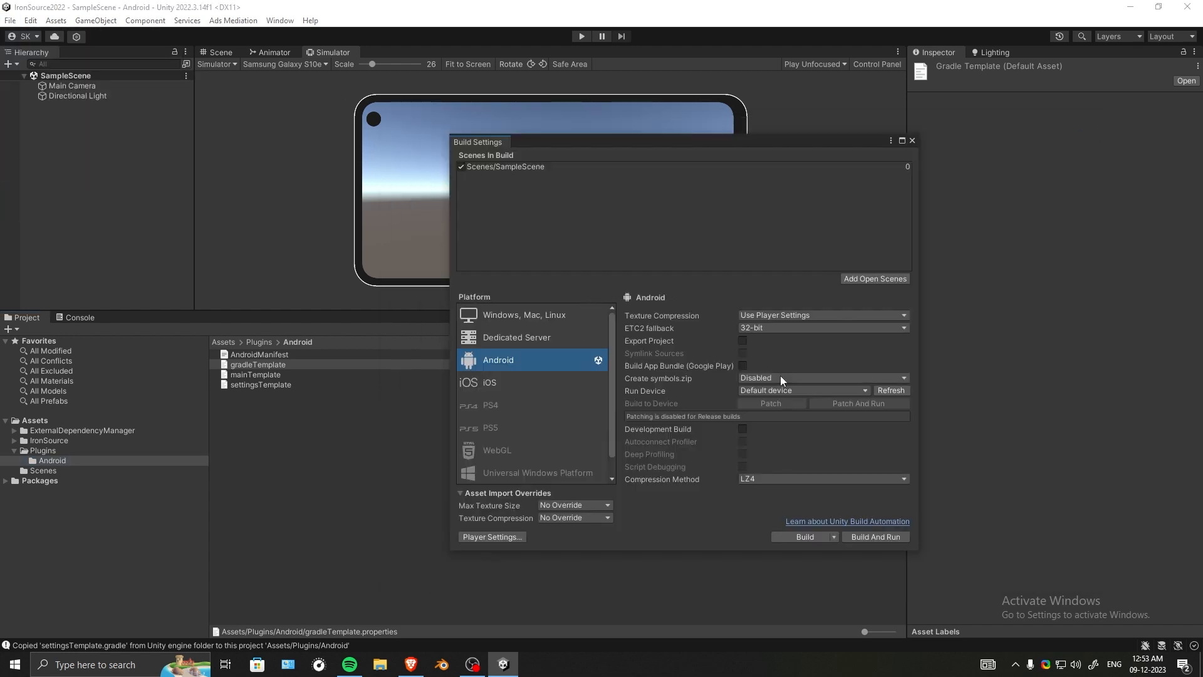
- Set the Android scripting backend to IL2CPP with ARM64 as a target architecture
left_click(492, 536)
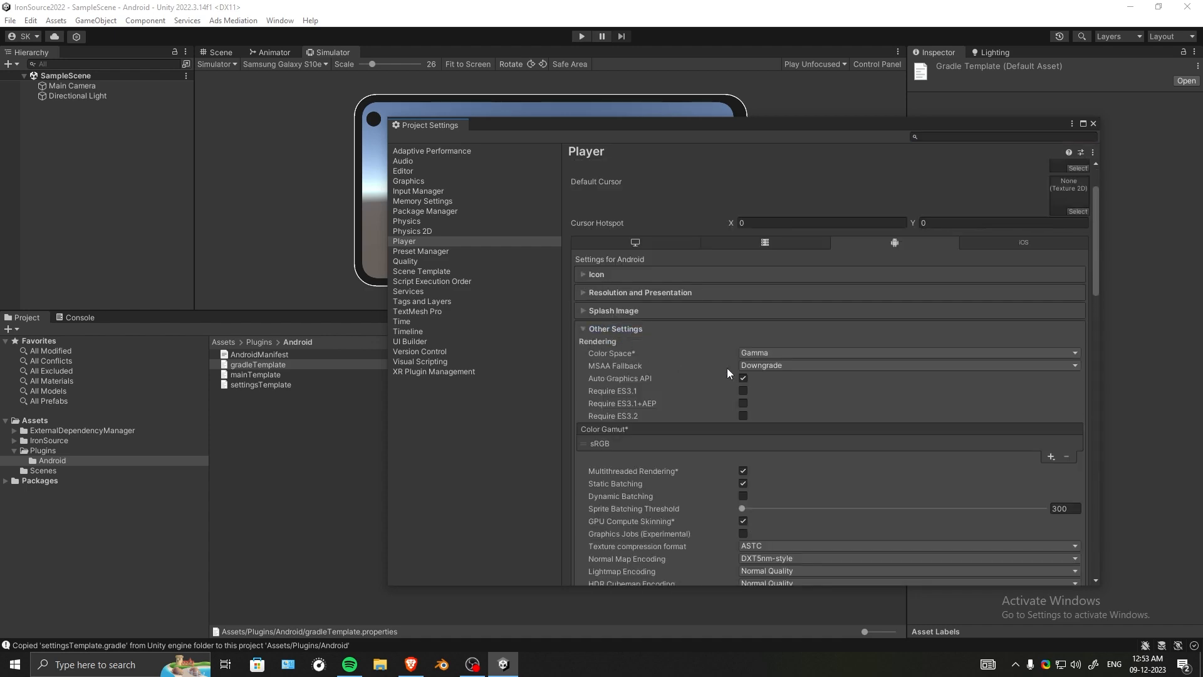
scroll("down", 3)
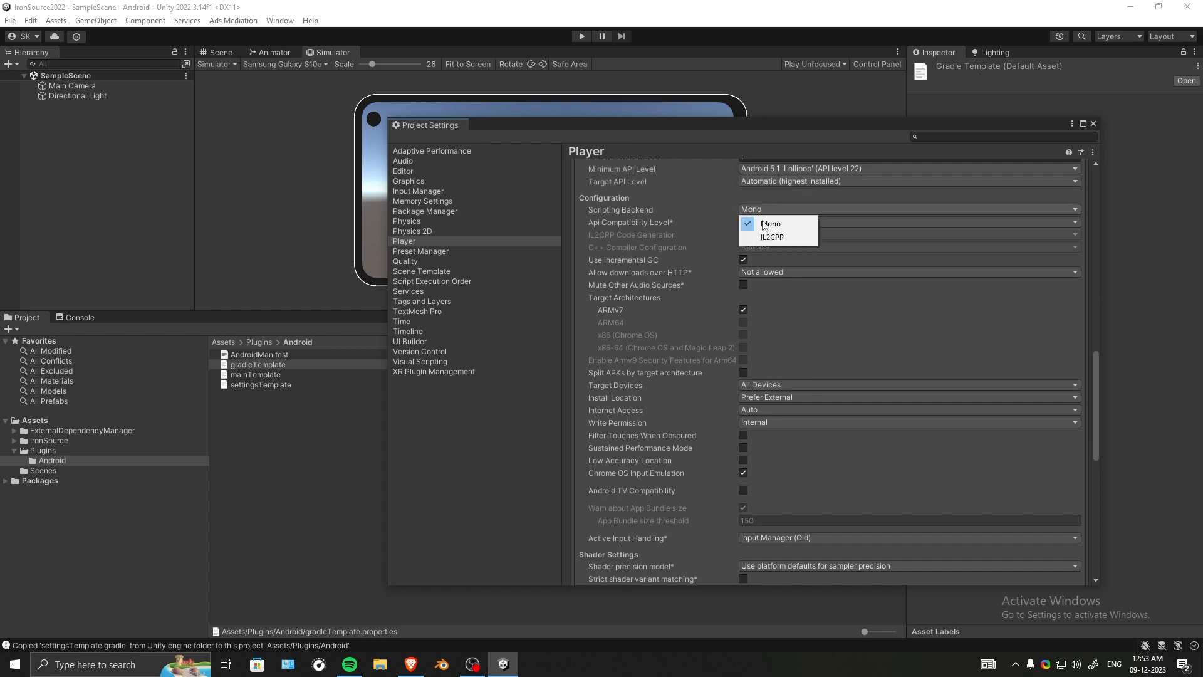
left_click(772, 237)
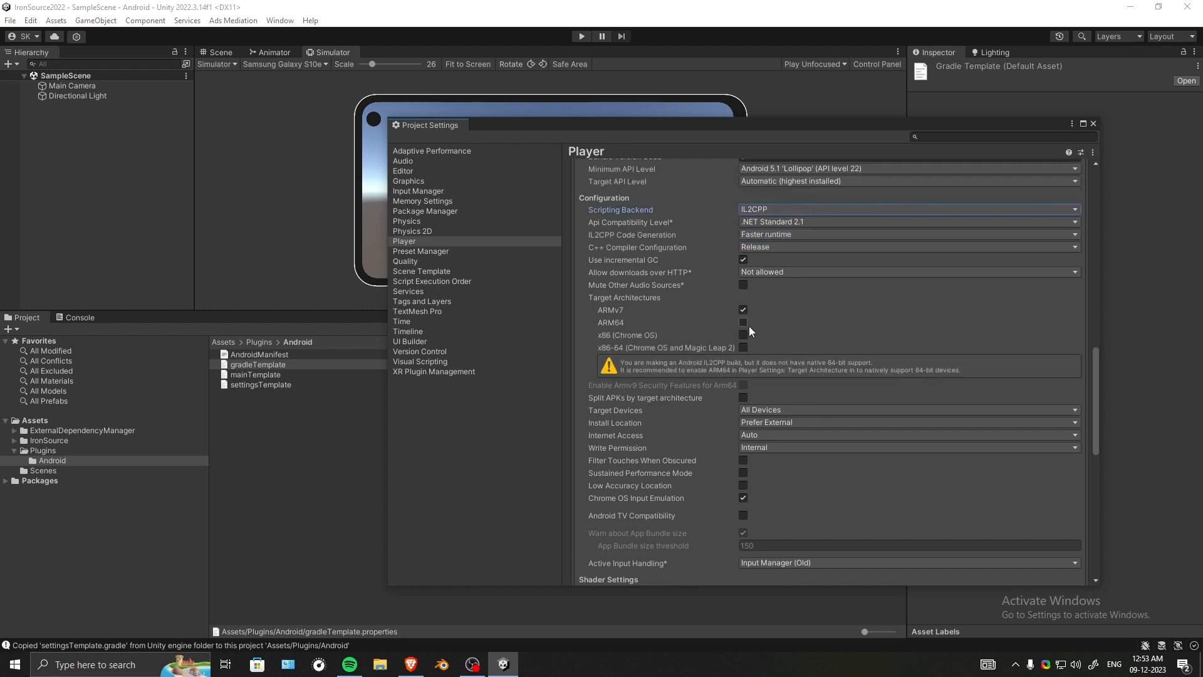
left_click(742, 322)
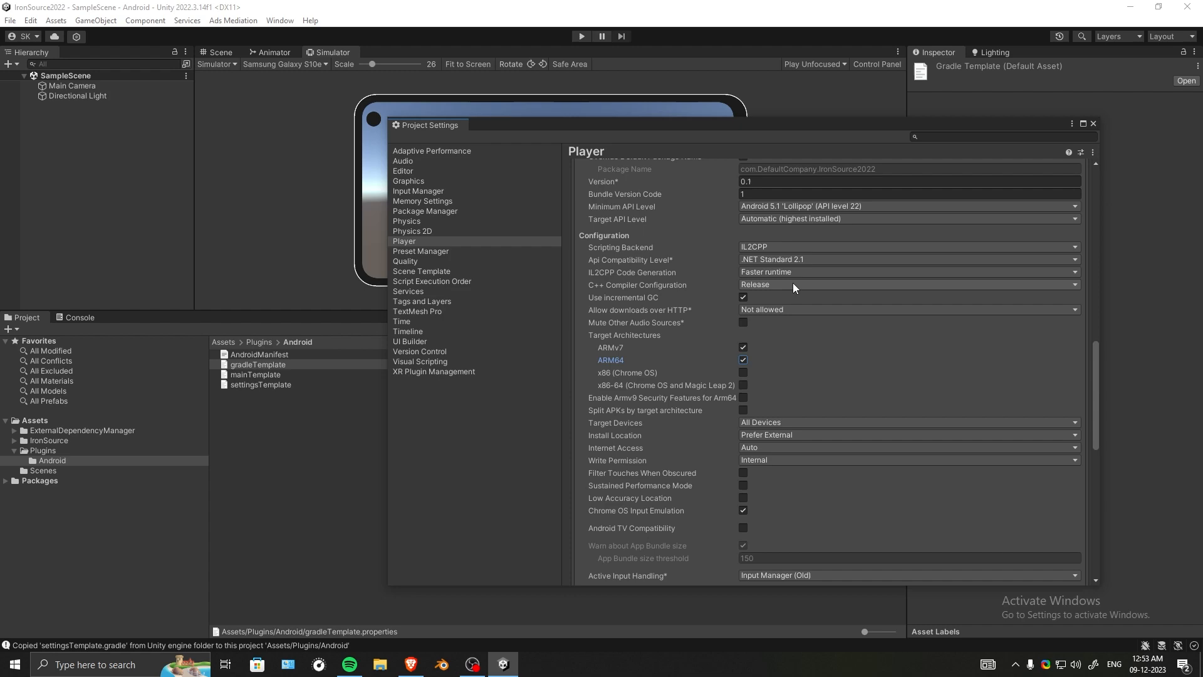
- Set minimum API level to Android 8.0 (26) and target API level to 34
left_click(910, 281)
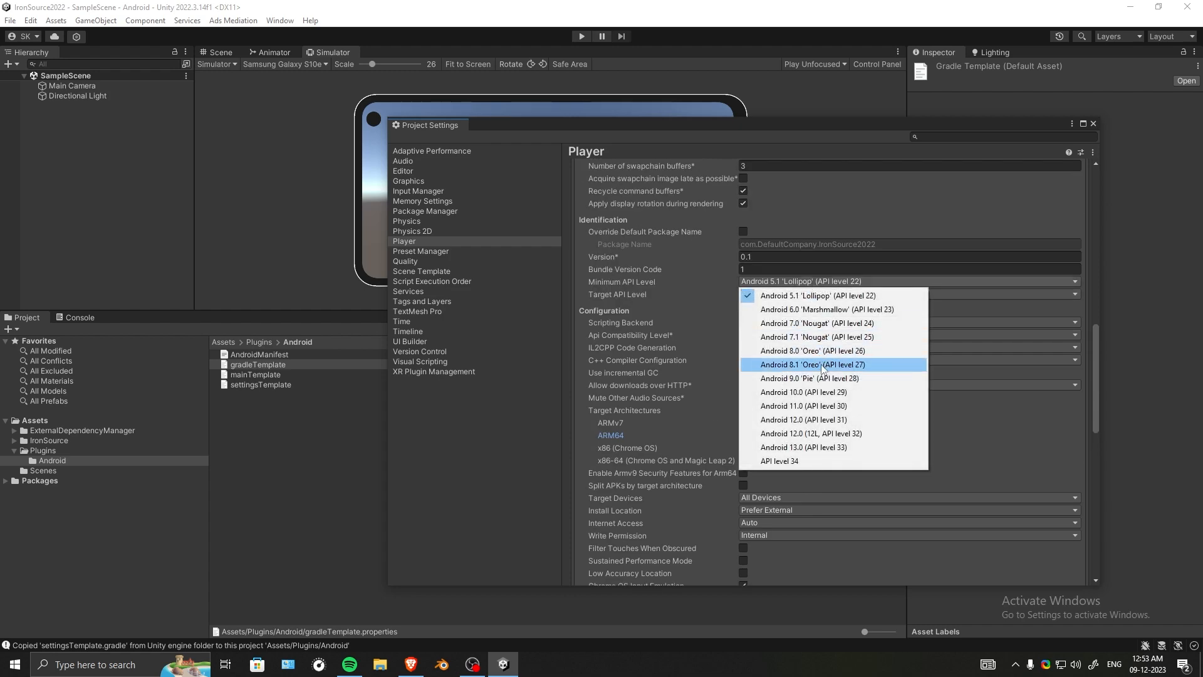
left_click(811, 351)
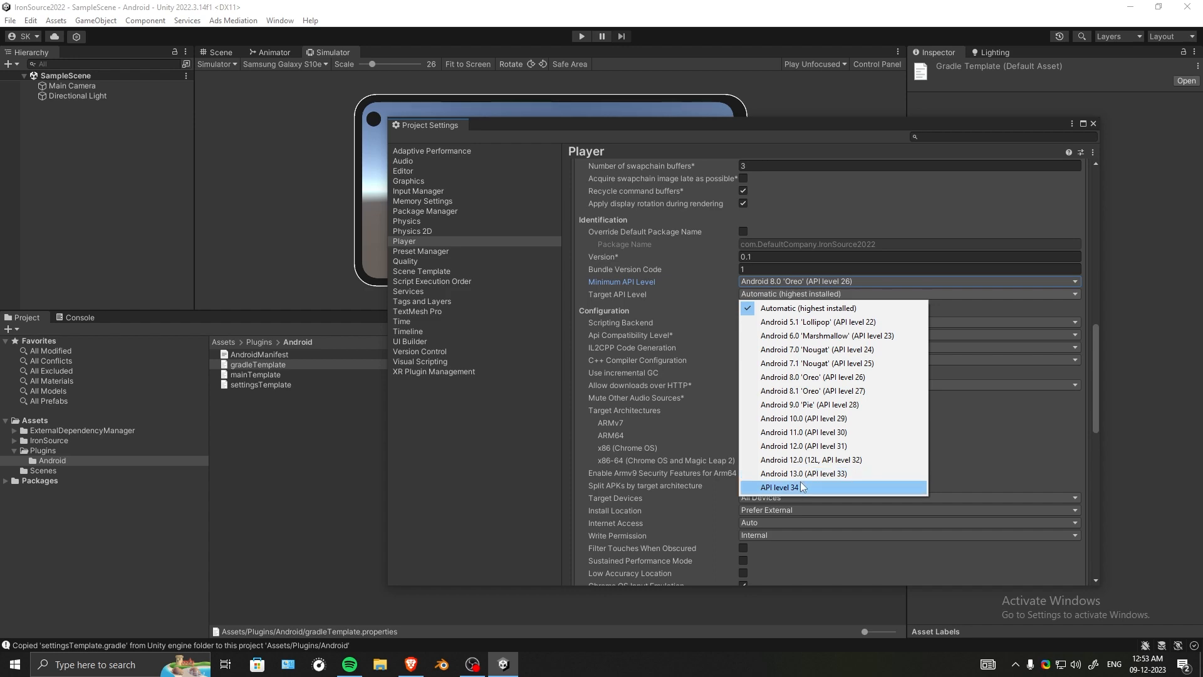
left_click(803, 474)
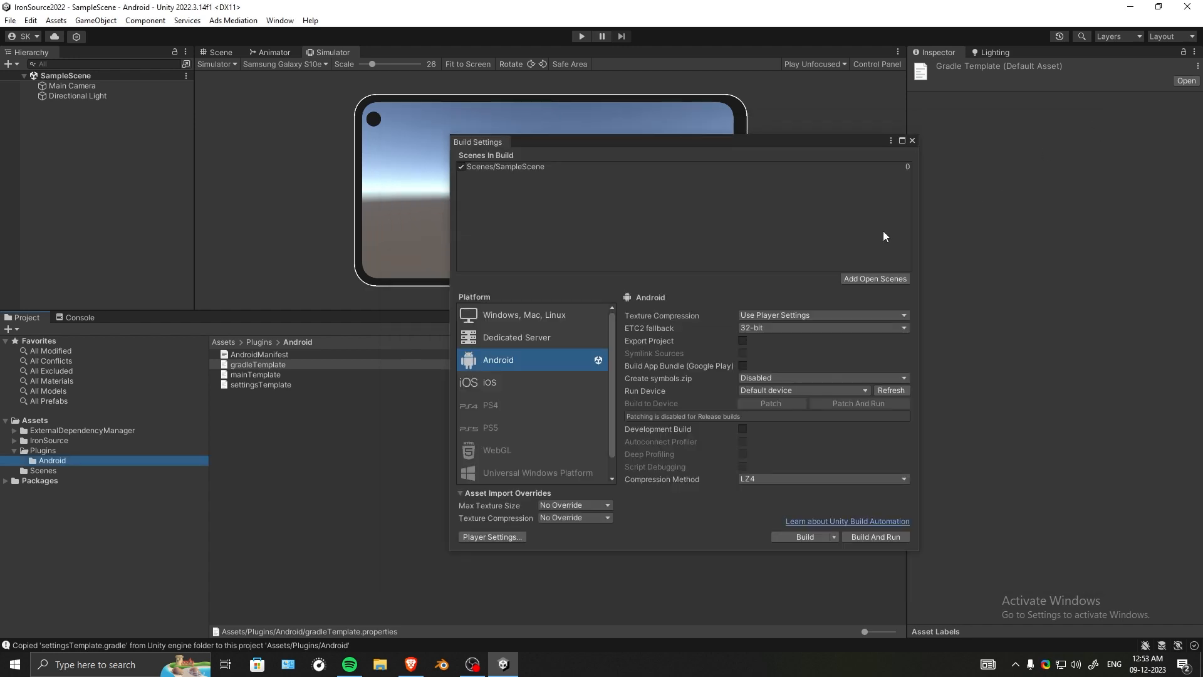
- Build the Android APK into the BUILDS folder
left_click(804, 536)
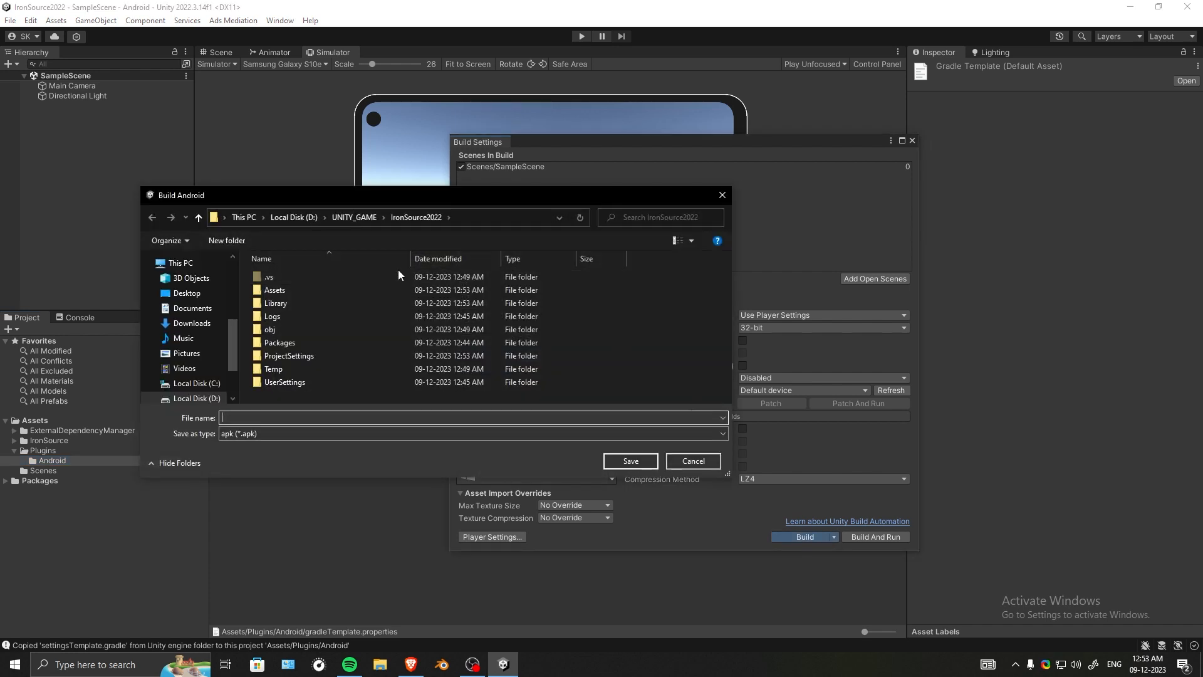
left_click(227, 241)
type("1")
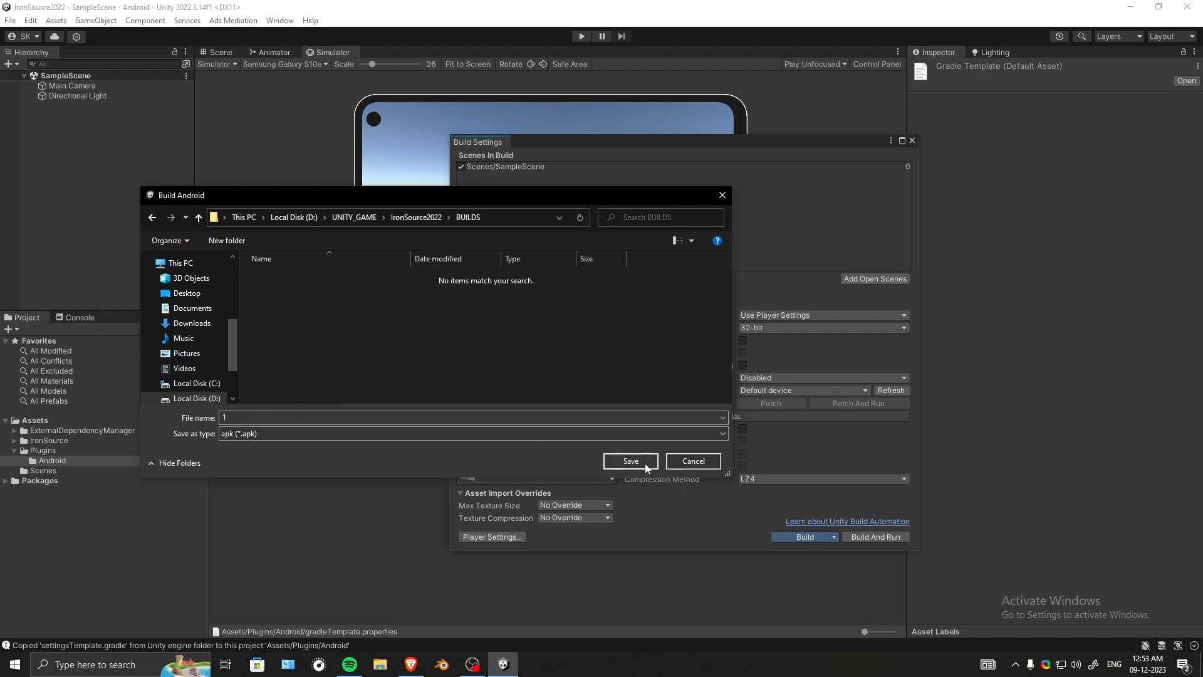
left_click(630, 460)
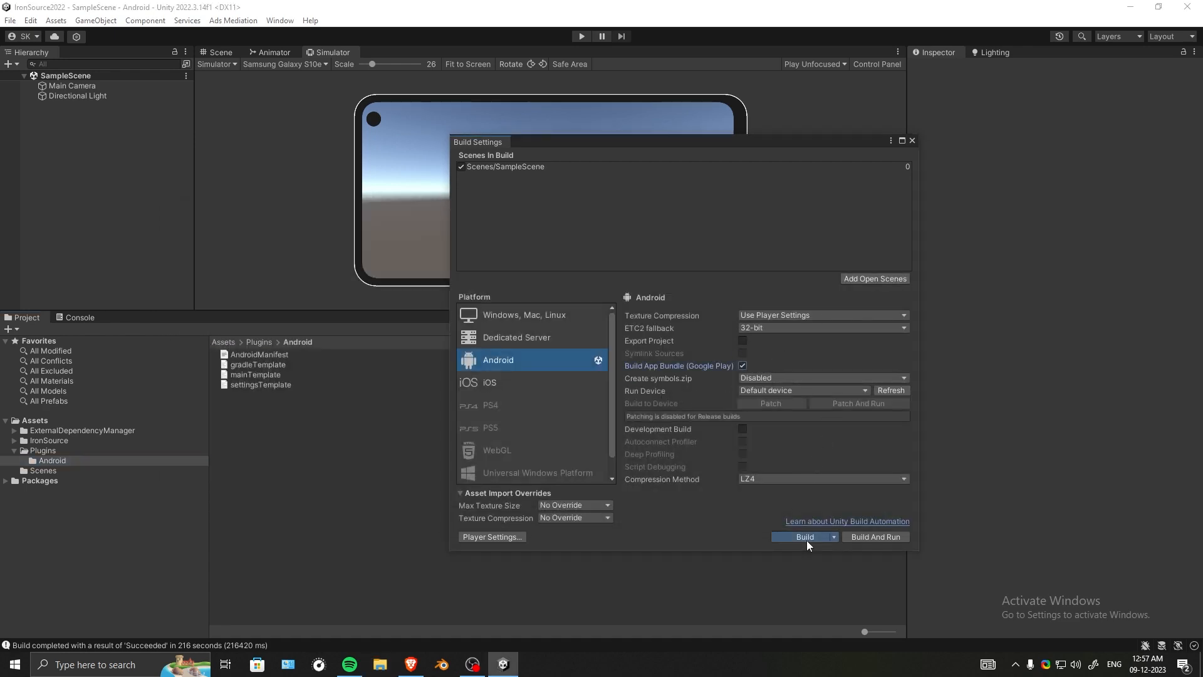
- Build the app bundle (.aab) into the same BUILDS folder
left_click(801, 536)
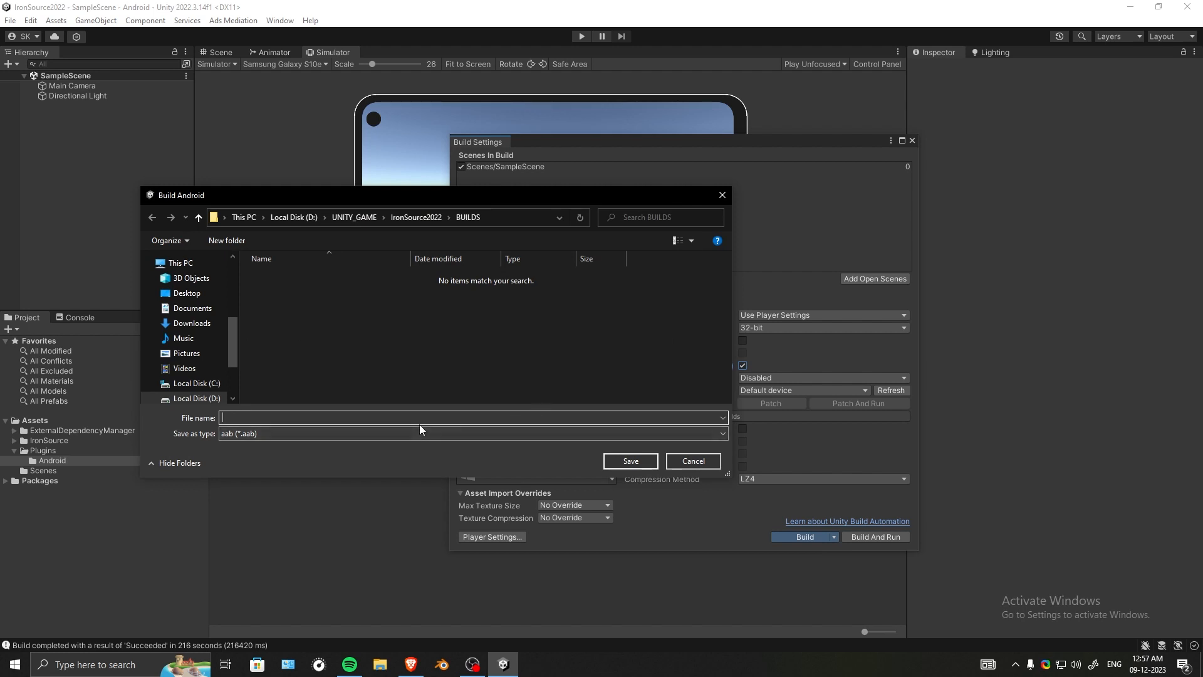
type("1")
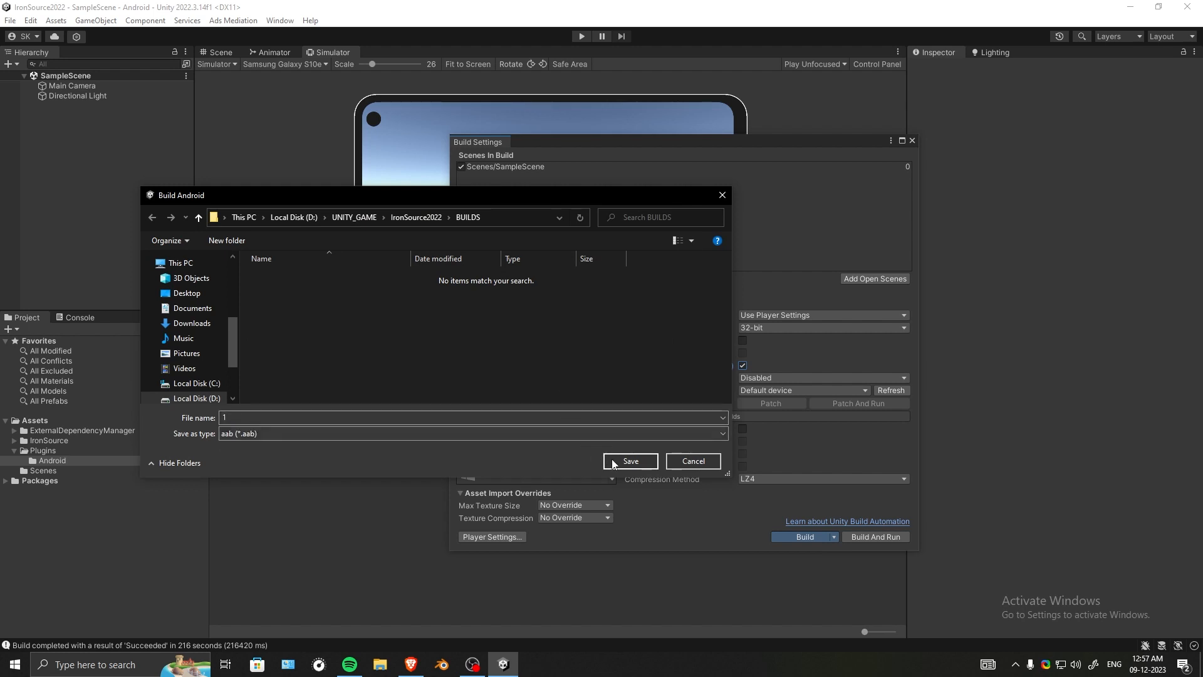
left_click(631, 460)
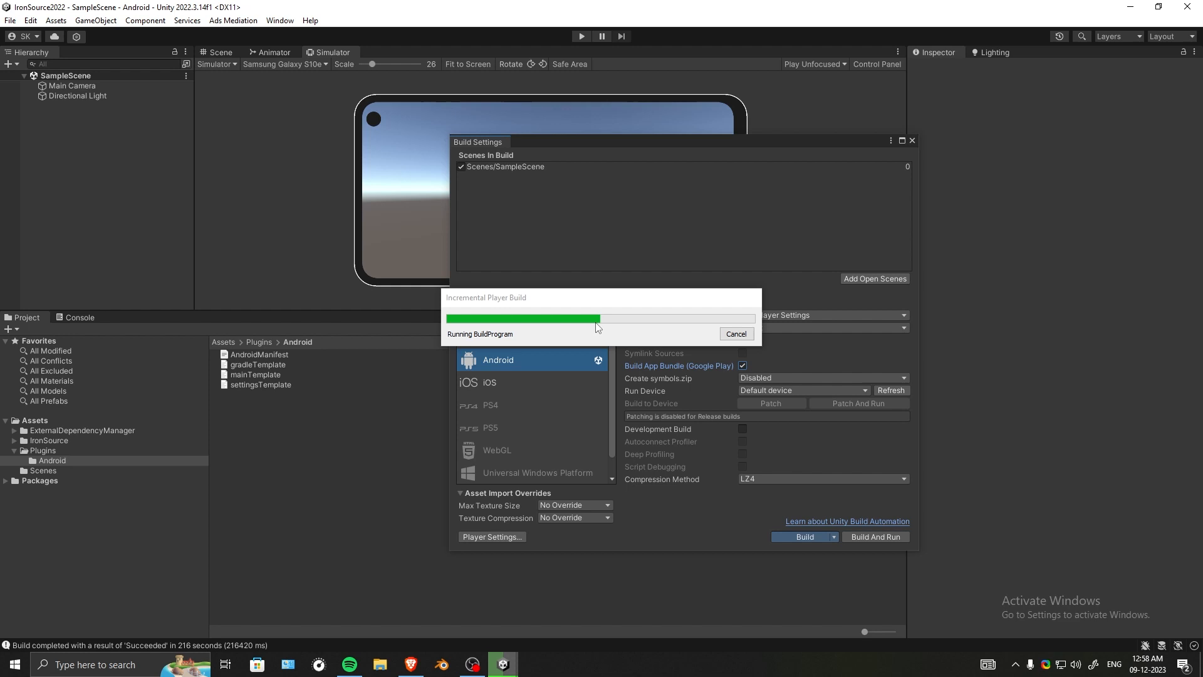